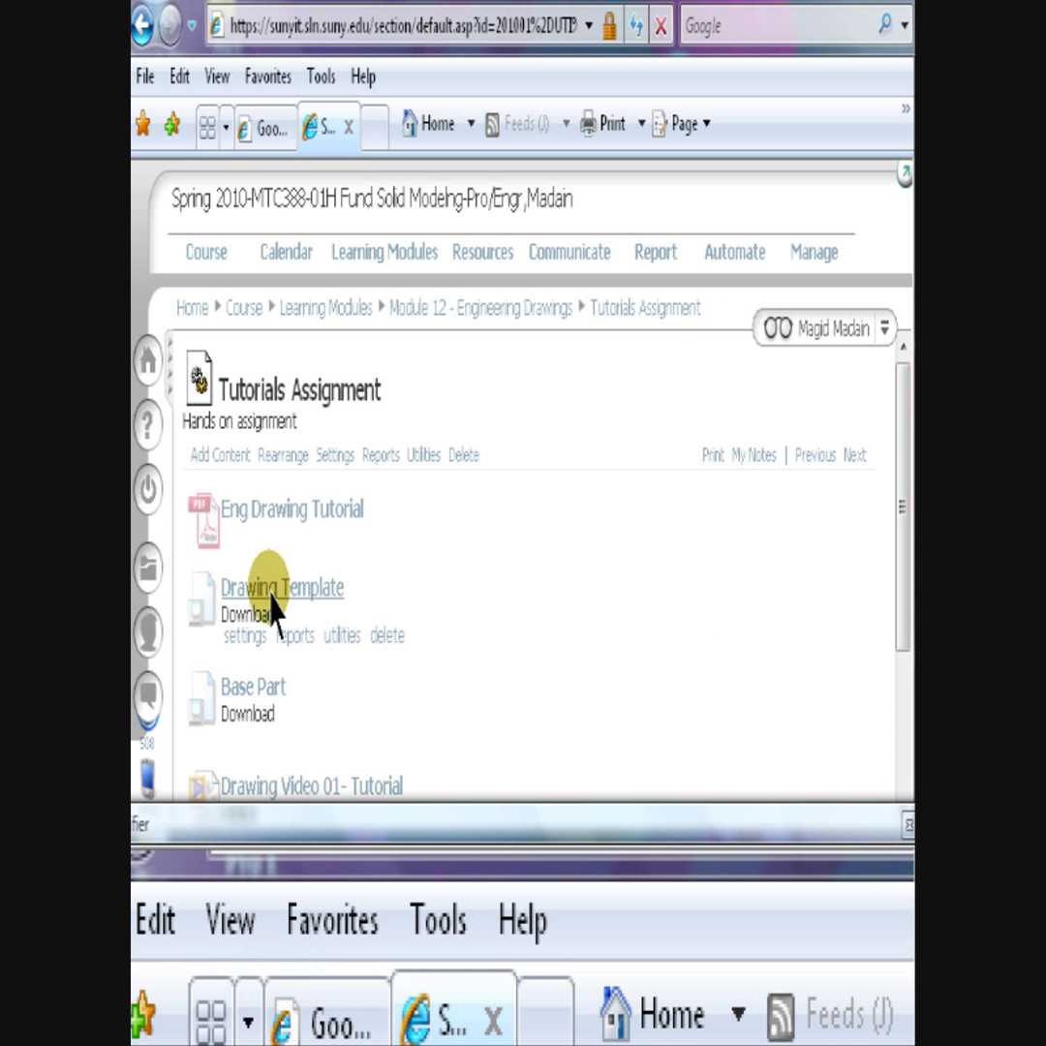
# - Download the t12_template.frm drawing template from the course assignment page
pyautogui.click(281, 587)
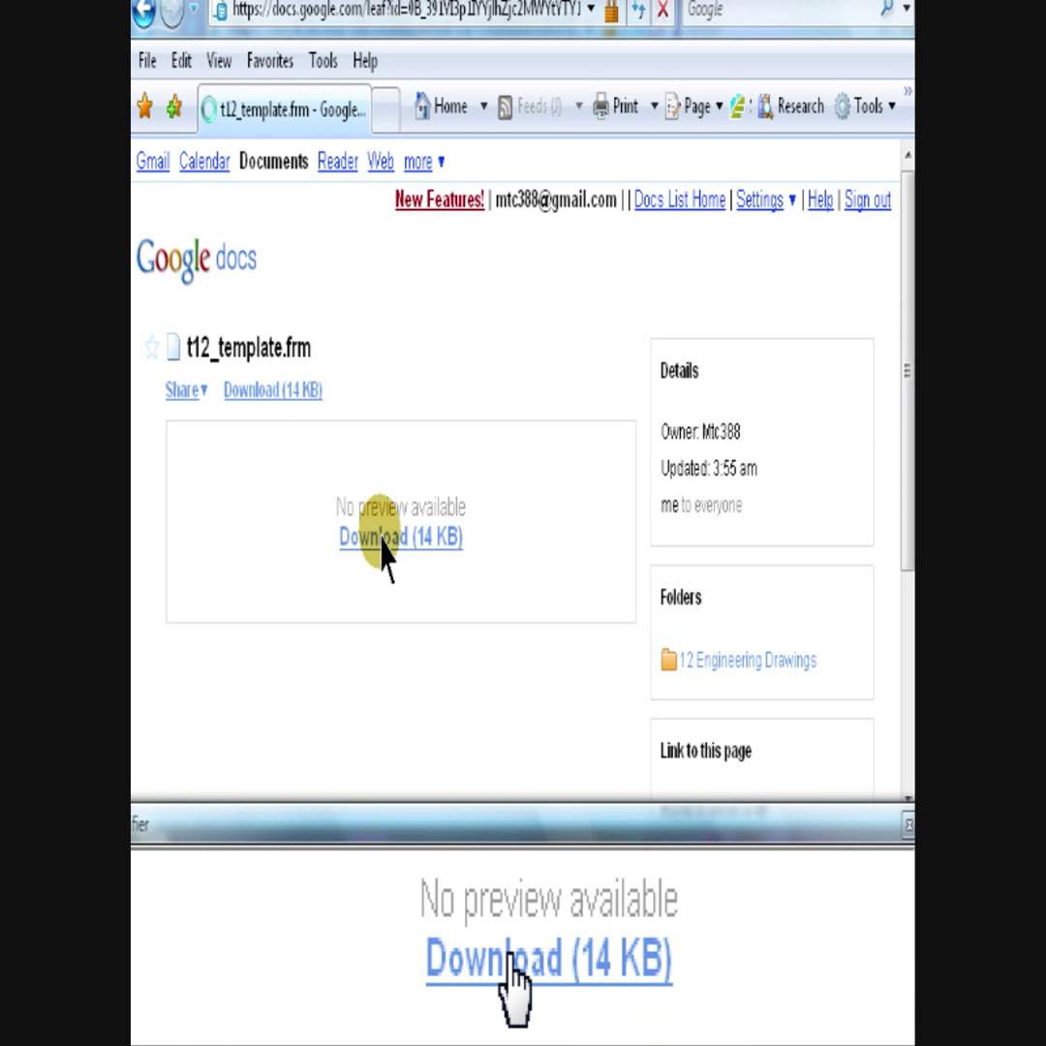
pyautogui.click(401, 537)
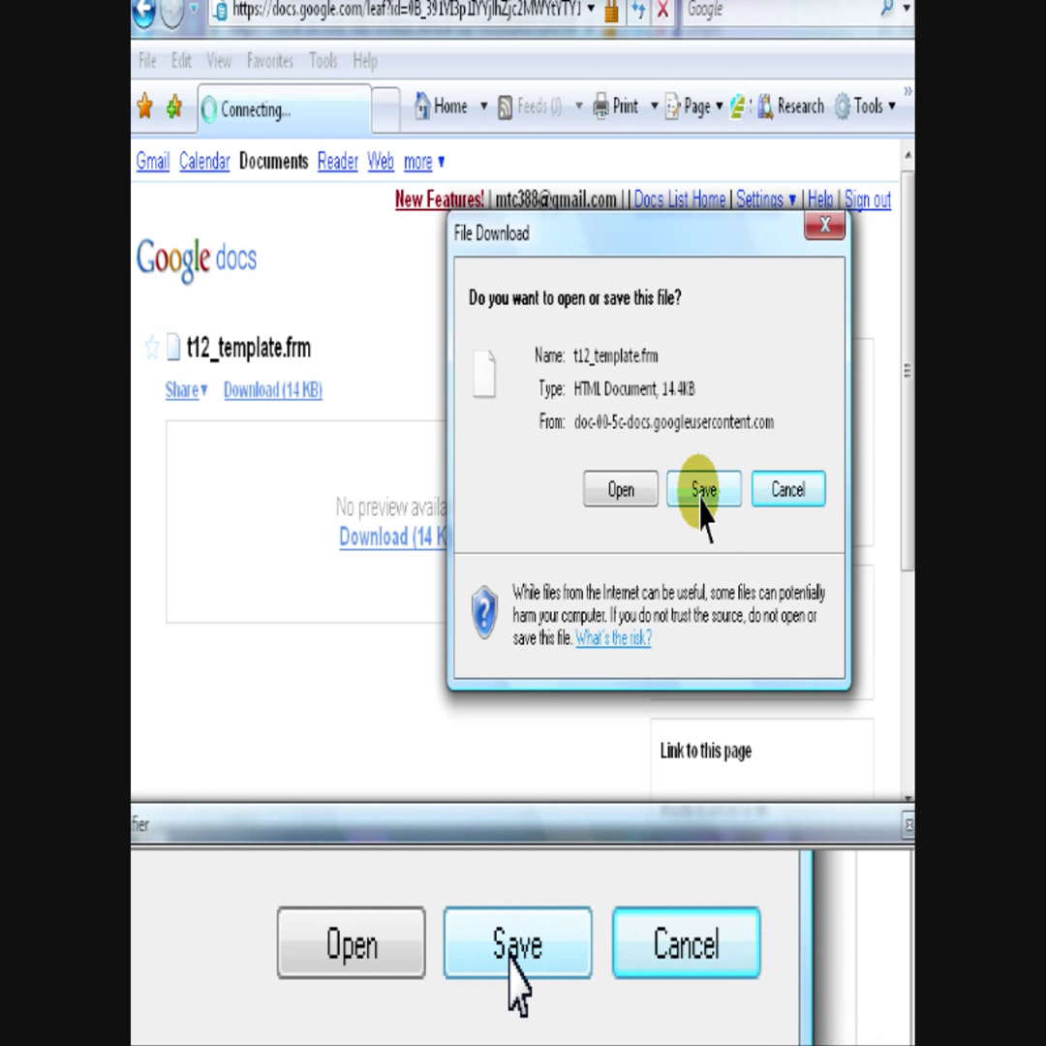
pyautogui.click(703, 489)
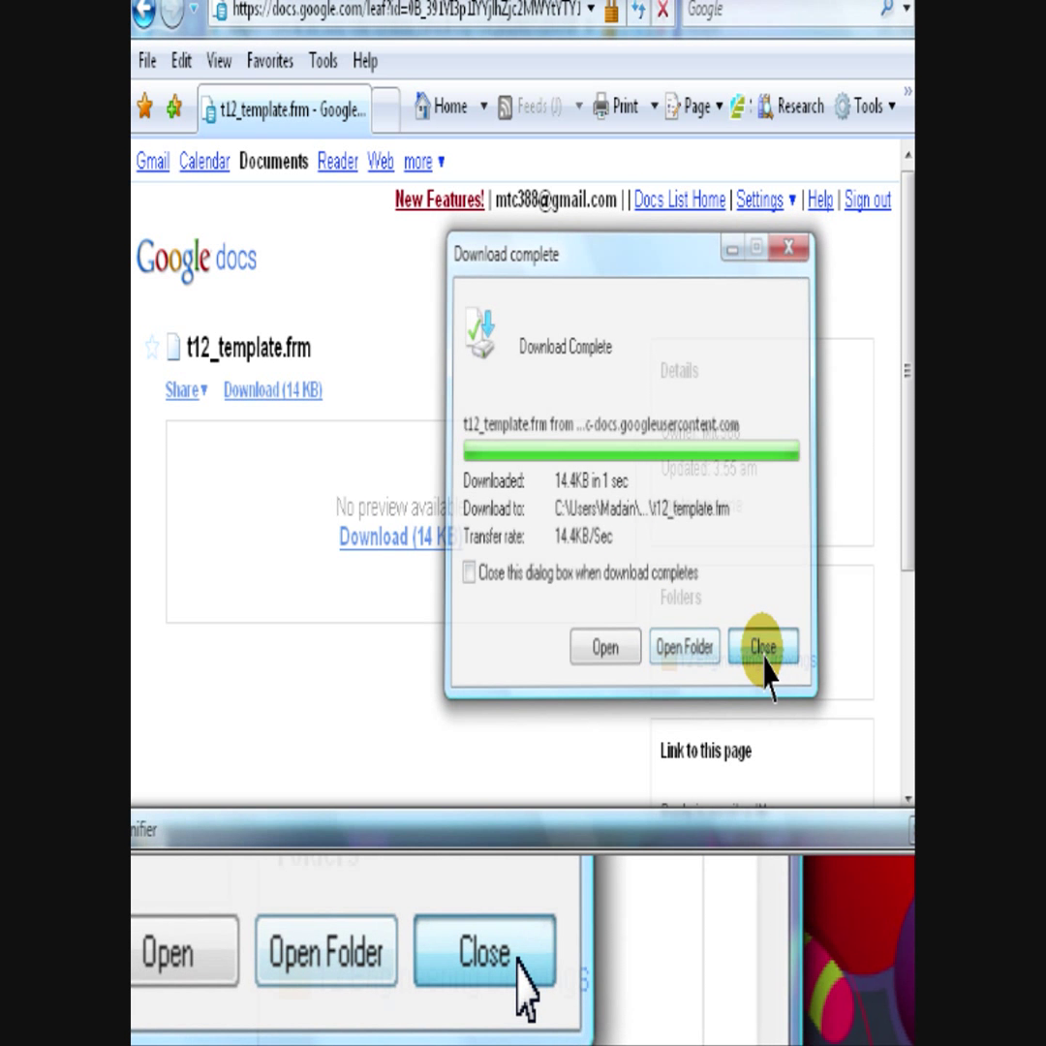
pyautogui.click(763, 646)
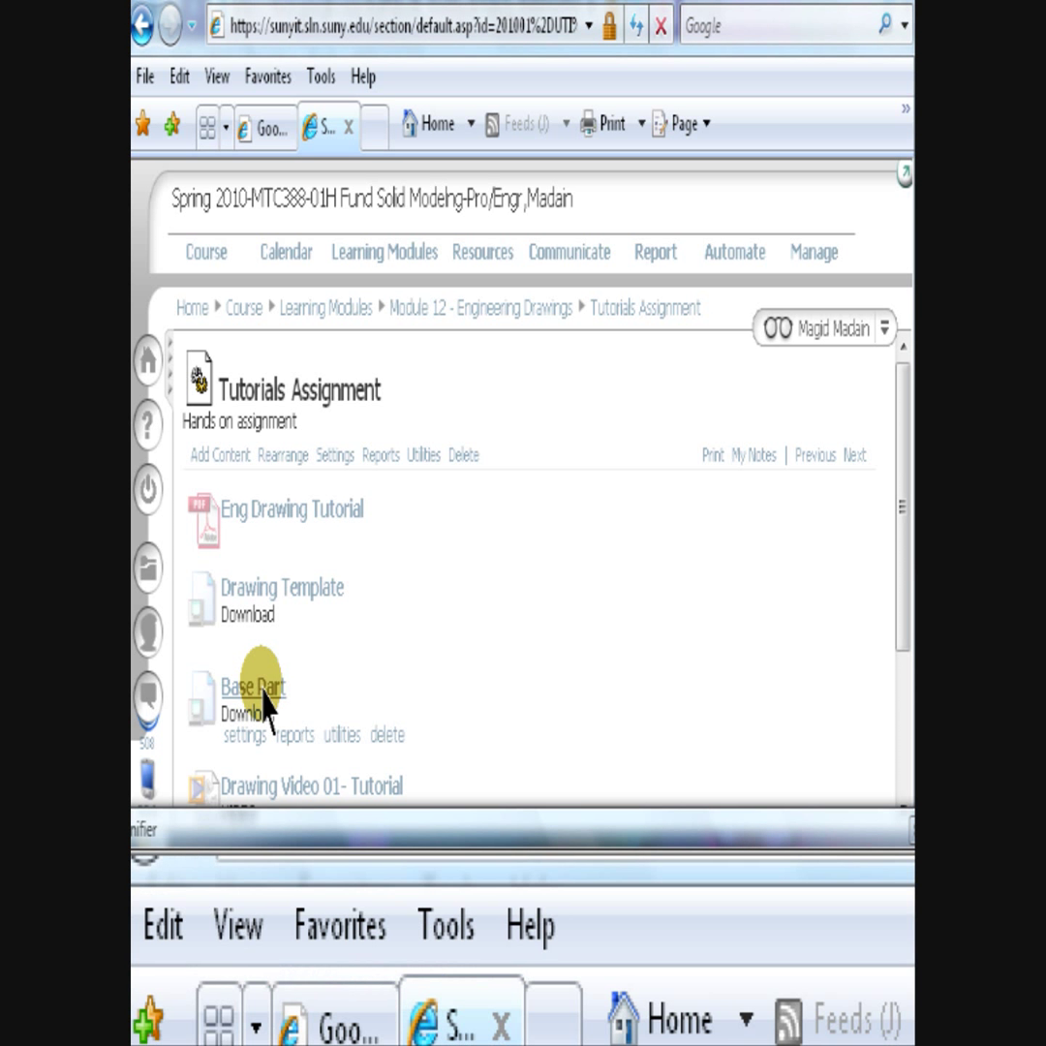
# - Download the l_bracket.prt base part and save it into the T12 folder
pyautogui.click(252, 686)
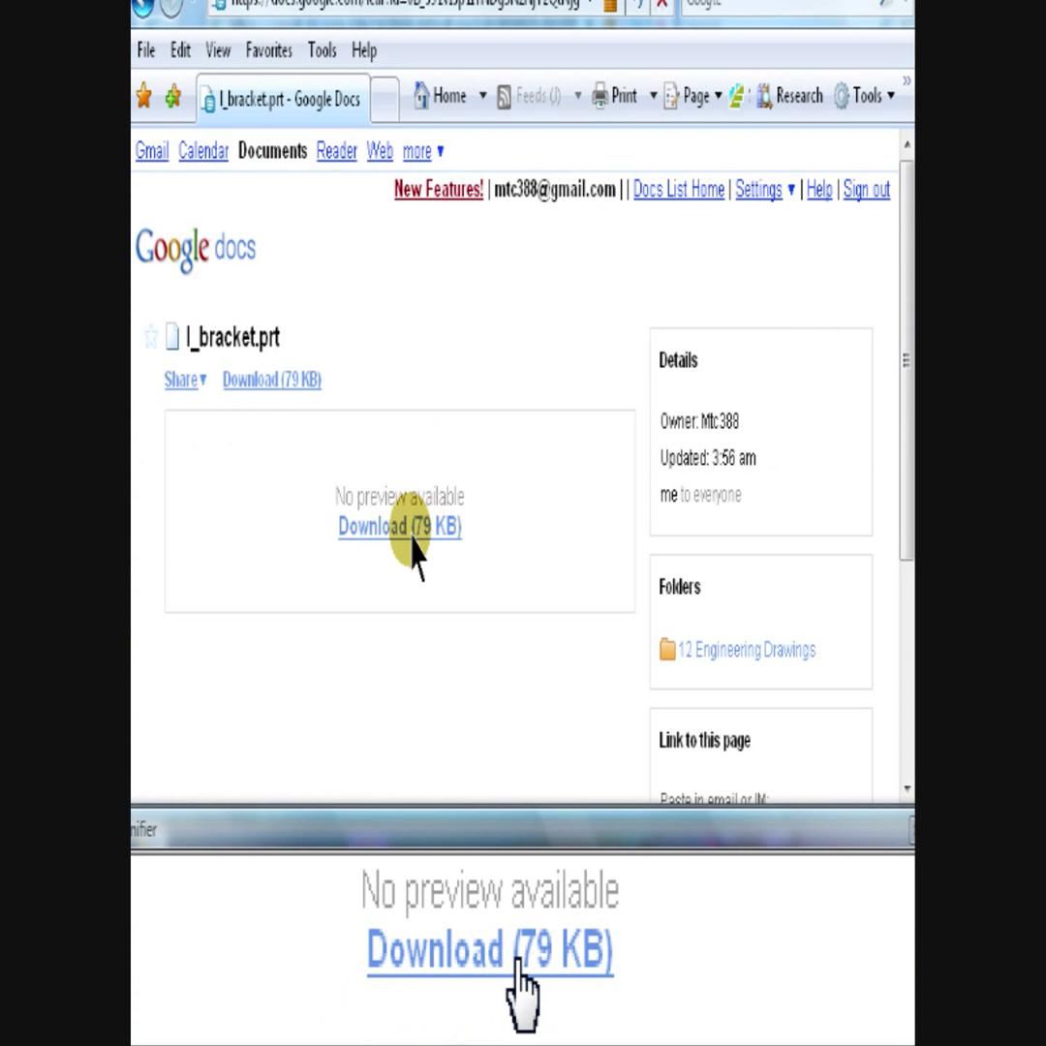
pyautogui.click(399, 527)
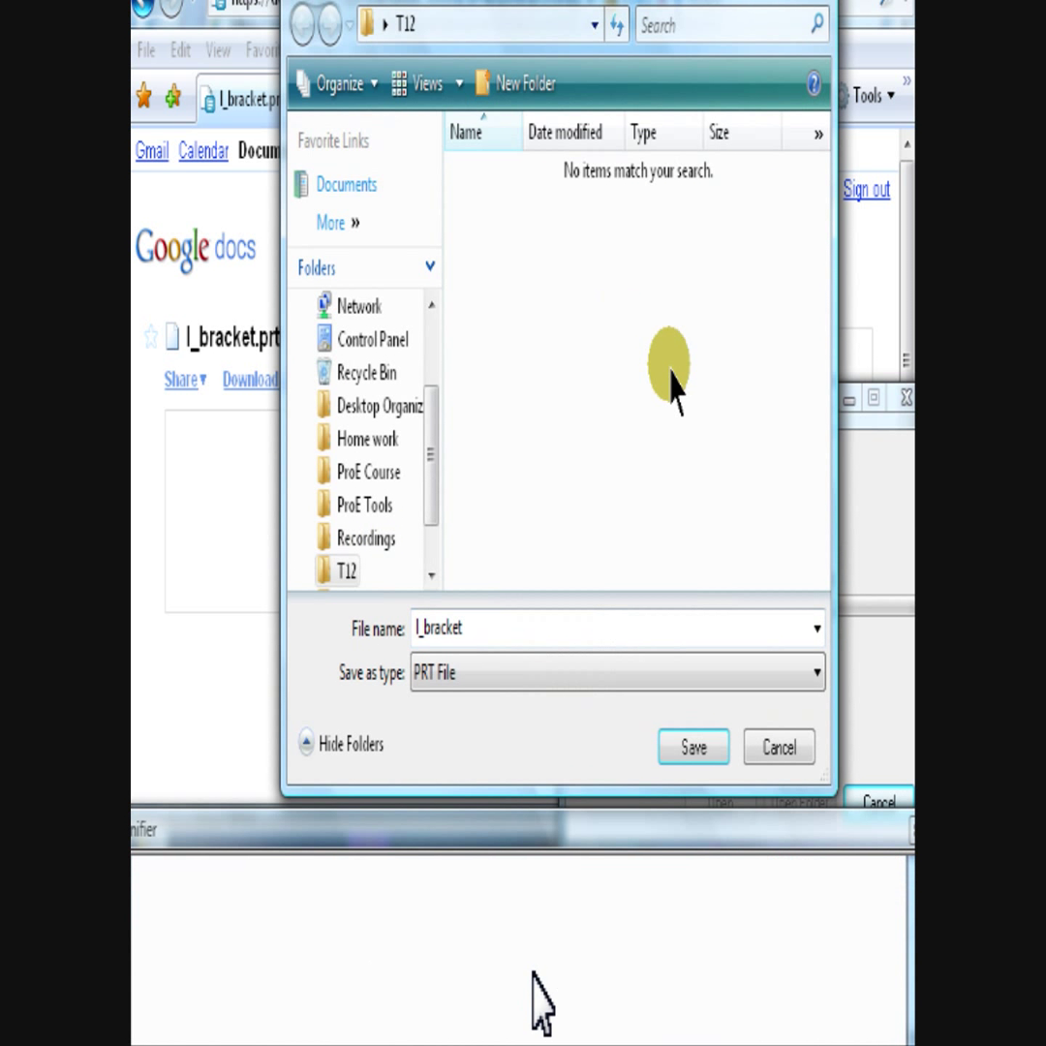
pyautogui.click(693, 747)
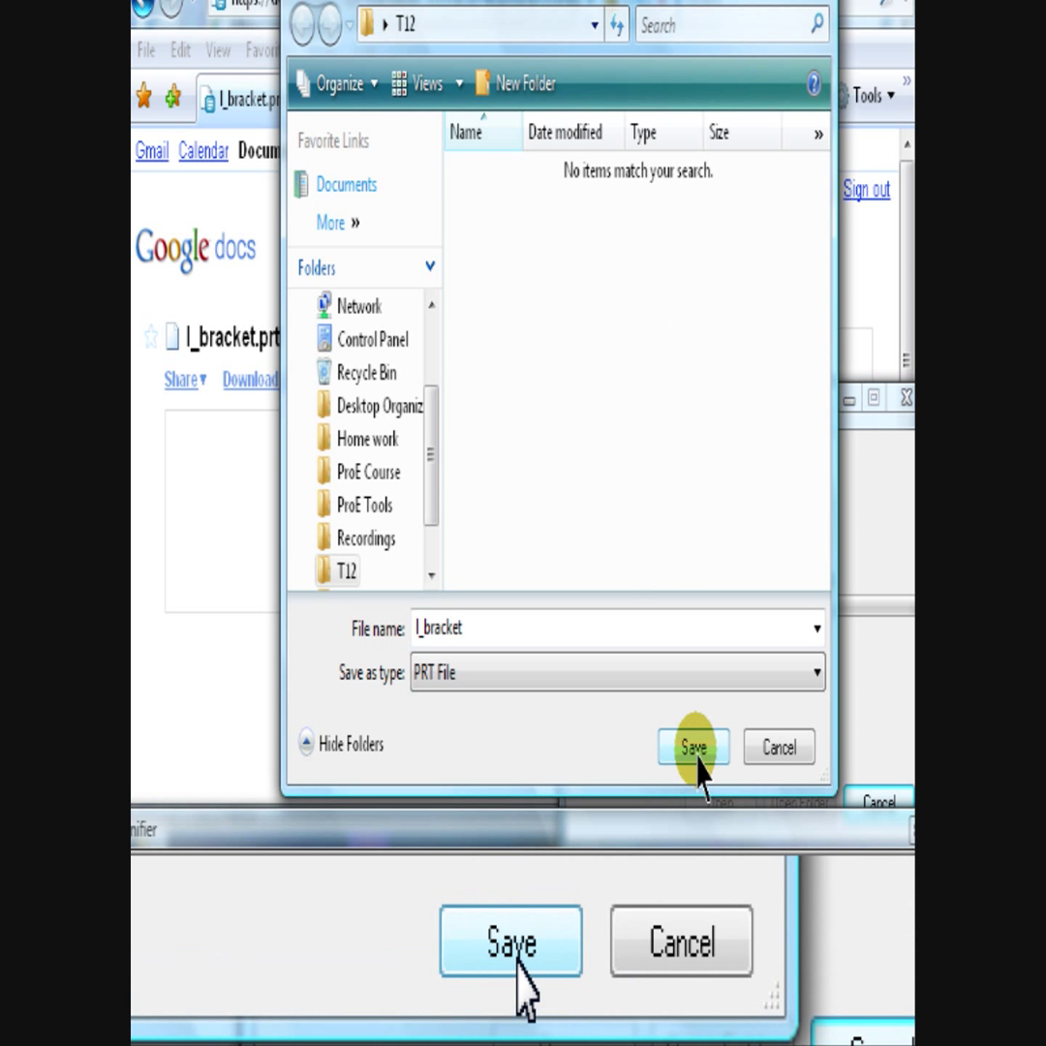
pyautogui.click(693, 746)
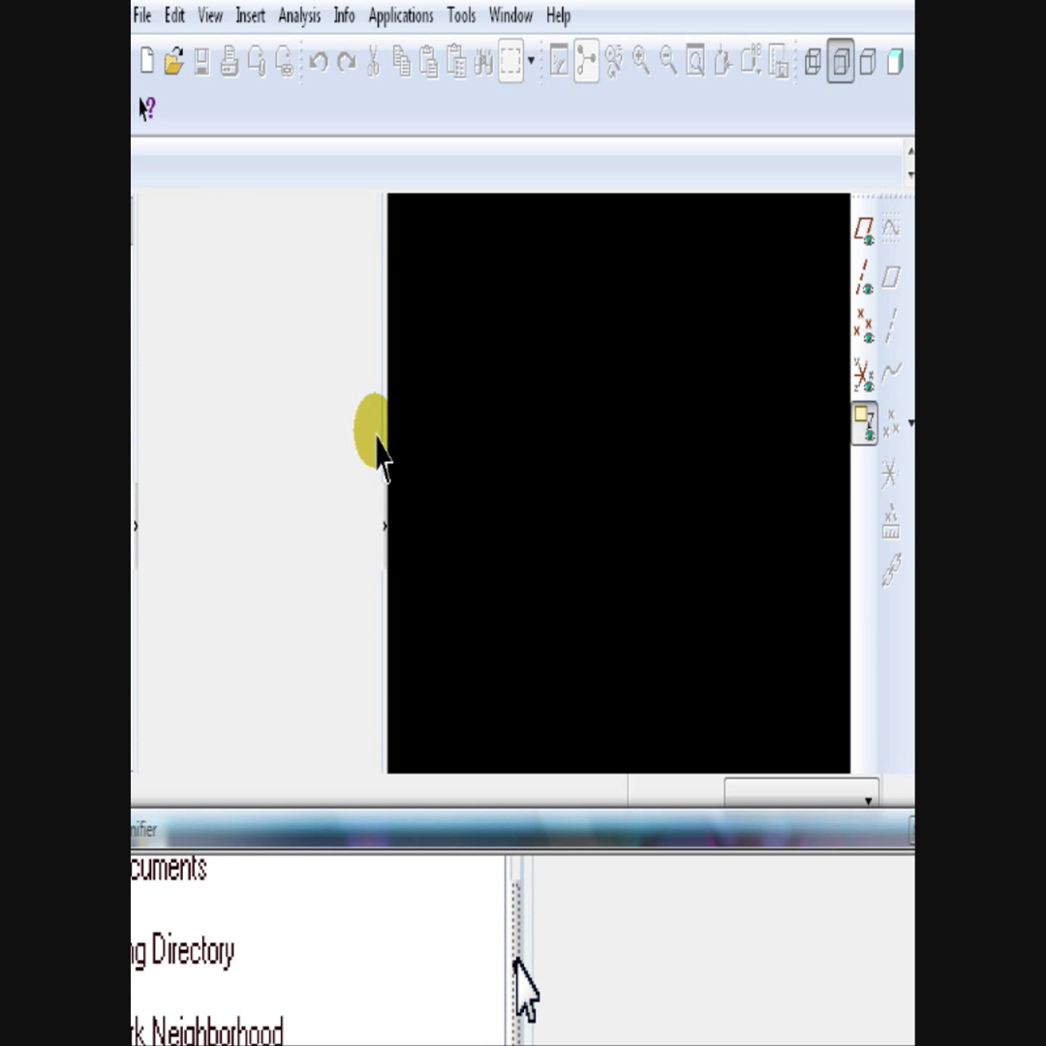
# - Hide the navigator and open l_bracket.prt from the T12 folder
pyautogui.click(172, 62)
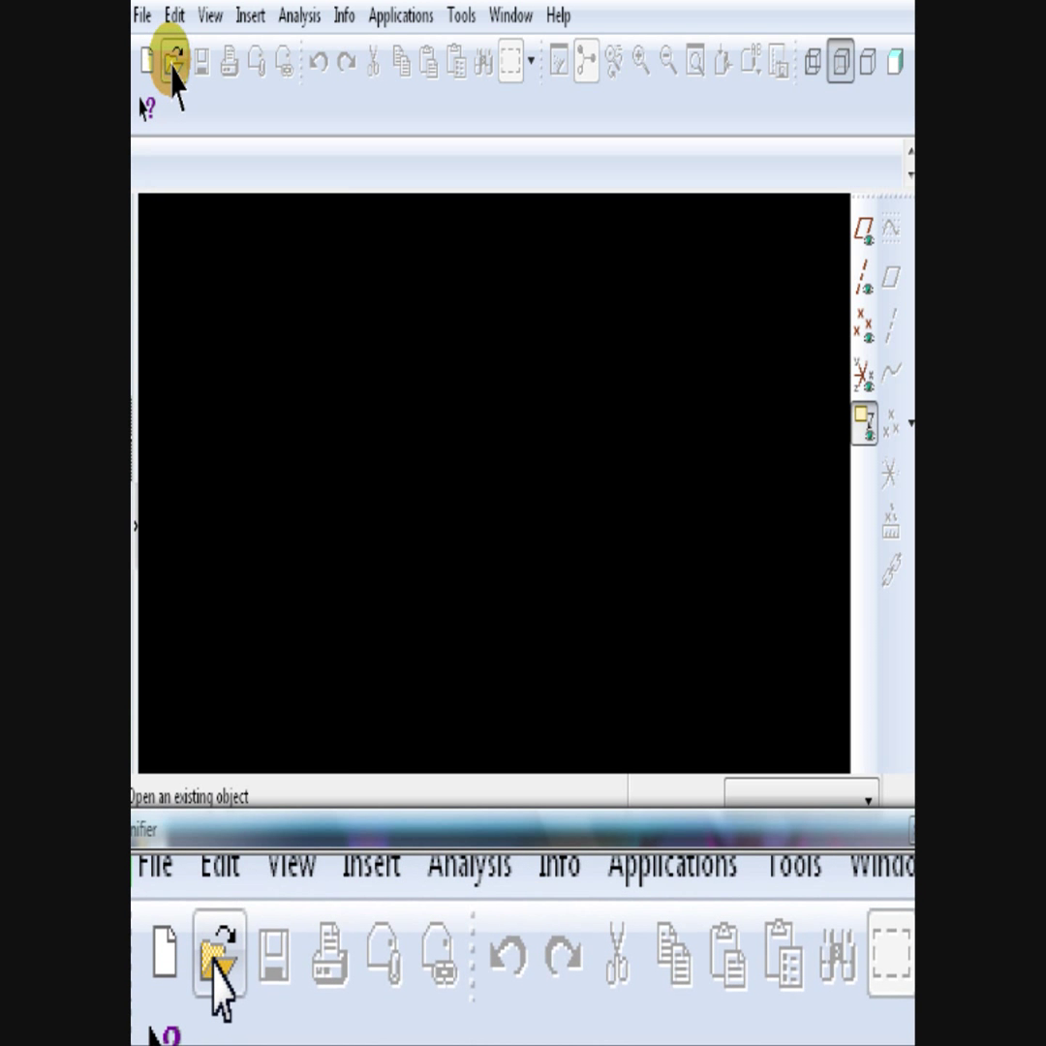
pyautogui.click(171, 63)
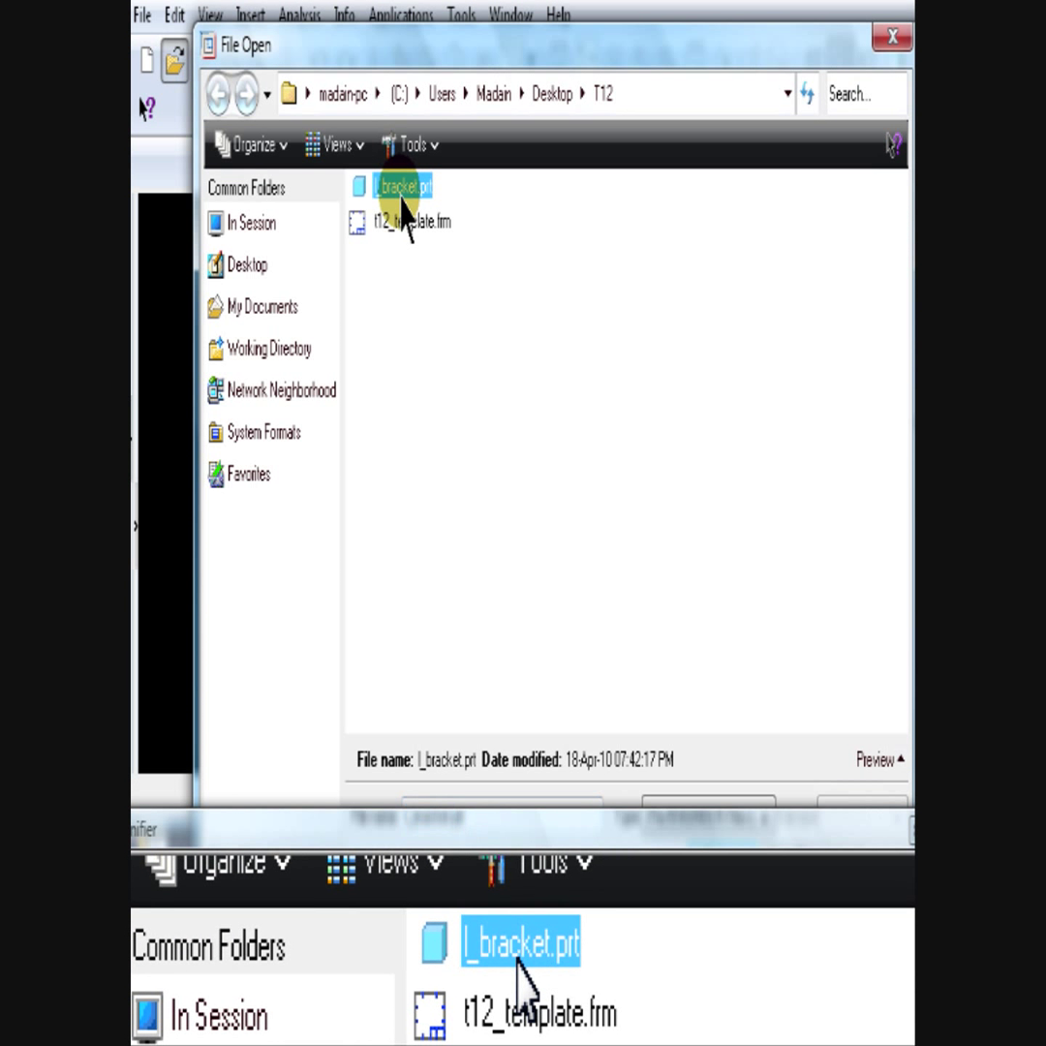
pyautogui.doubleClick(400, 186)
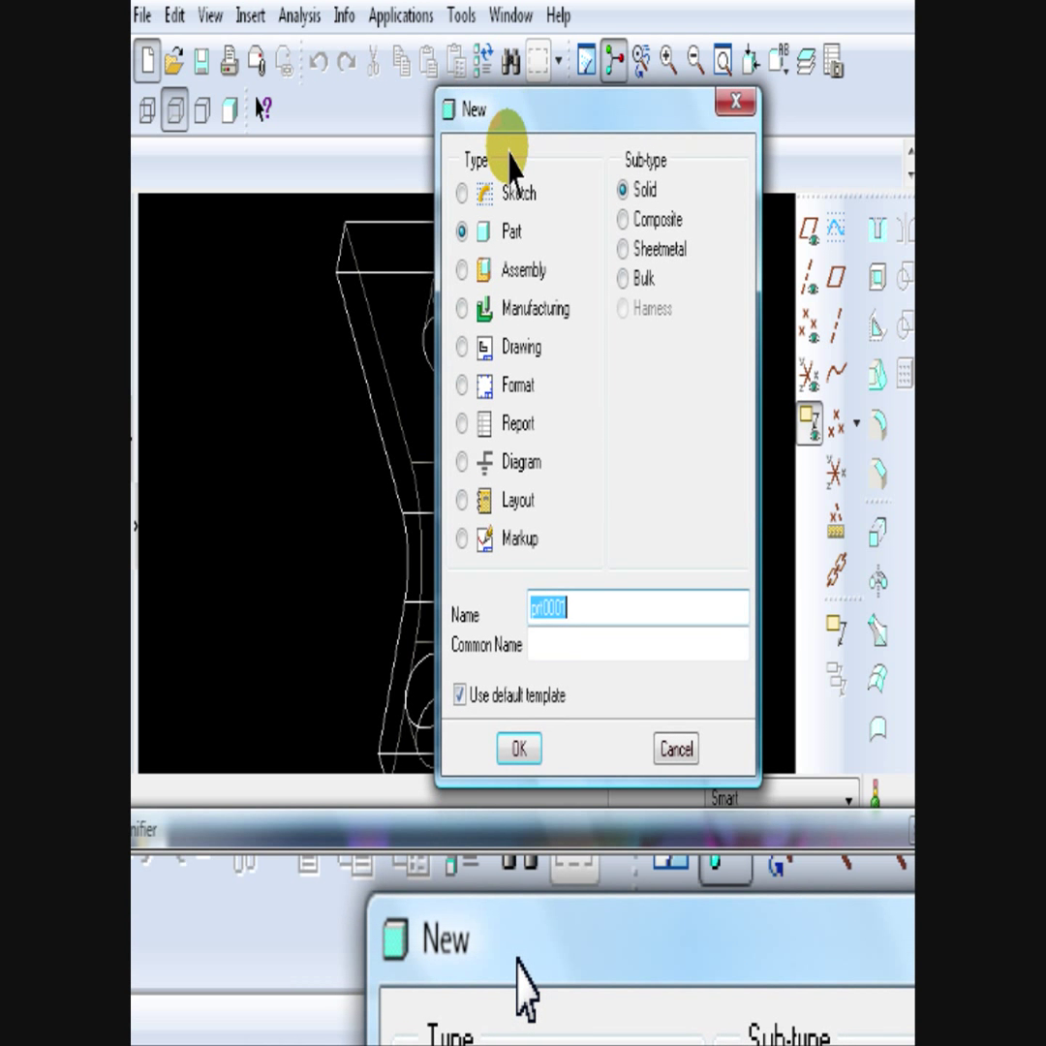
# - Start a new drawing named T12_MADAIN with the default template turned off
pyautogui.click(462, 346)
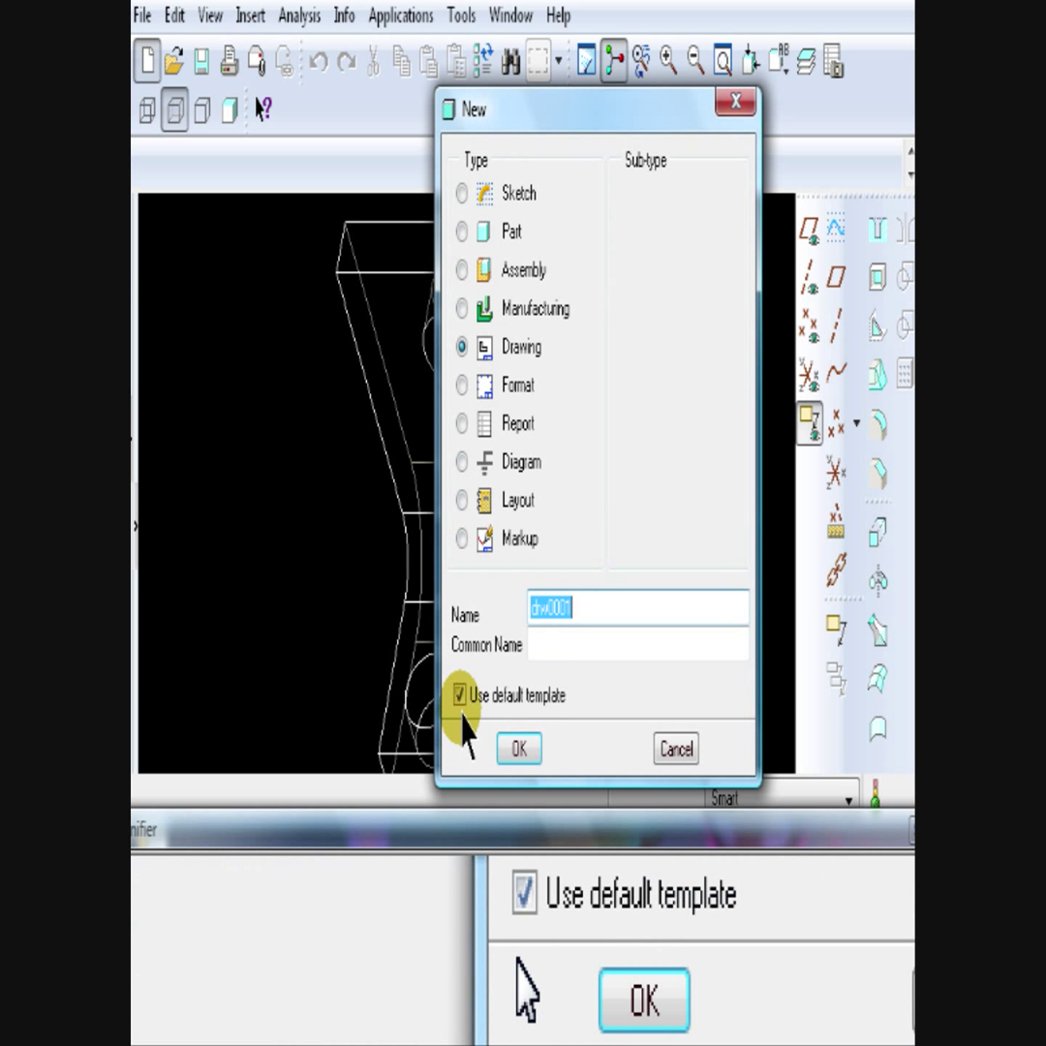
pyautogui.click(460, 694)
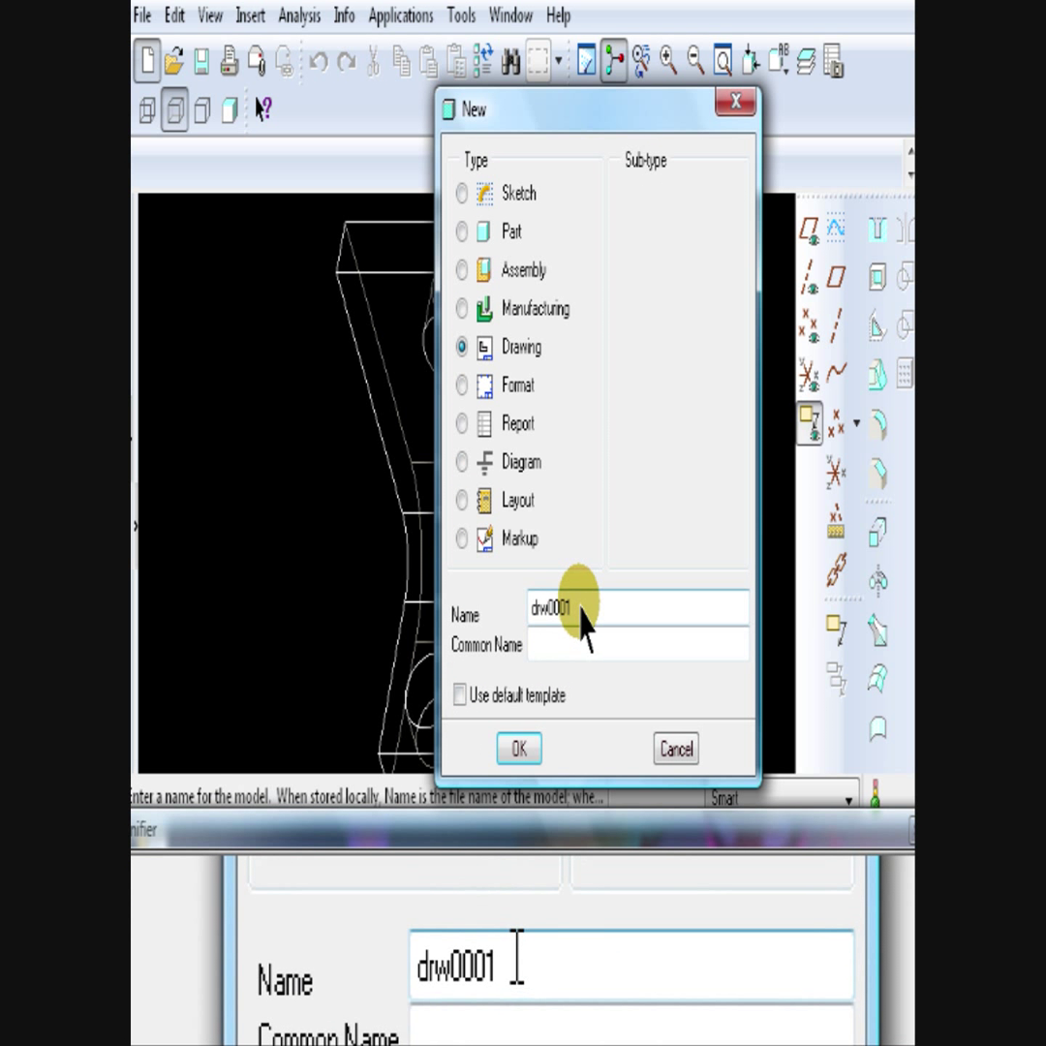
pyautogui.write('T12_M')
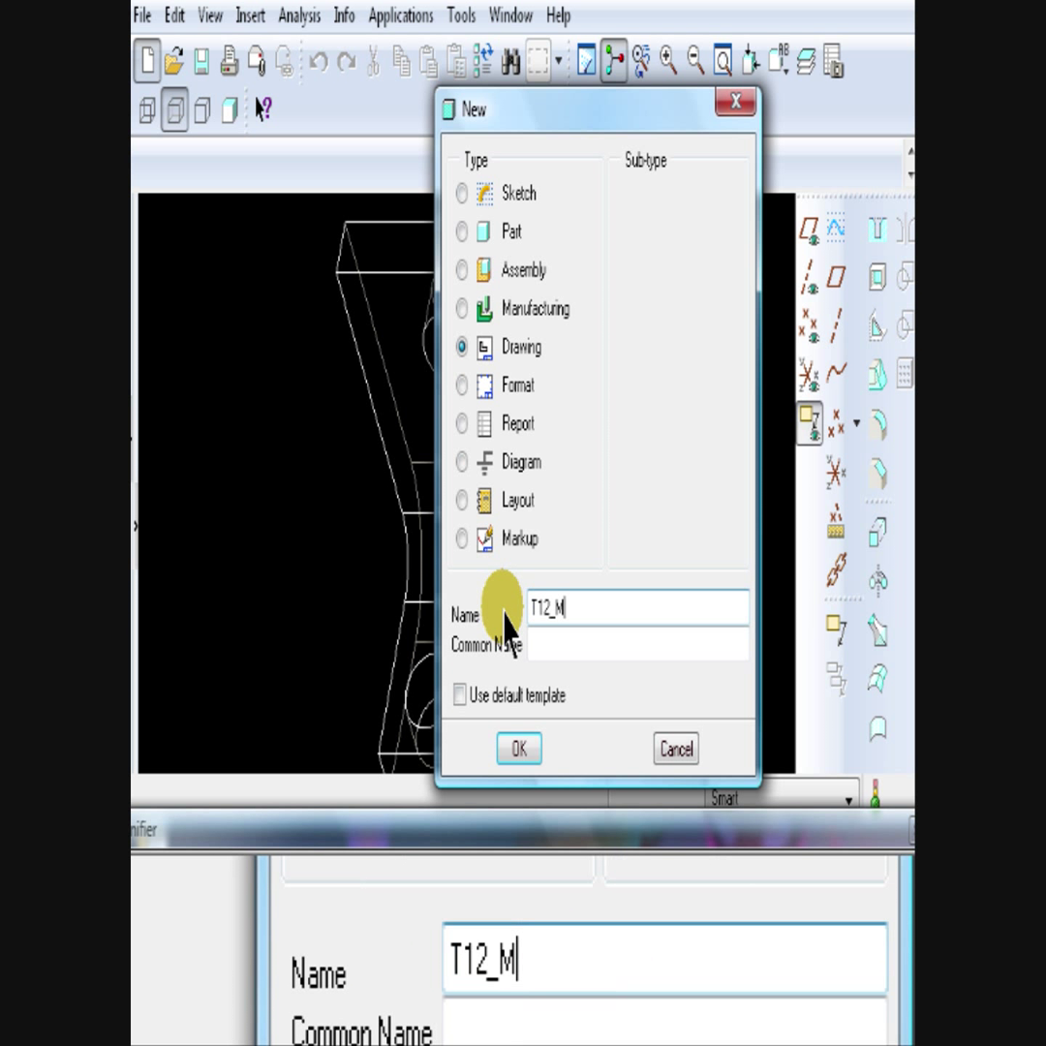
pyautogui.write('ADAIN')
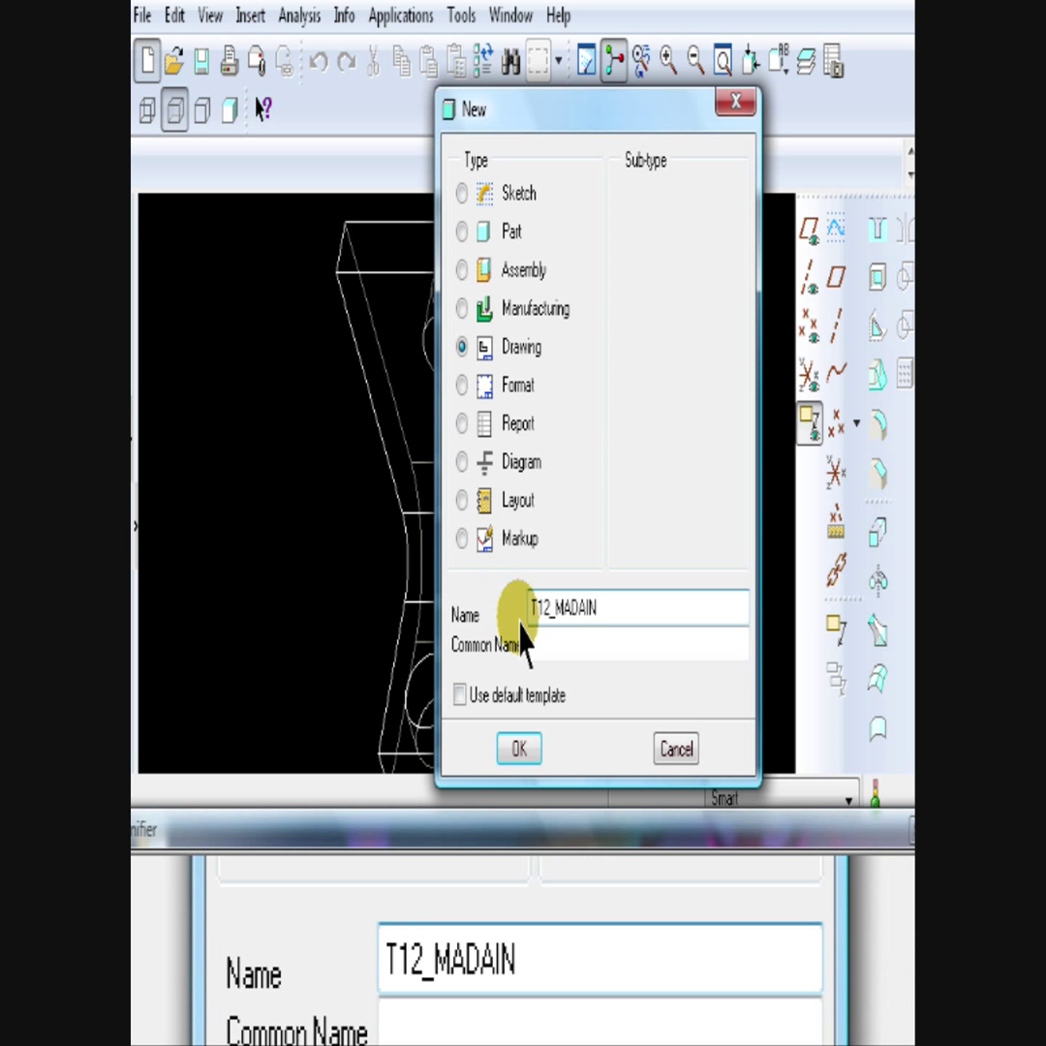
pyautogui.click(519, 748)
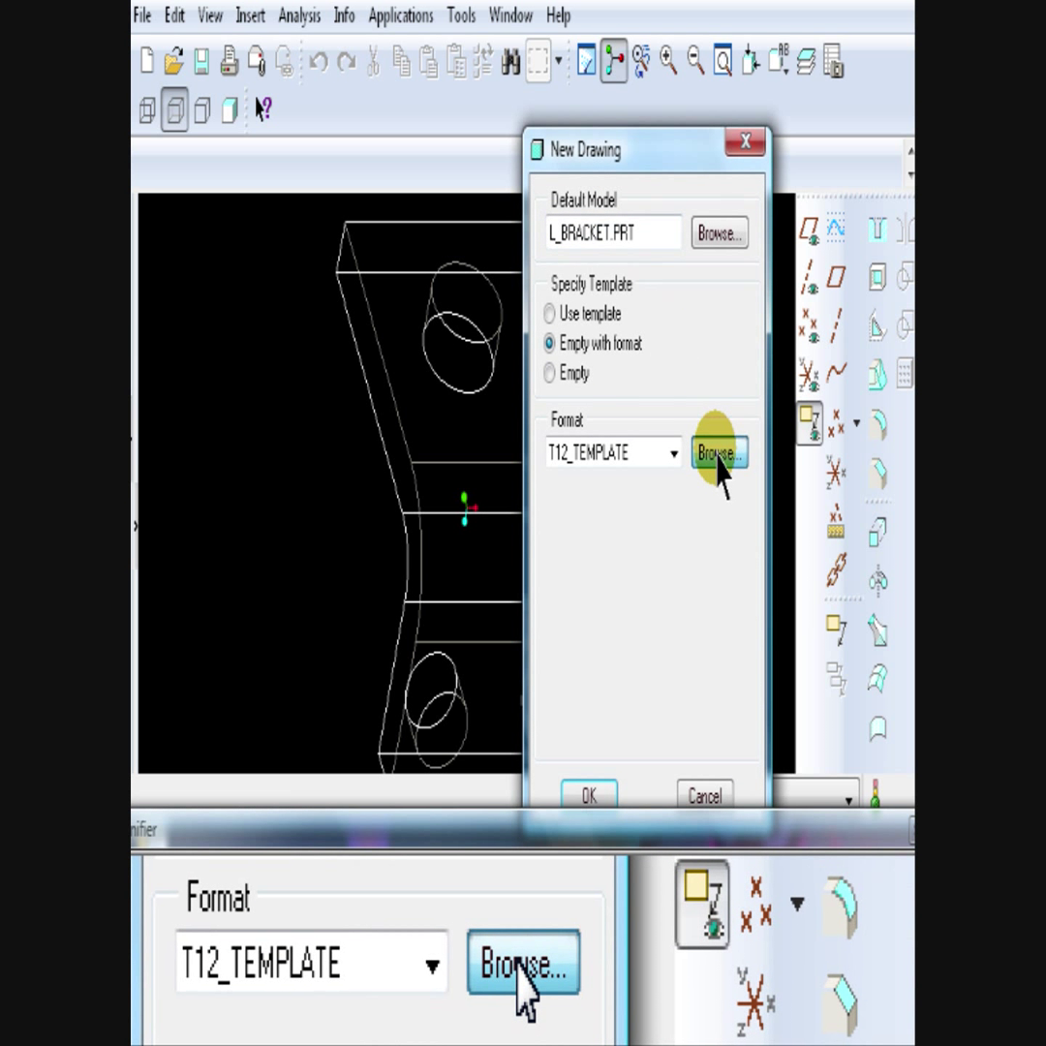
# - Browse to the desktop and apply the t12_template format to the drawing
pyautogui.click(719, 452)
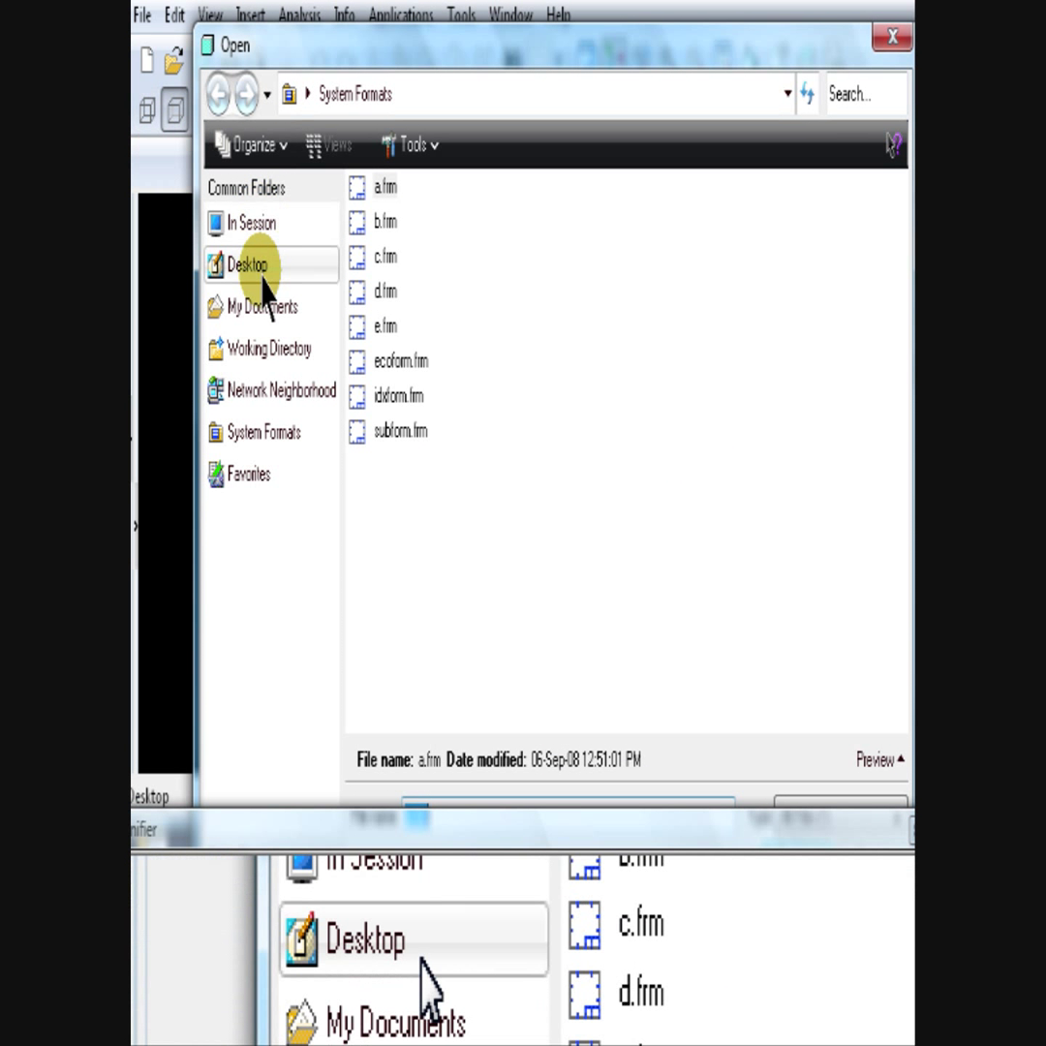
pyautogui.click(253, 263)
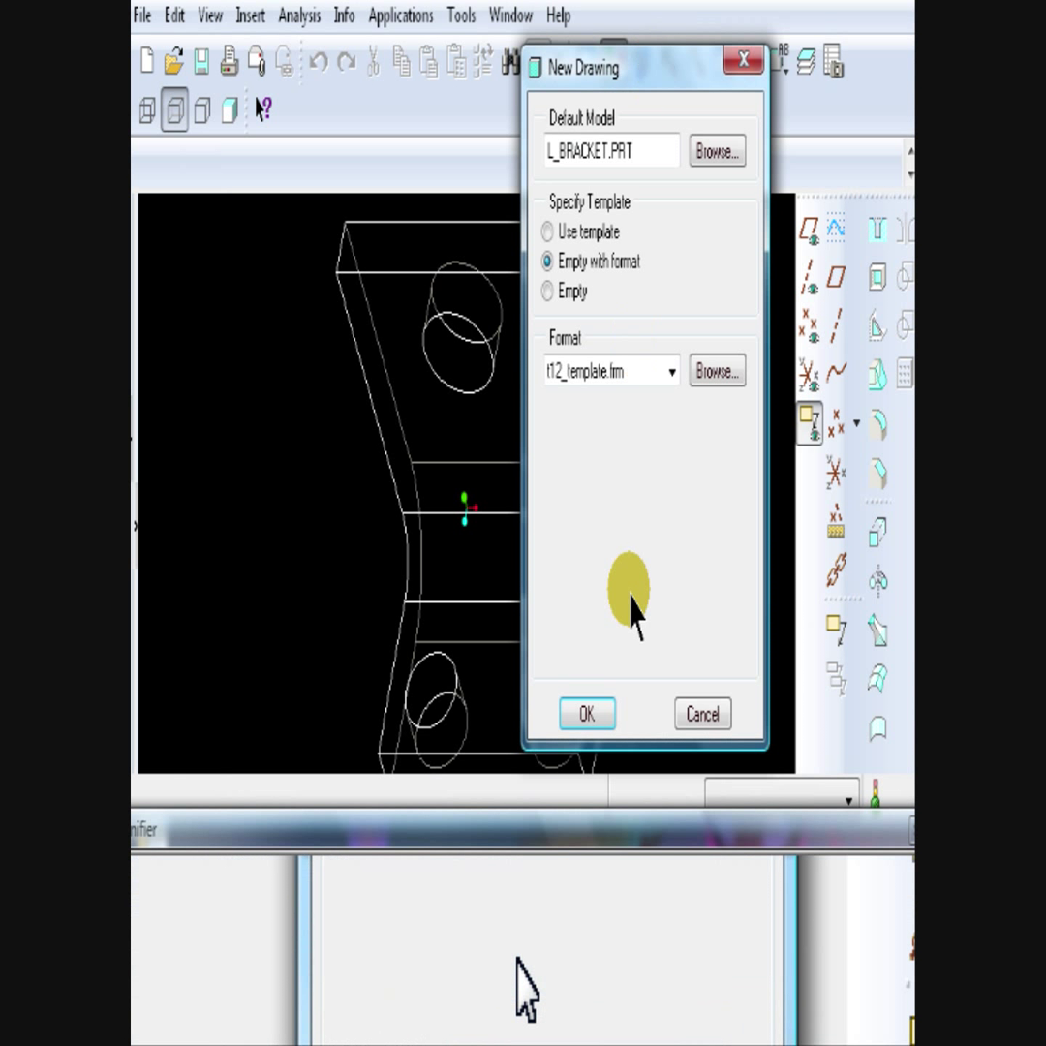
pyautogui.click(587, 713)
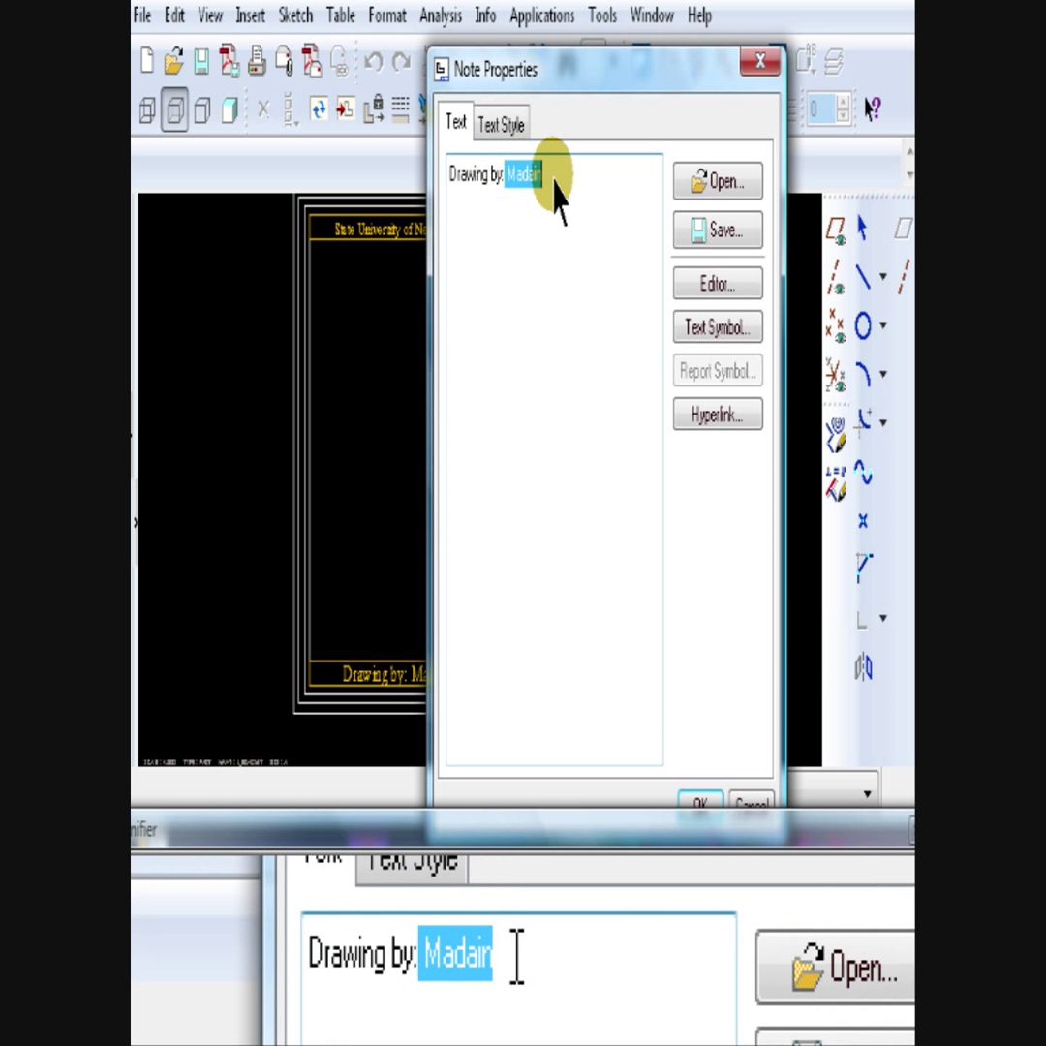
# - Change the title block's Drawing by note to read 'Madain'
pyautogui.write('Ty')
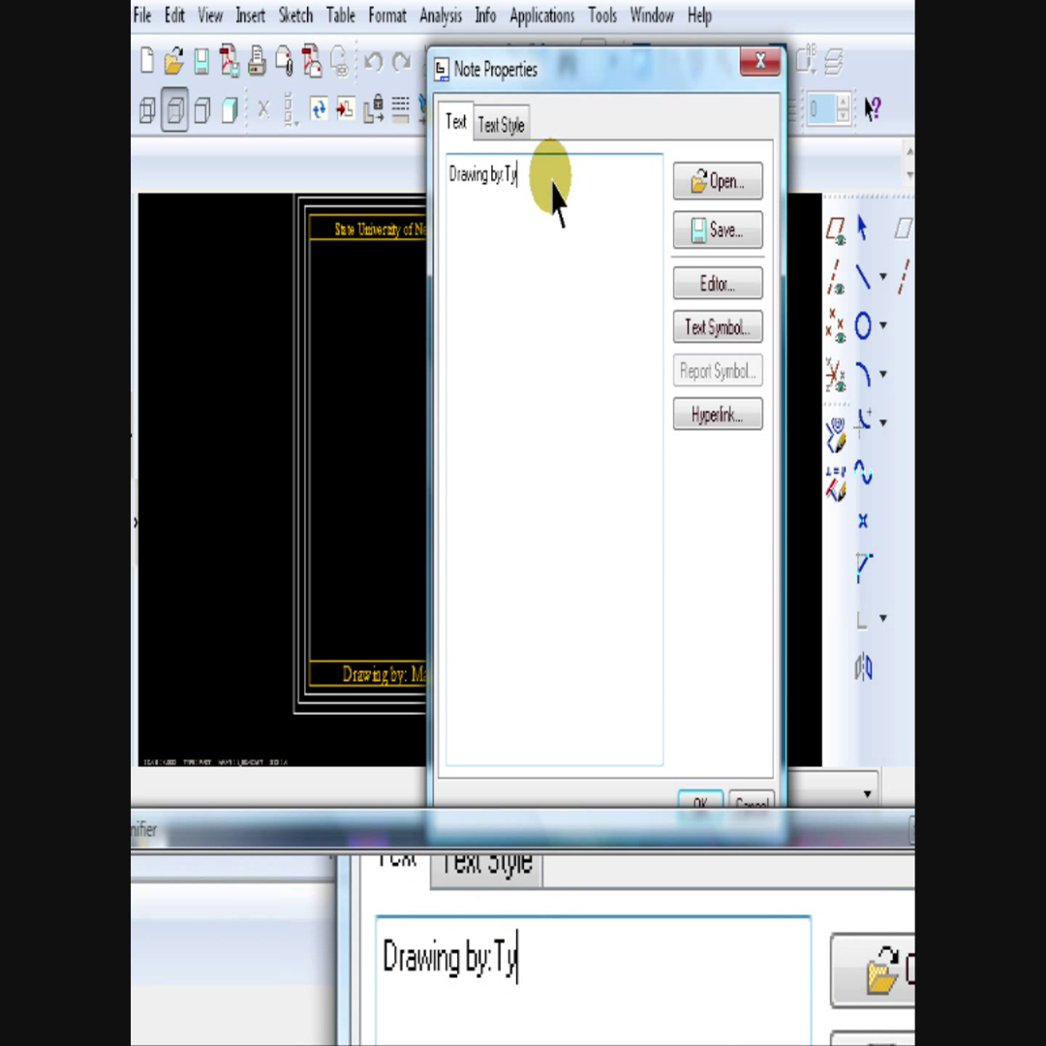
pyautogui.write('pe your own last name')
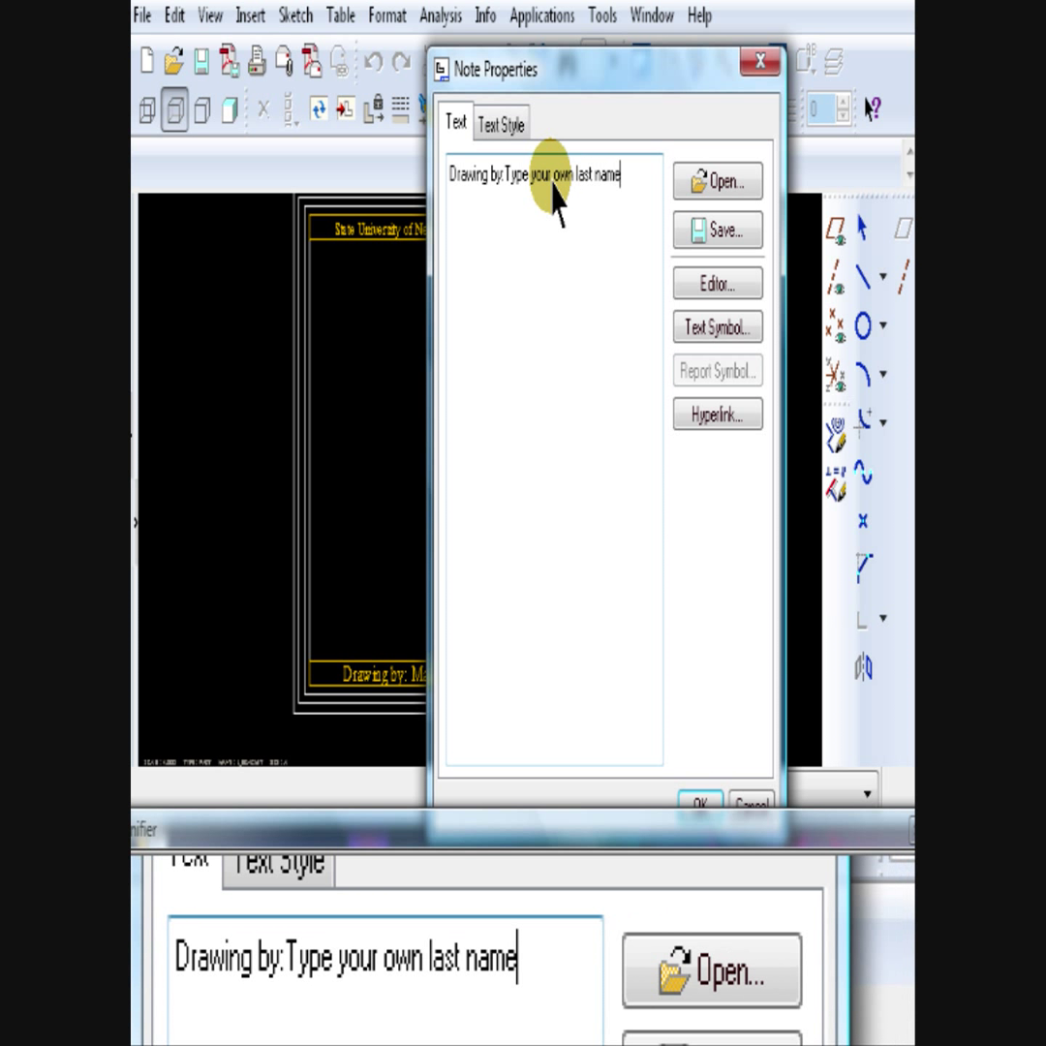
pyautogui.write('here')
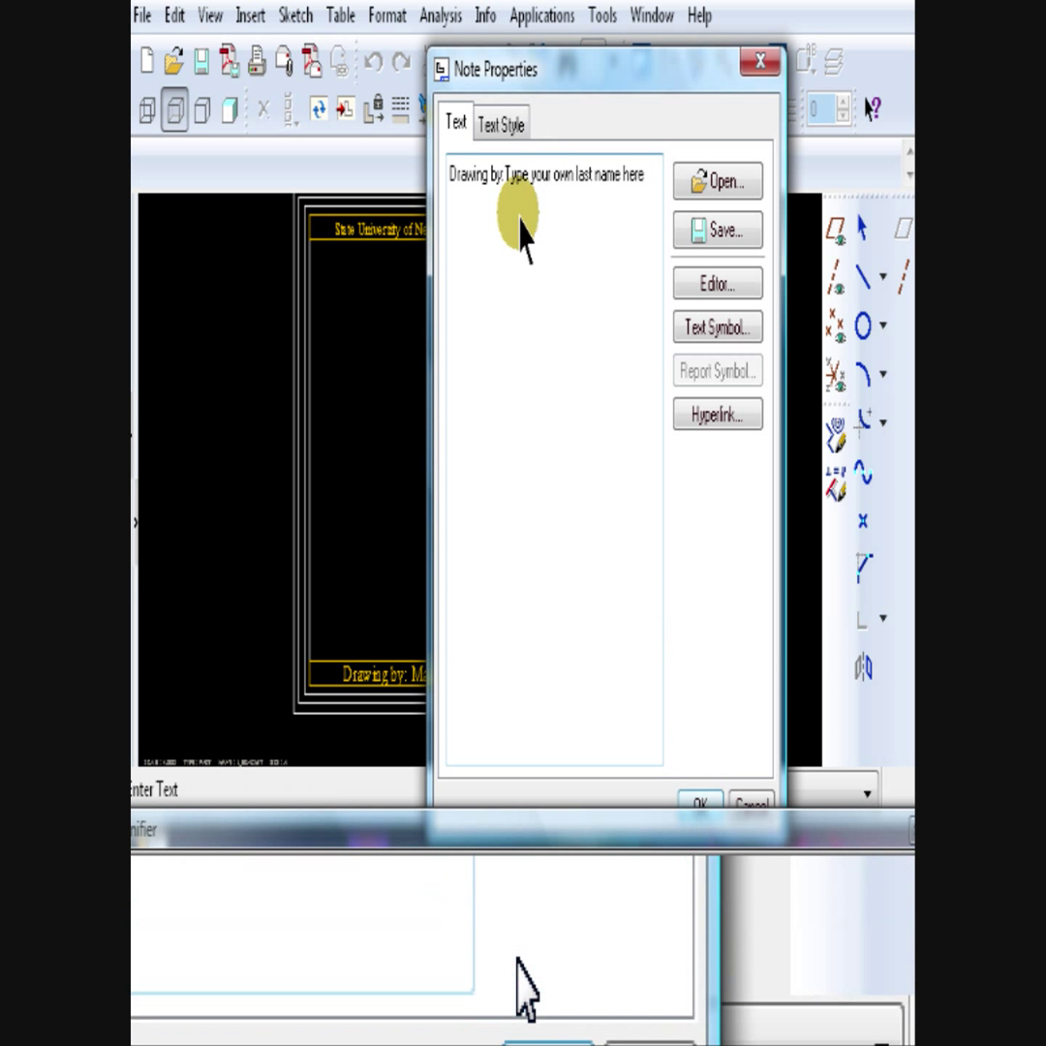
pyautogui.click(699, 805)
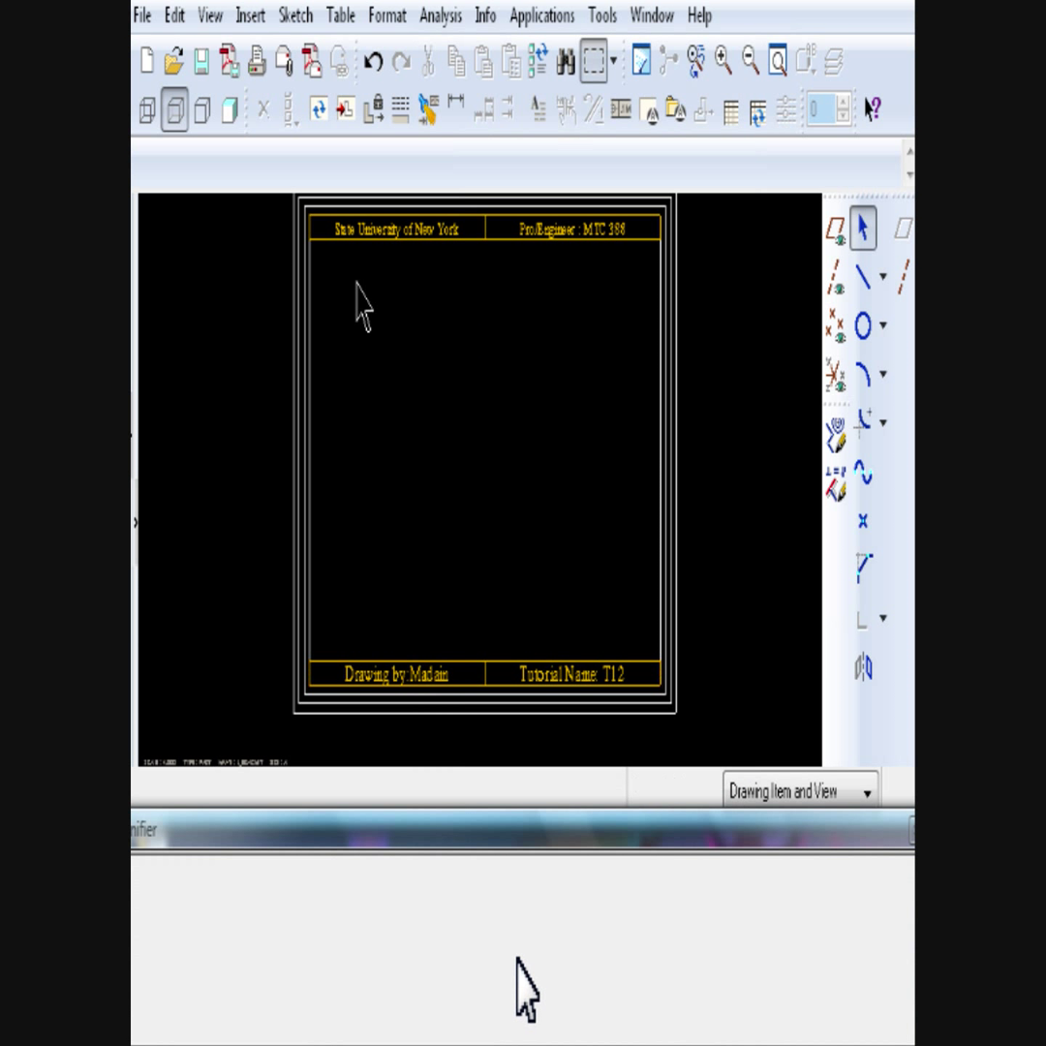
pyautogui.click(342, 111)
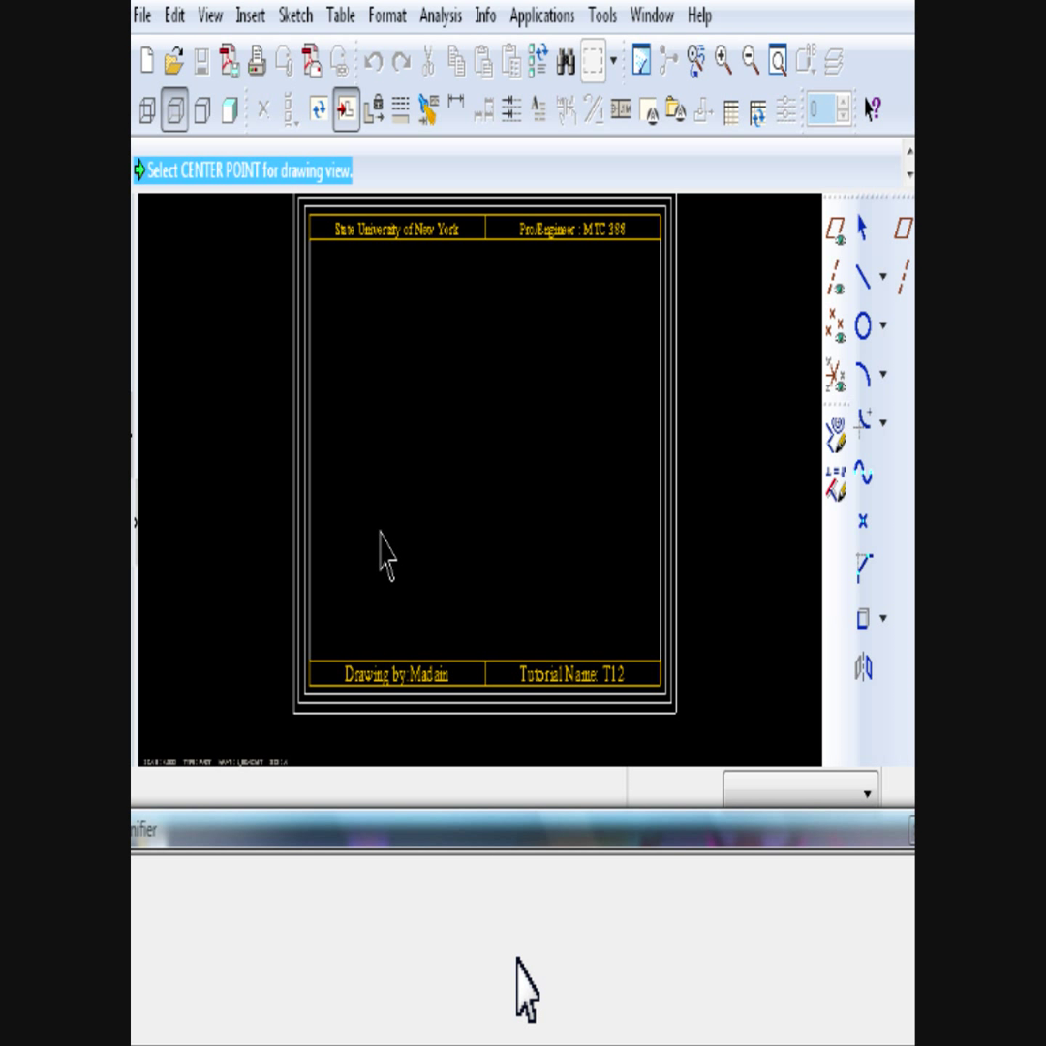
# - Place a RIGHT-oriented general view of the bracket and project views from it
pyautogui.click(383, 552)
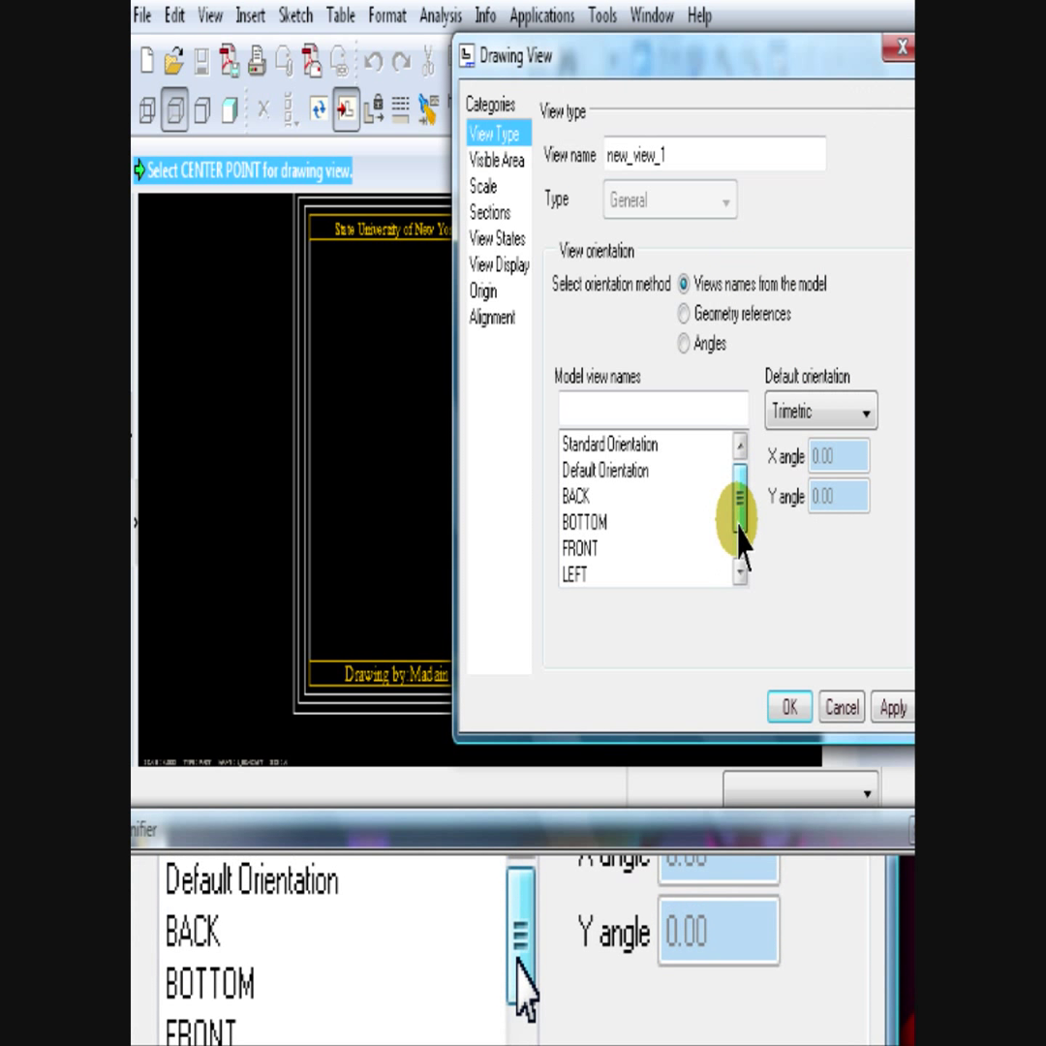
pyautogui.click(579, 549)
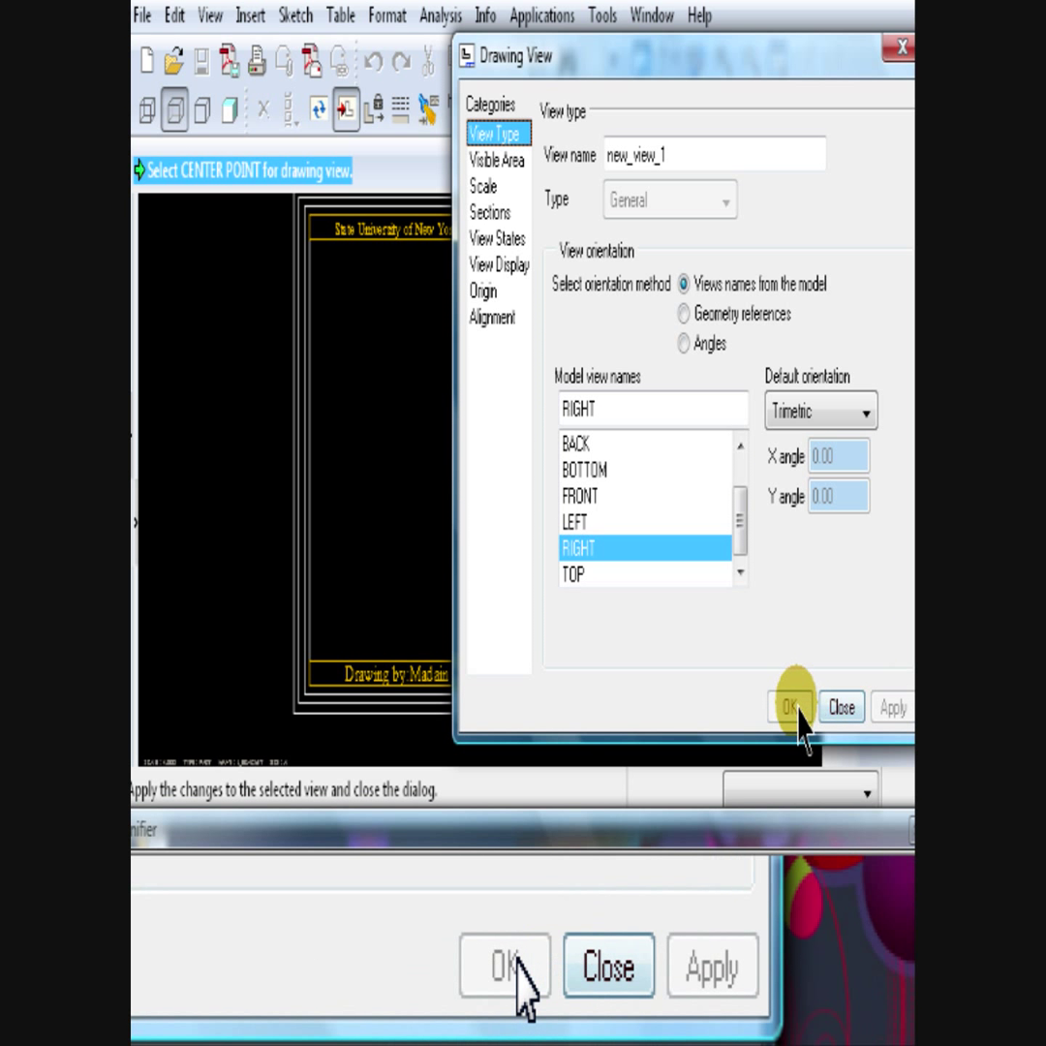
pyautogui.click(792, 705)
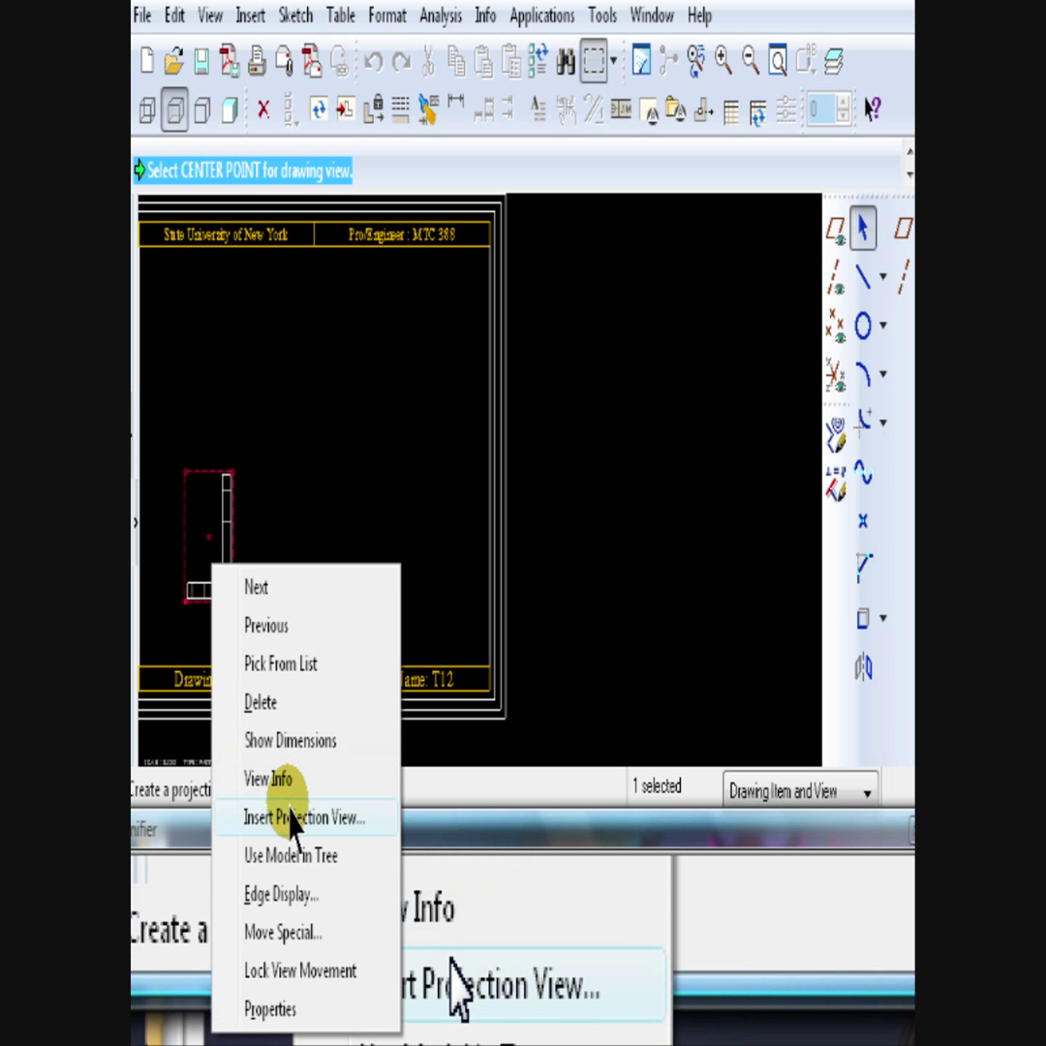
pyautogui.click(303, 816)
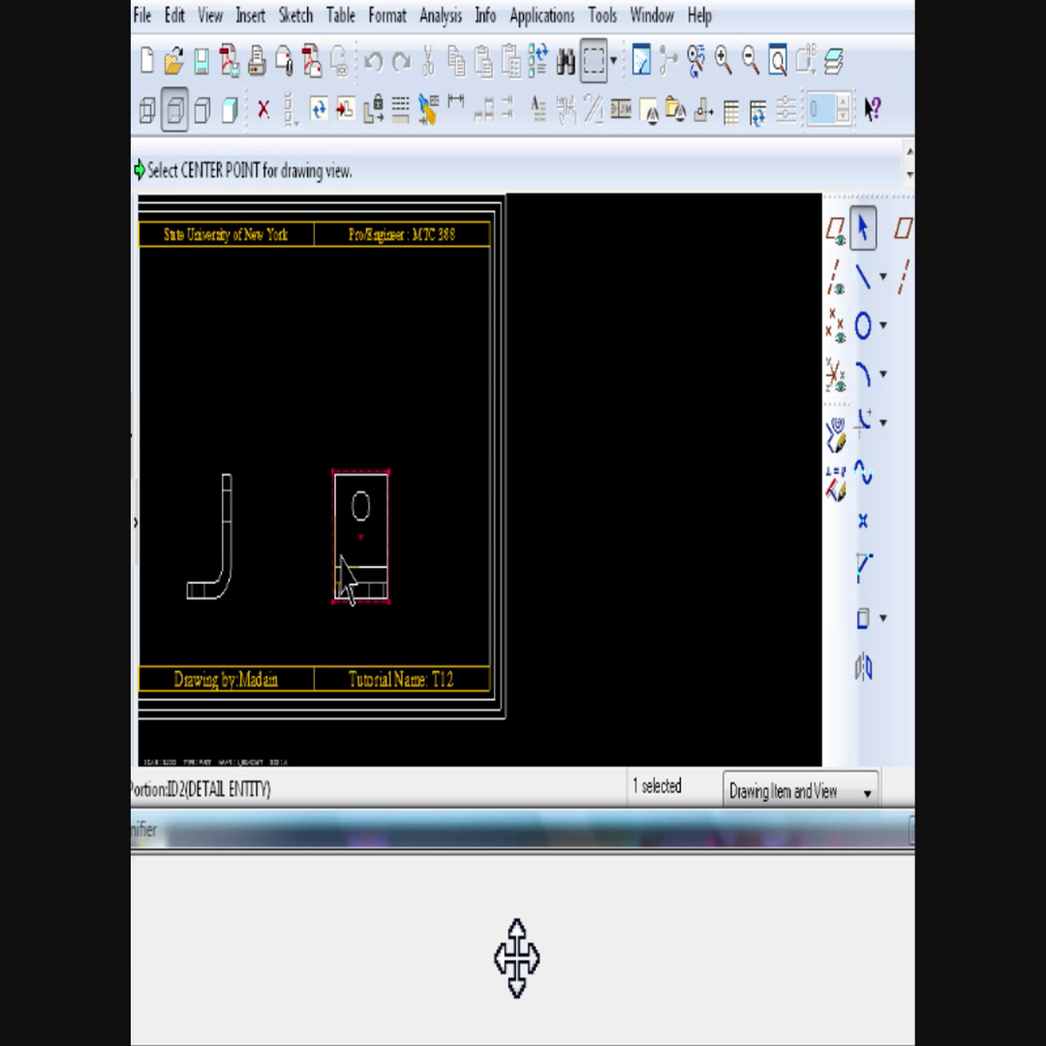
pyautogui.rightClick(364, 577)
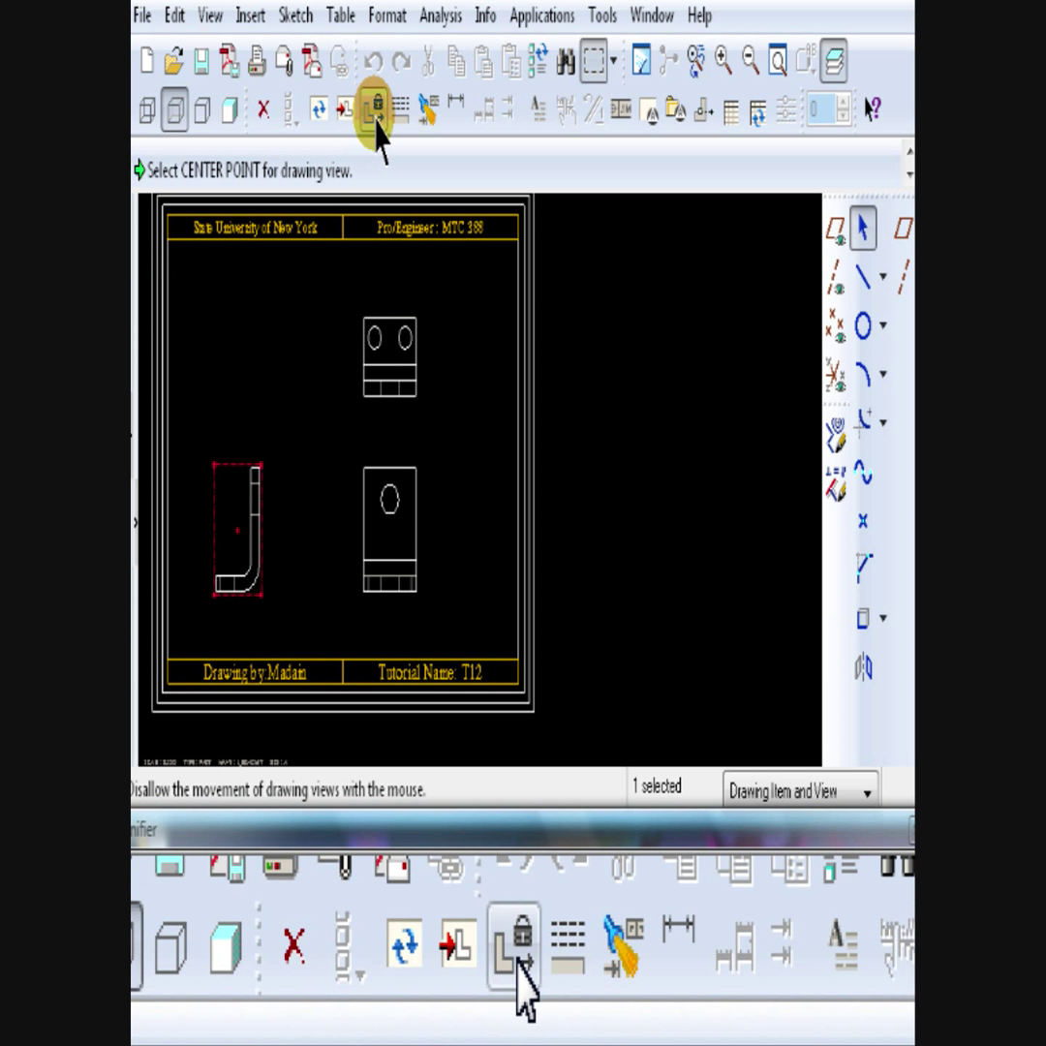
# - Lock the existing views and place a new general view at the sheet's upper left
pyautogui.click(373, 107)
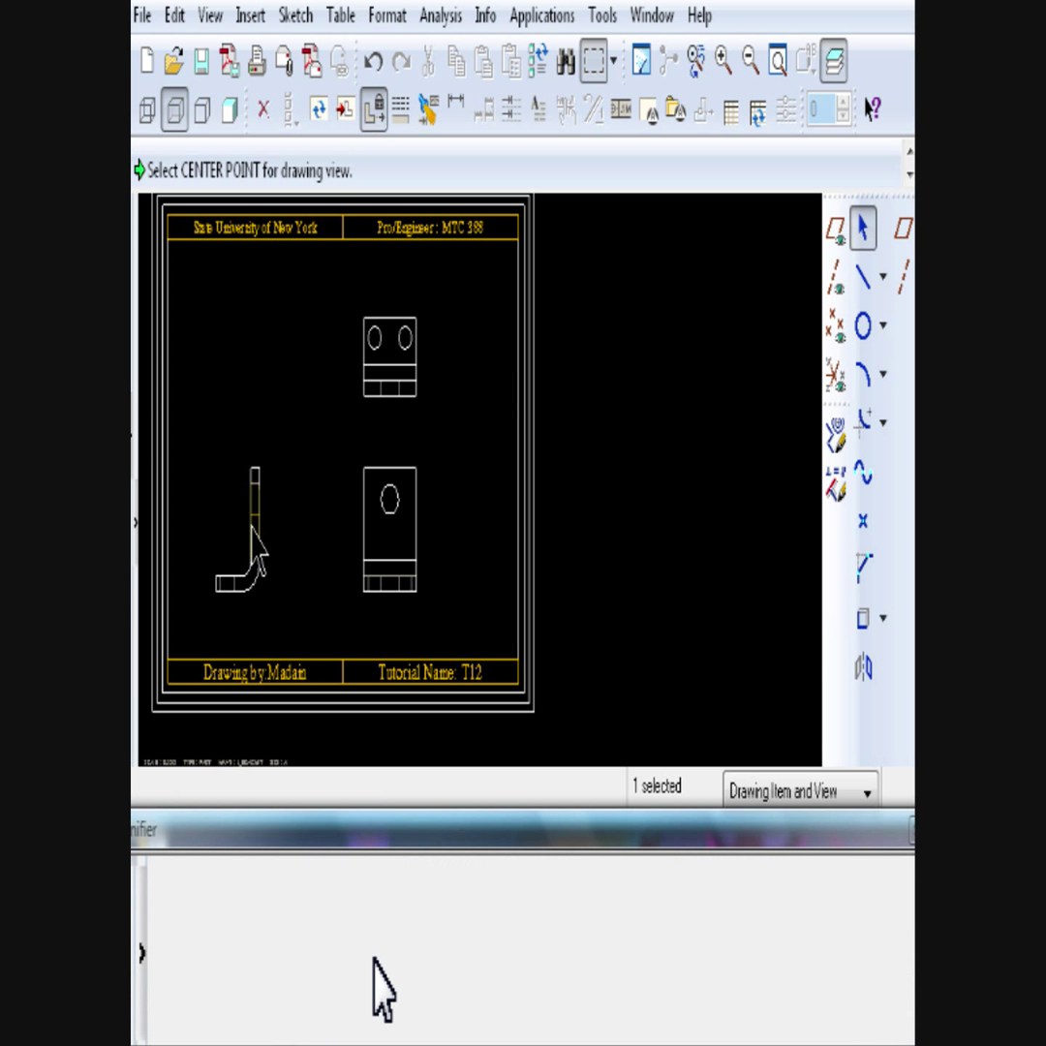
pyautogui.click(371, 109)
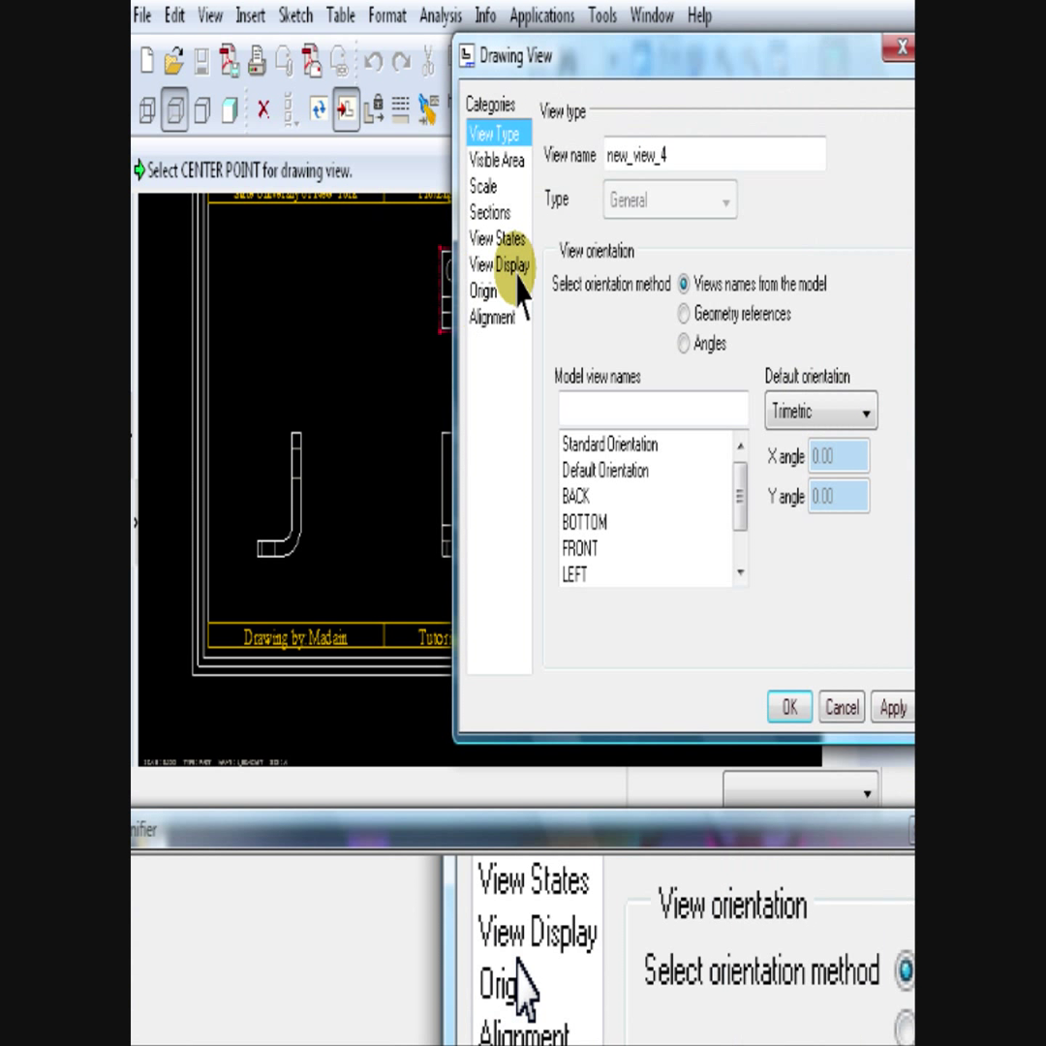
# - Set the new view to standard orientation with a custom scale of 0.30
pyautogui.click(610, 444)
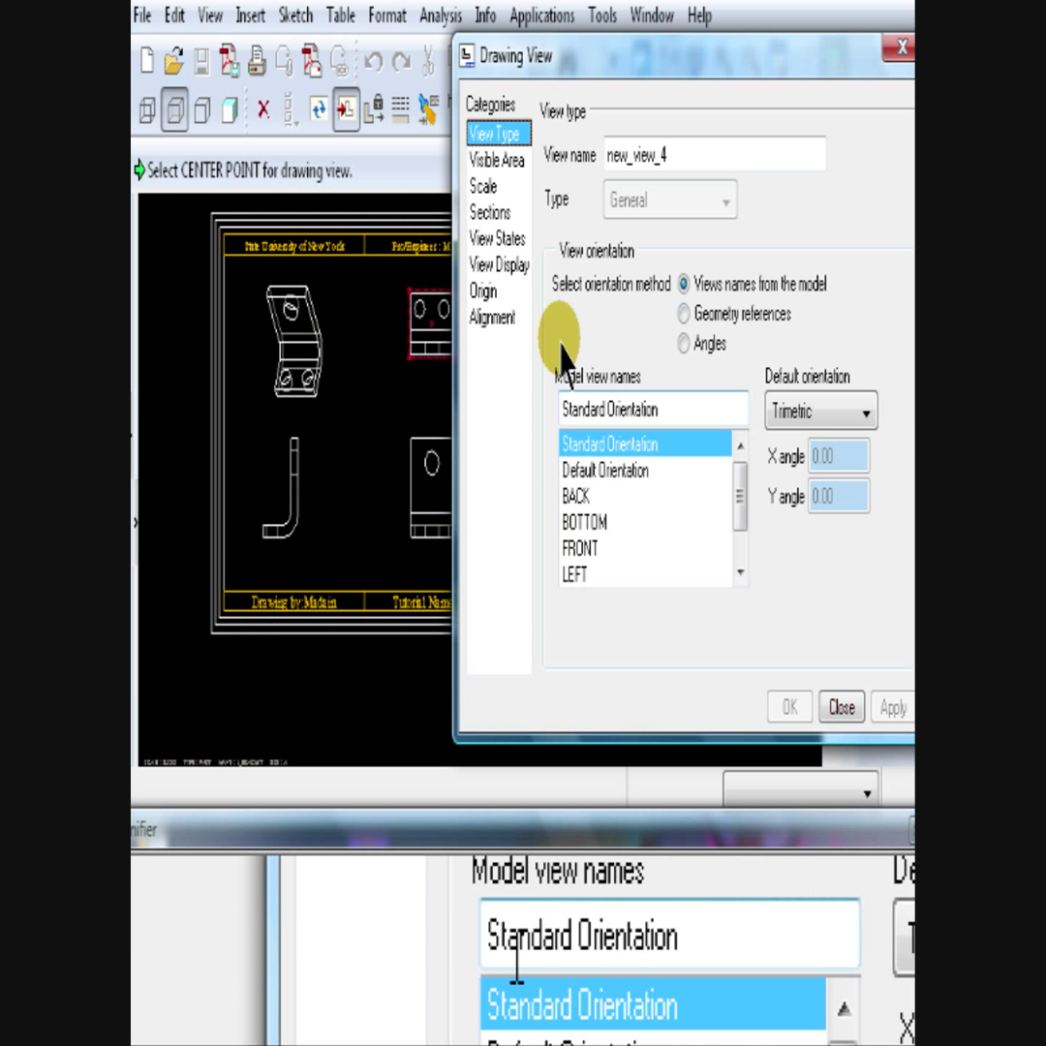
pyautogui.click(490, 186)
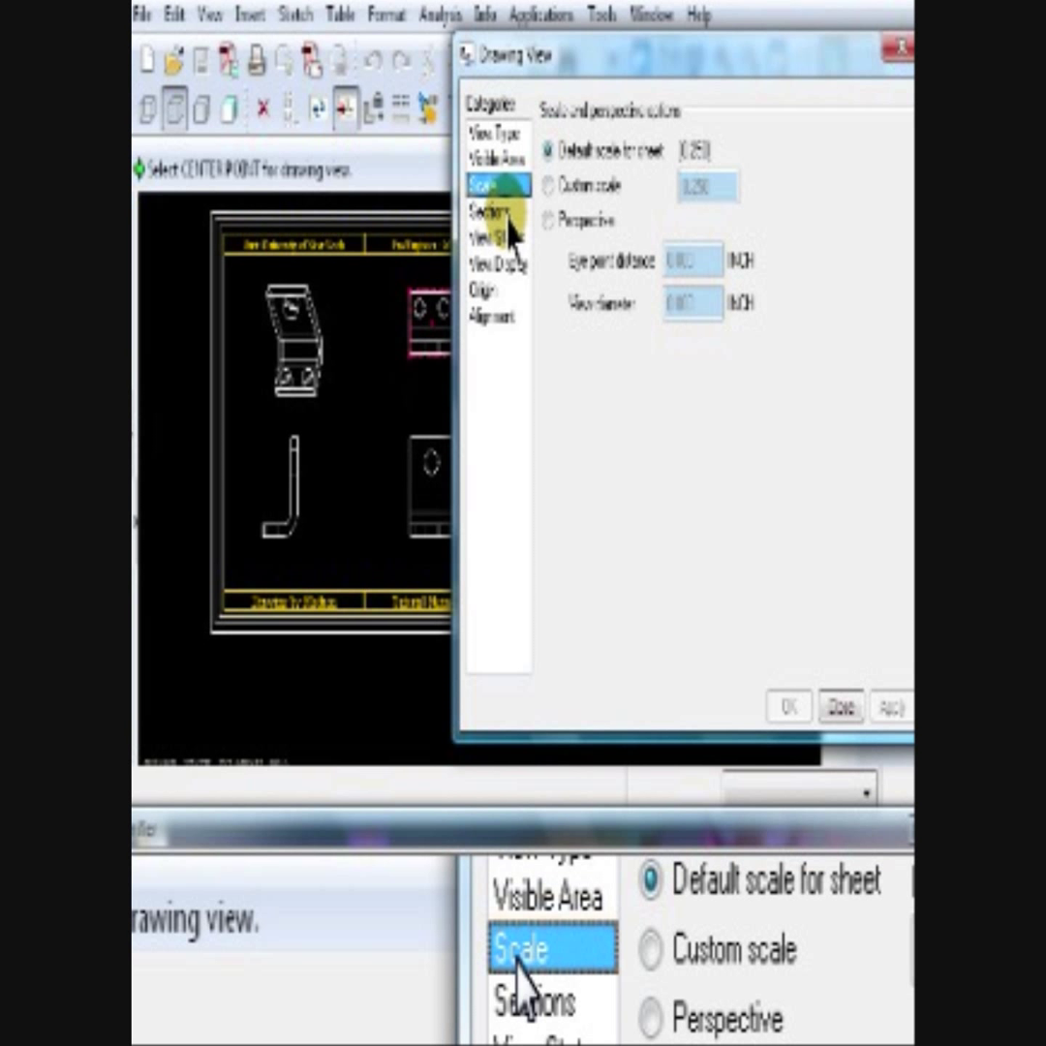
pyautogui.click(550, 186)
pyautogui.write('0.3')
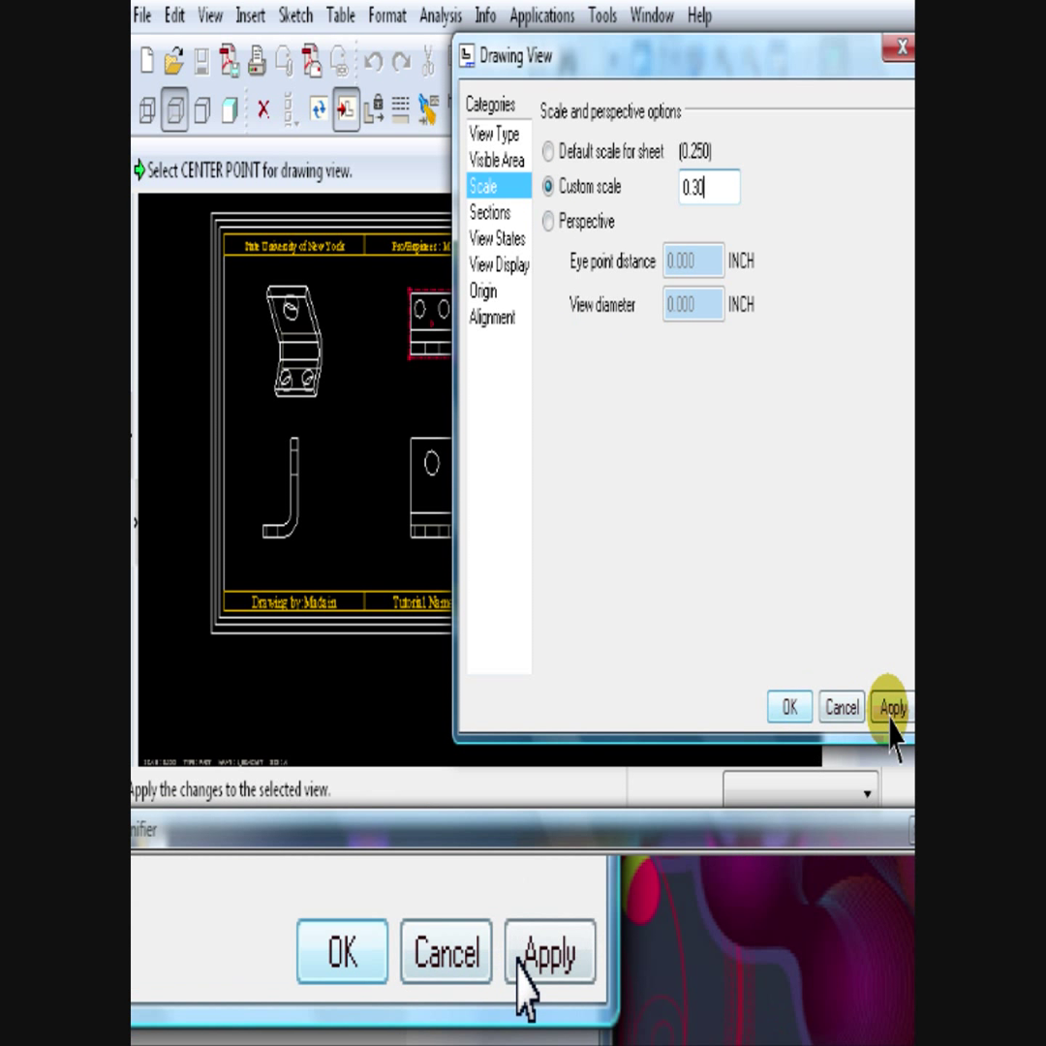
pyautogui.click(891, 705)
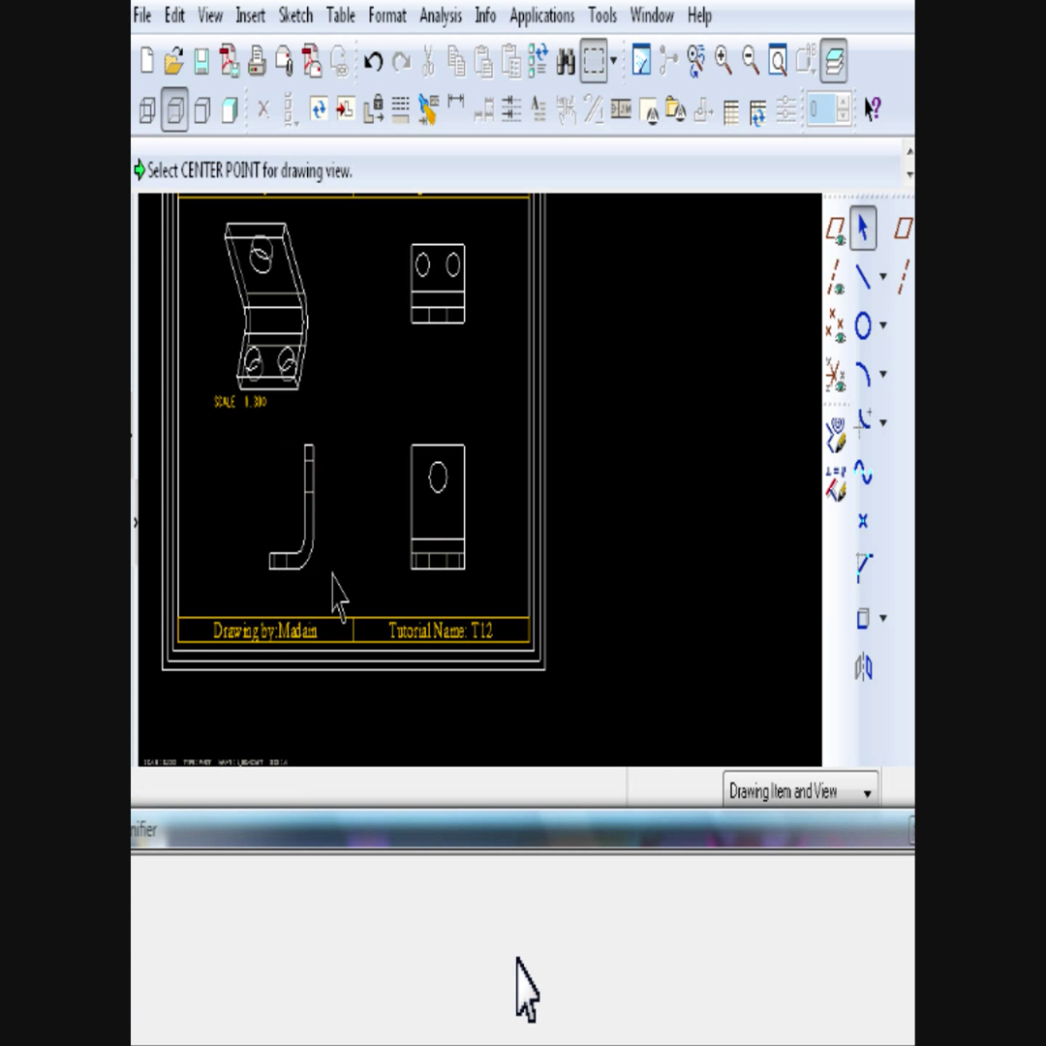
pyautogui.moveTo(348, 426)
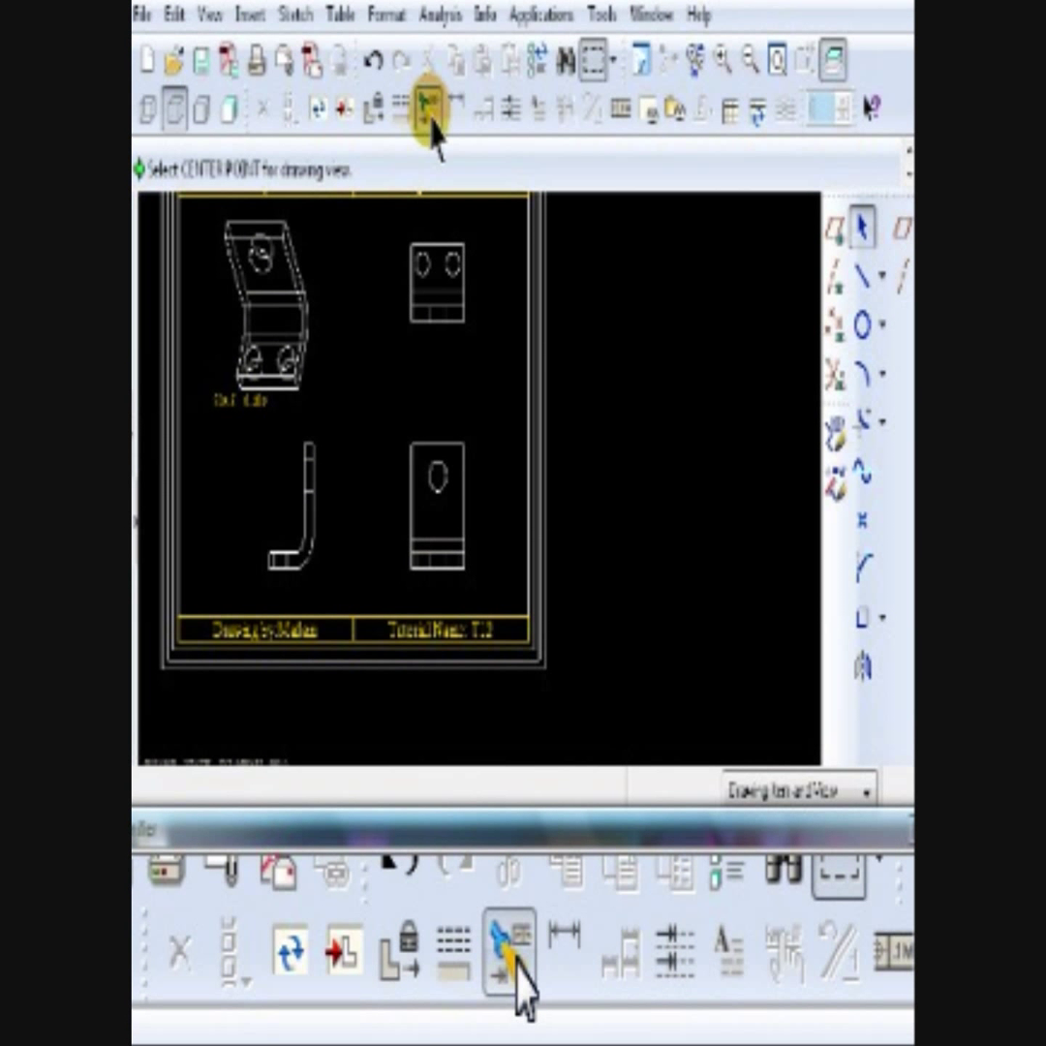
# - Show all model dimensions and hole axes with Show/Erase
pyautogui.click(426, 109)
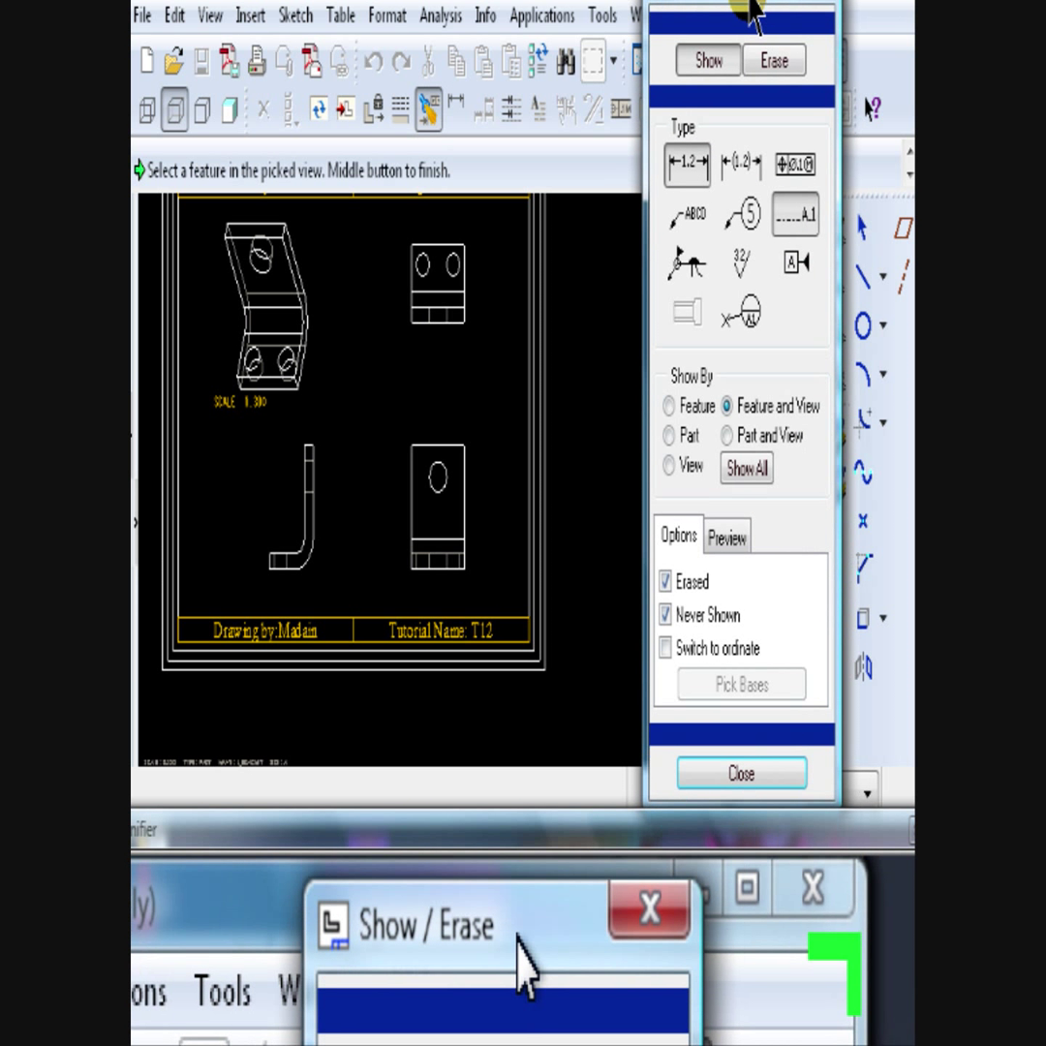
pyautogui.click(687, 164)
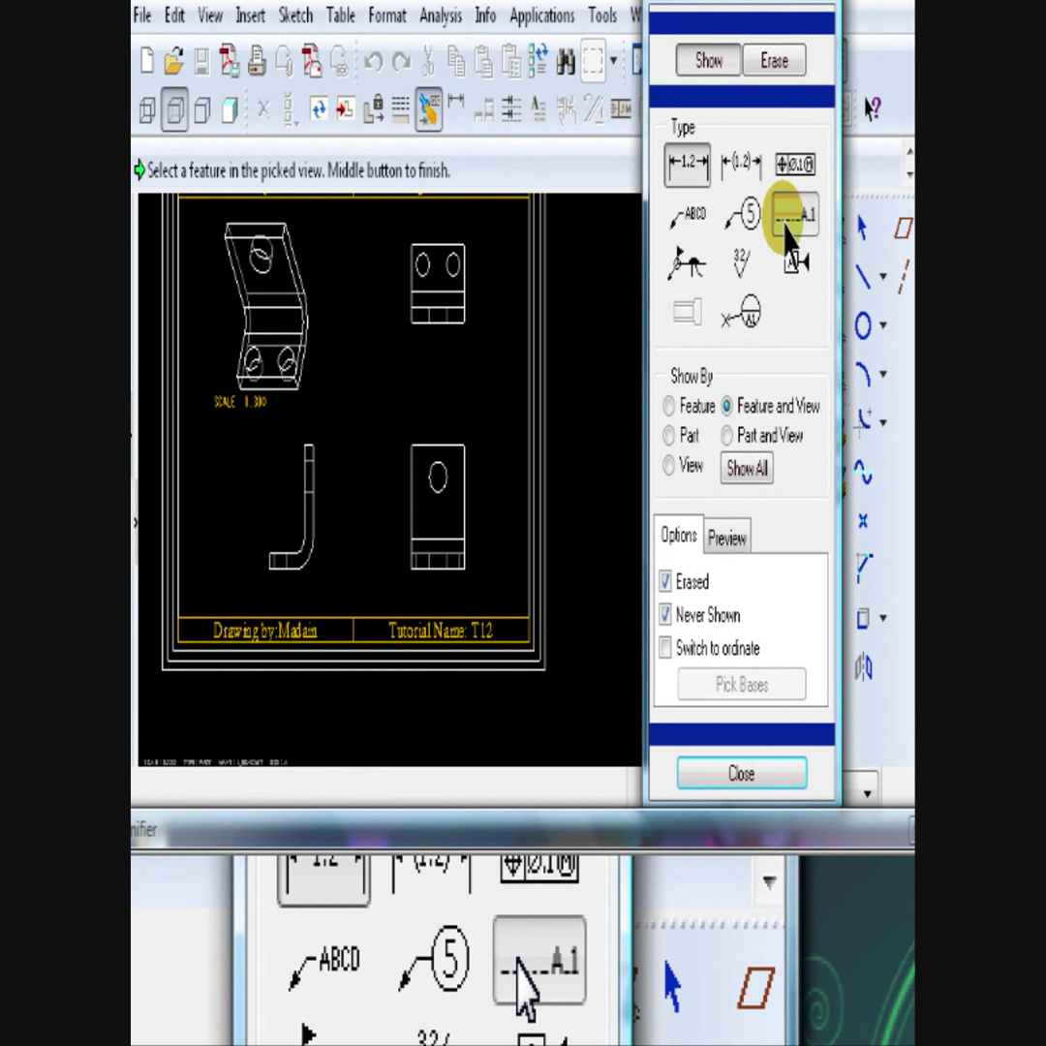
pyautogui.click(745, 467)
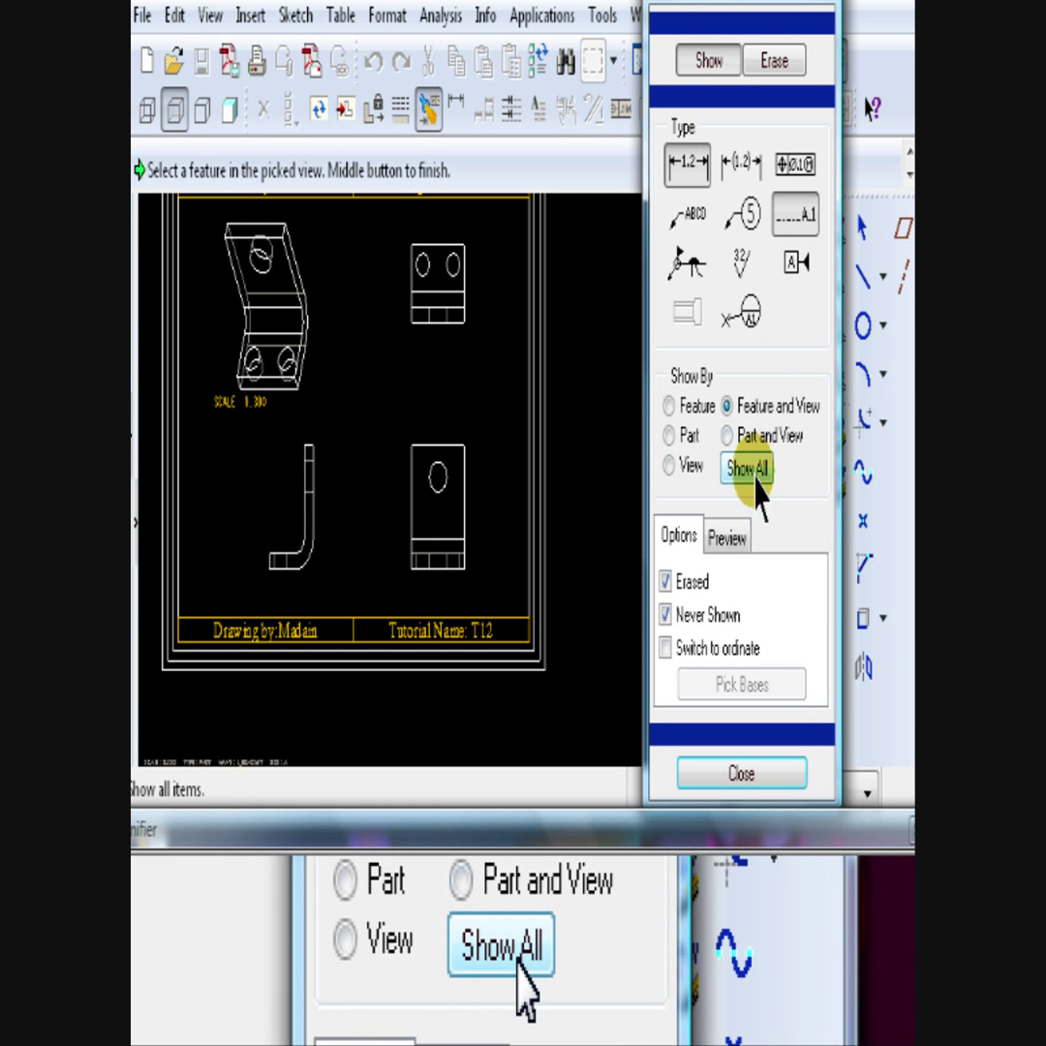
pyautogui.click(747, 468)
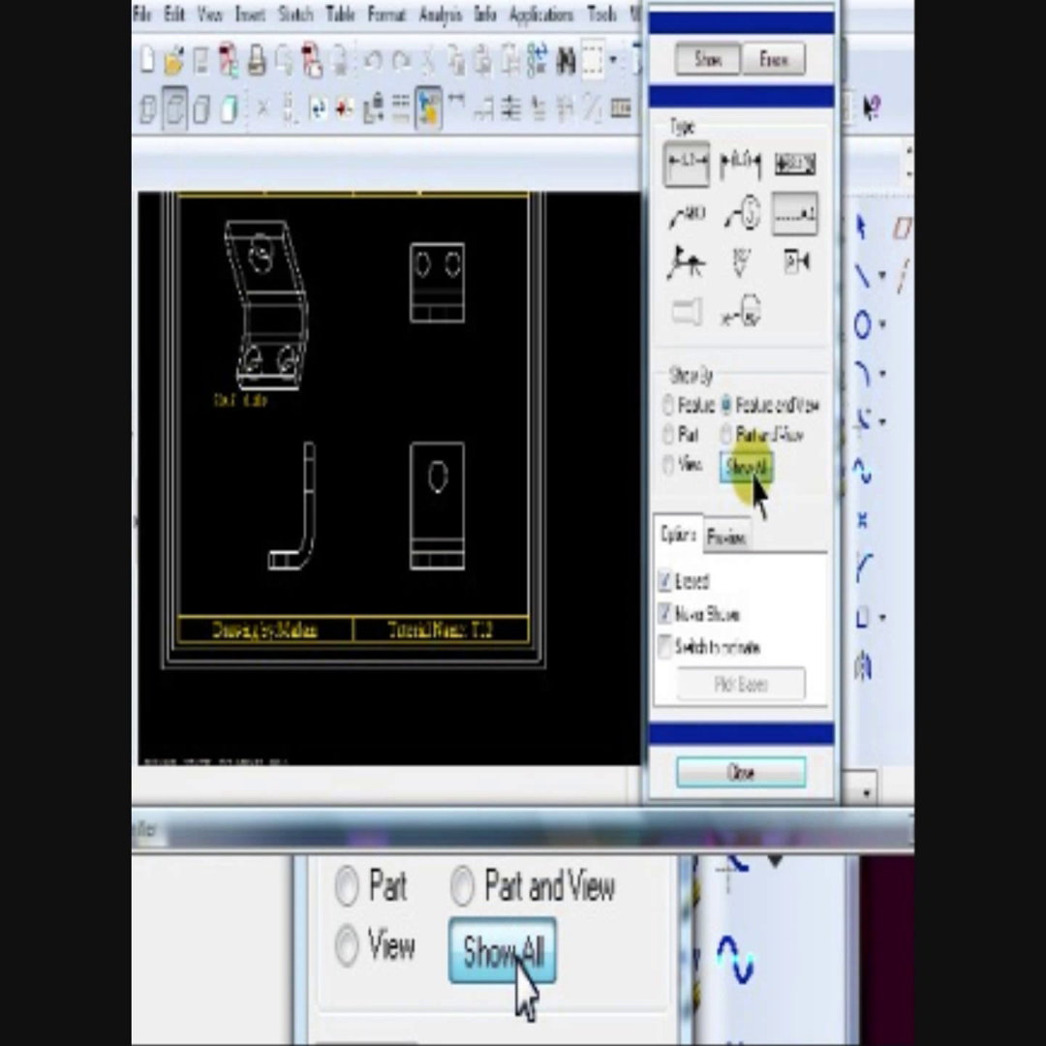
pyautogui.click(746, 468)
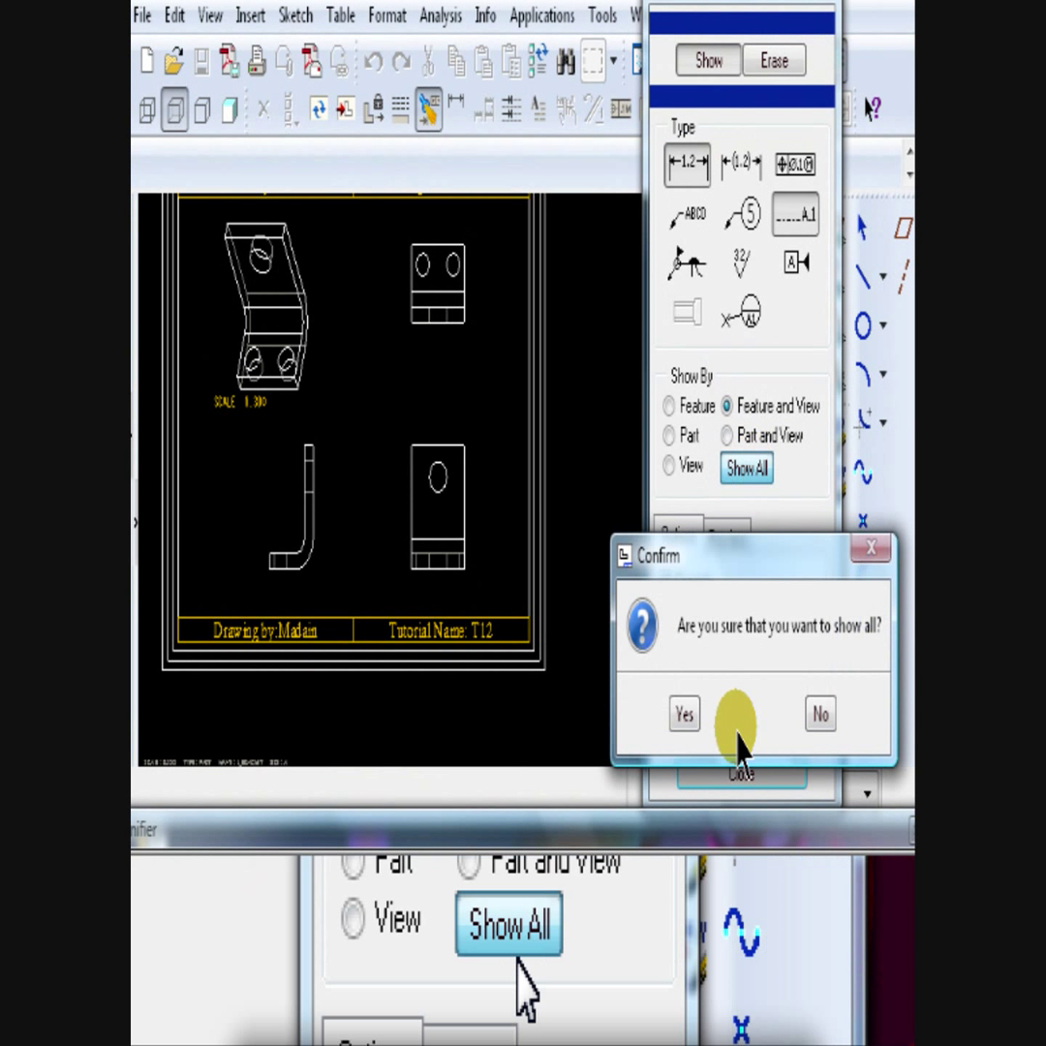
pyautogui.click(683, 714)
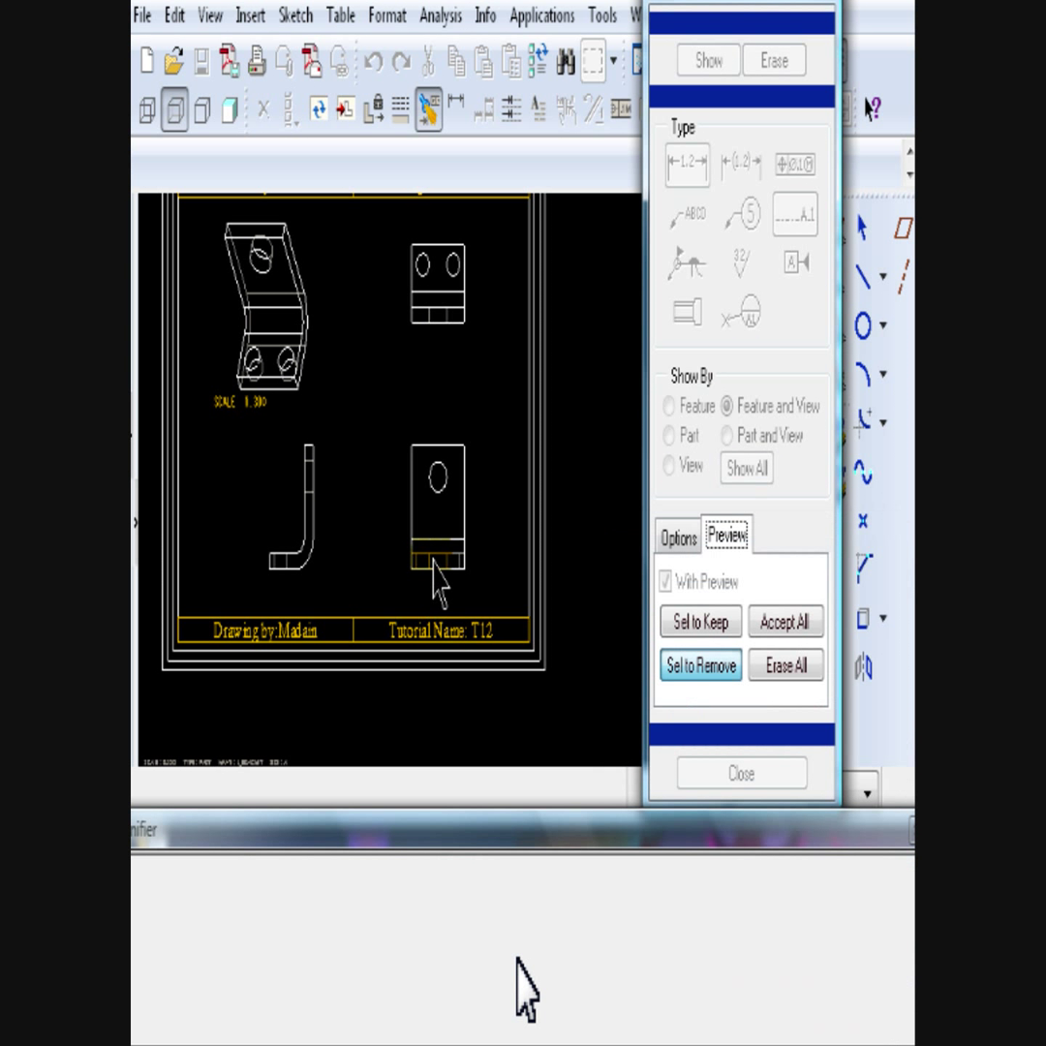
pyautogui.click(700, 621)
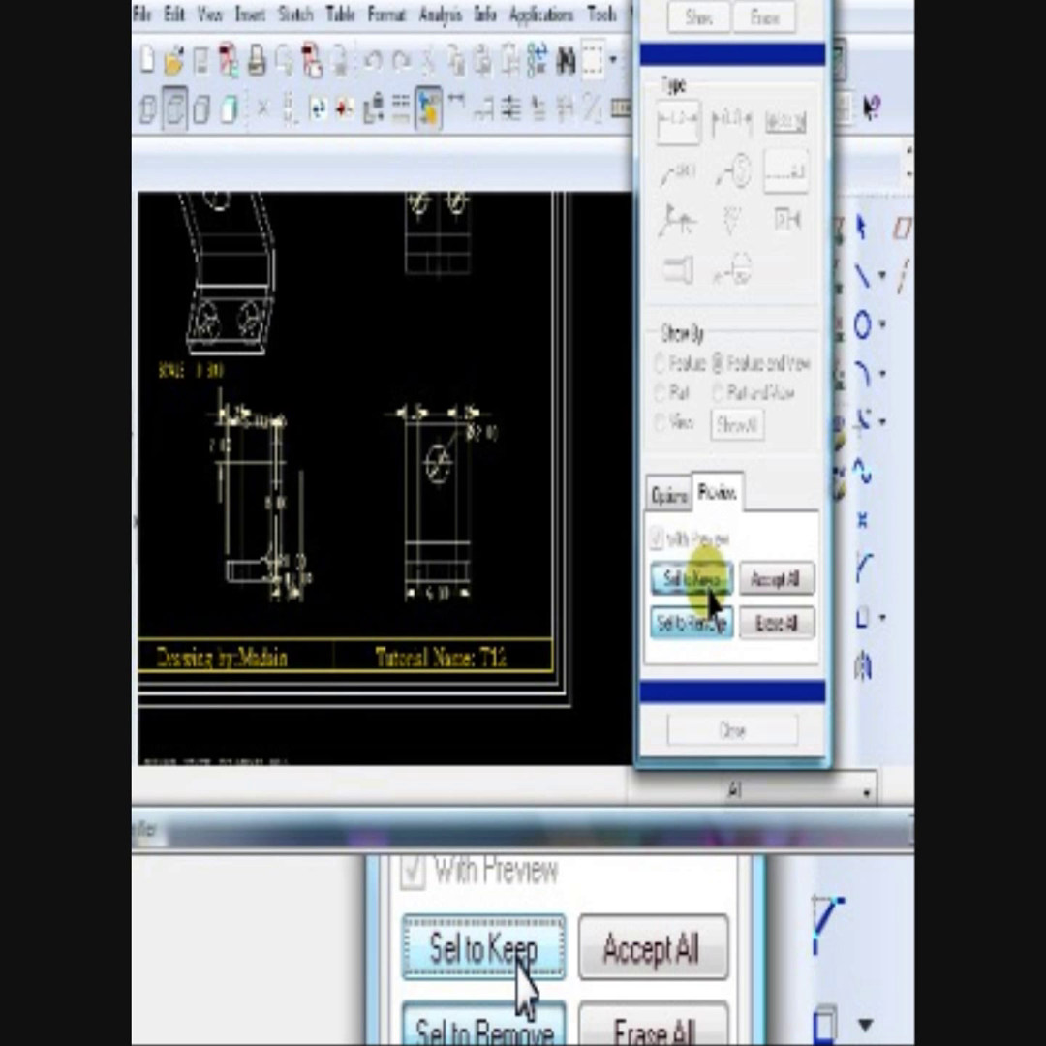
# - Keep the side-view dimension and top-view Ø1.50 hole diameter, then close Show/Erase
pyautogui.click(691, 579)
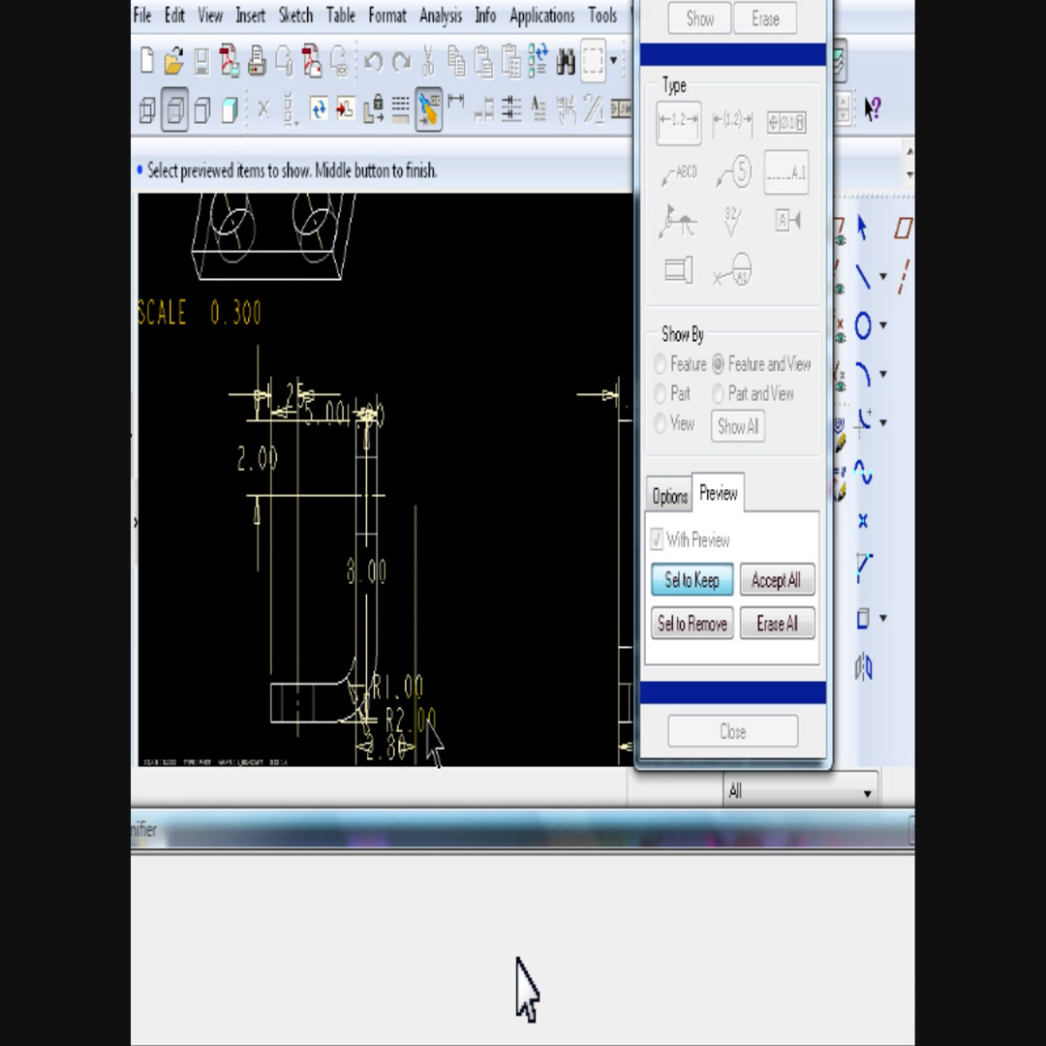
pyautogui.click(417, 722)
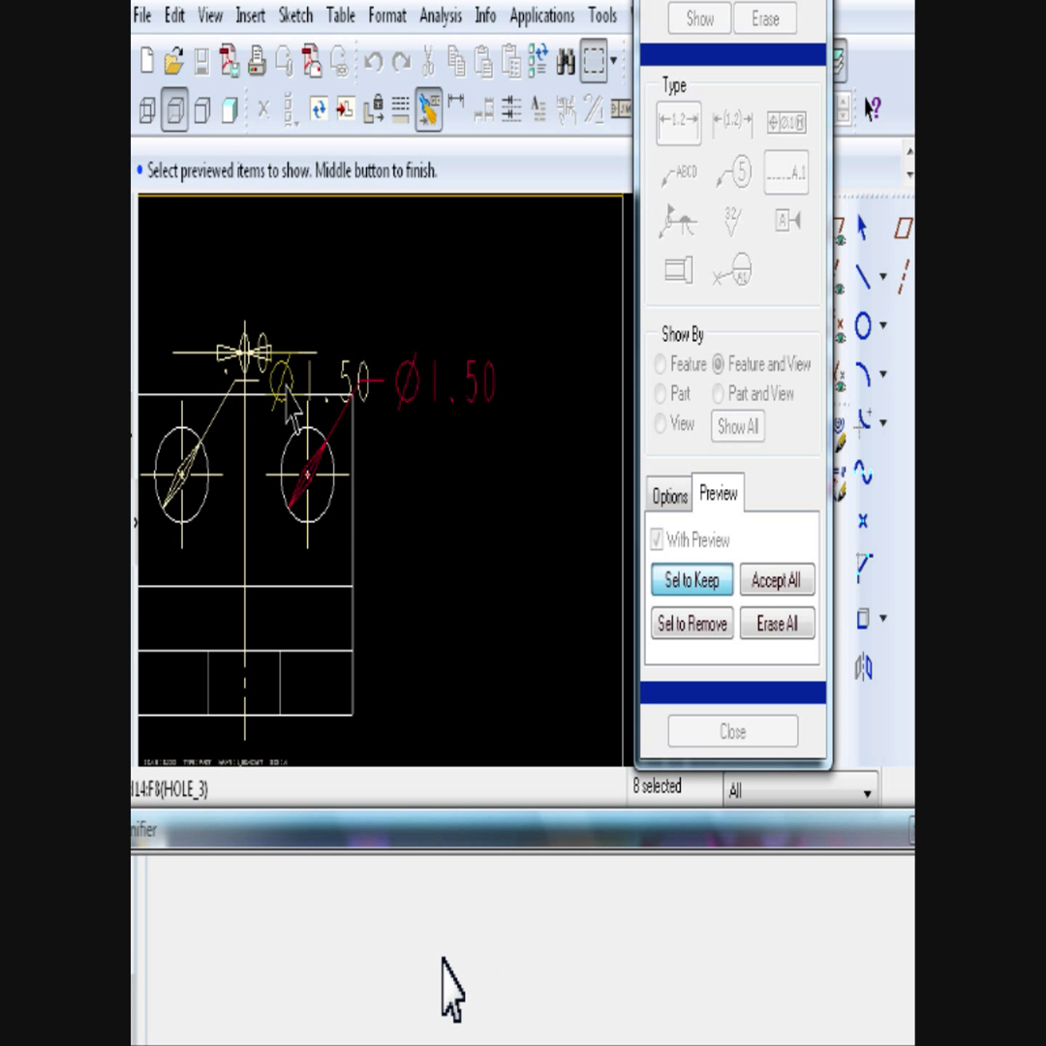
pyautogui.click(349, 378)
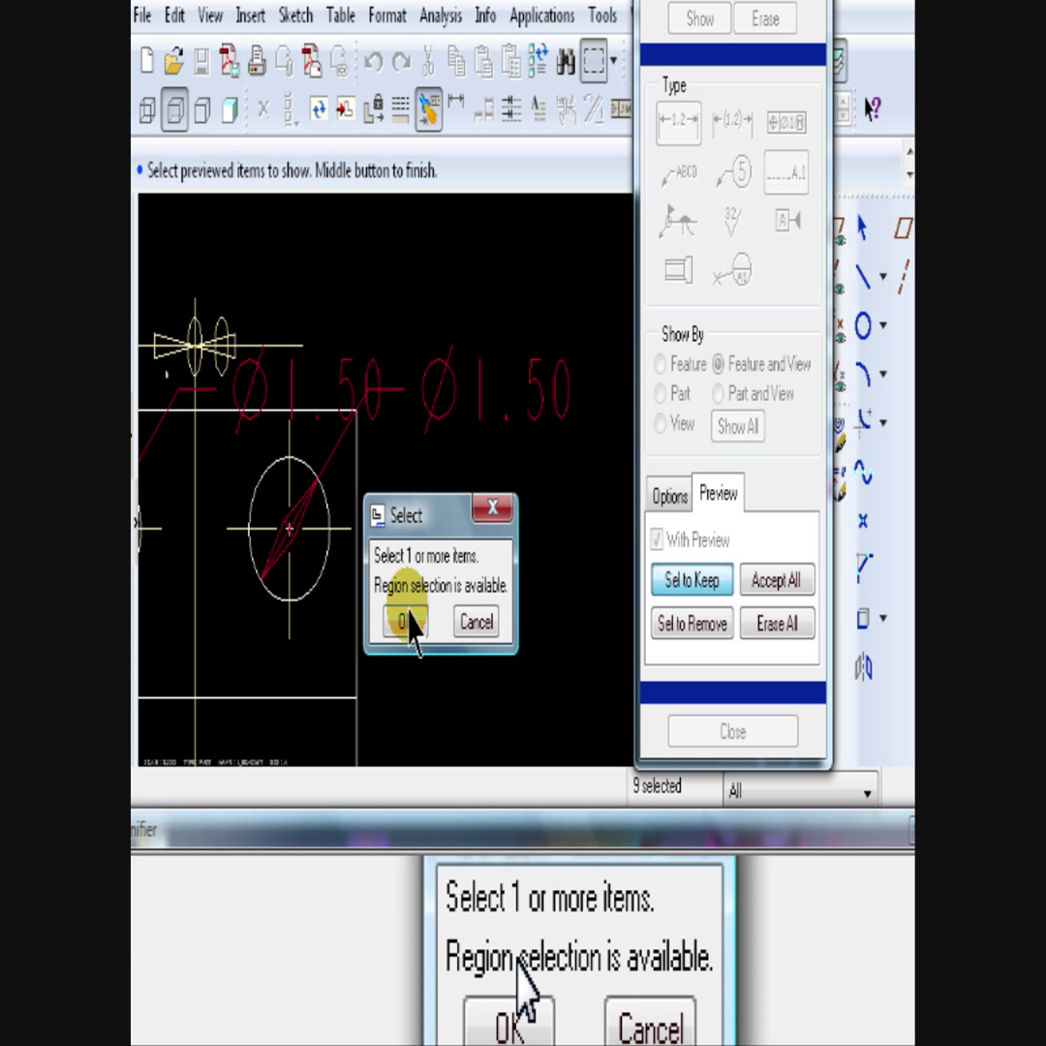
pyautogui.click(407, 622)
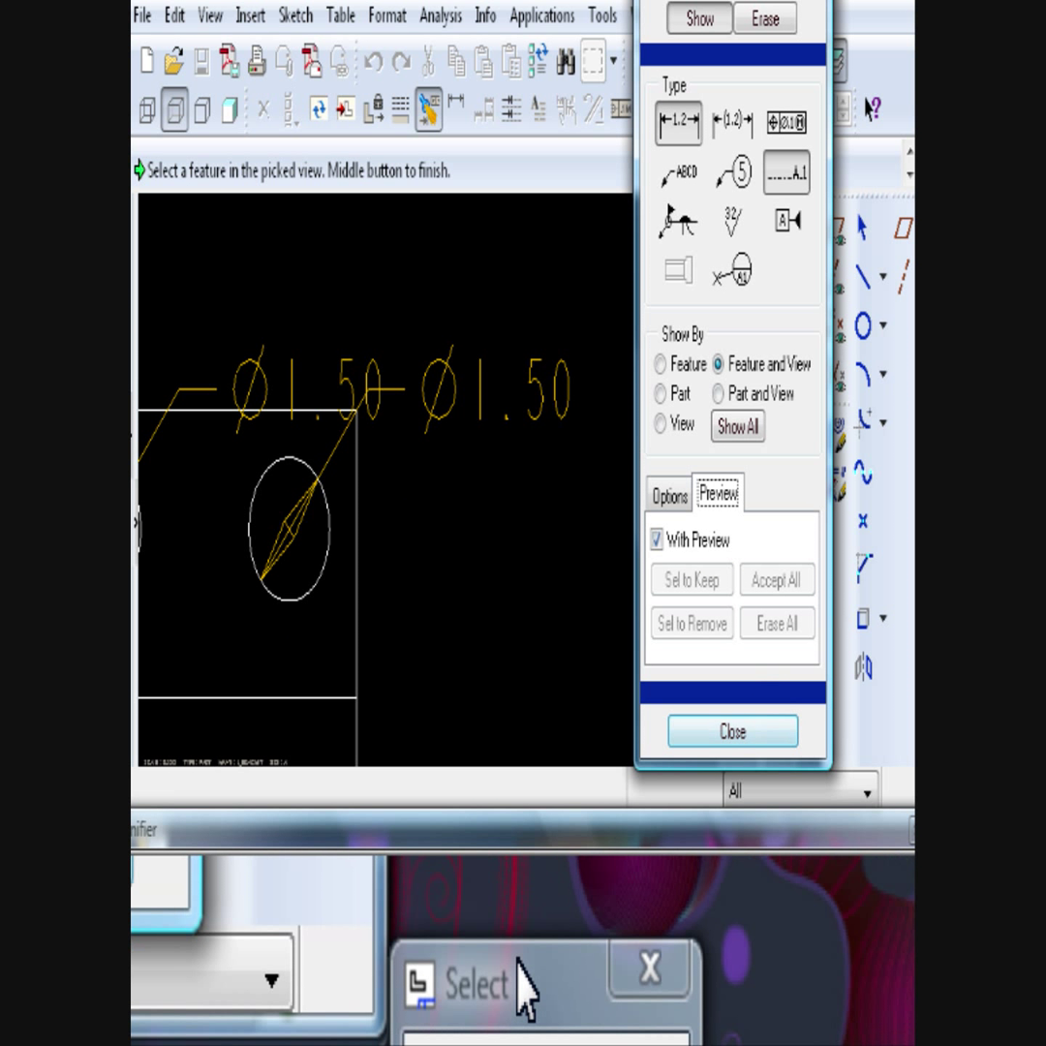
pyautogui.click(733, 731)
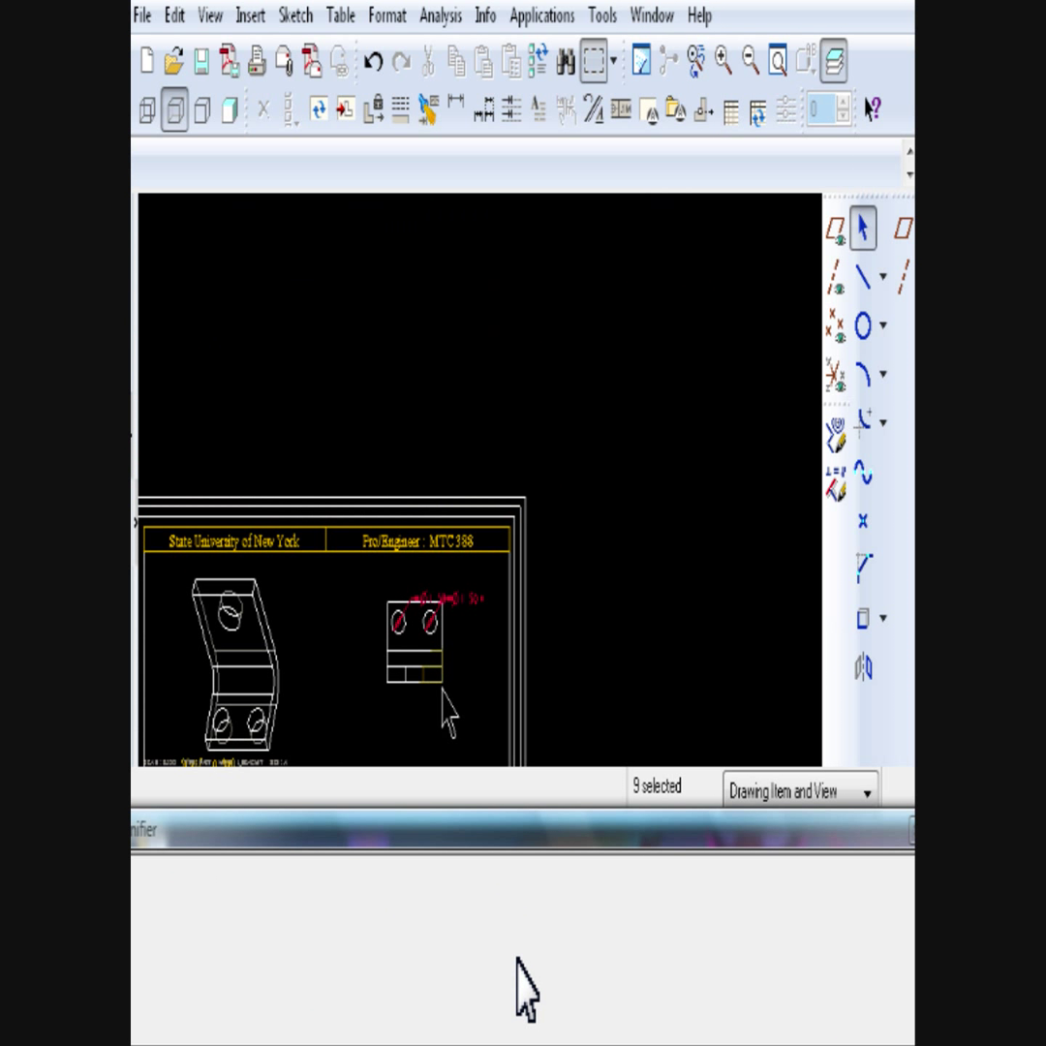
# - Deselect the shown annotations and start a new dimension on the front view
pyautogui.click(774, 60)
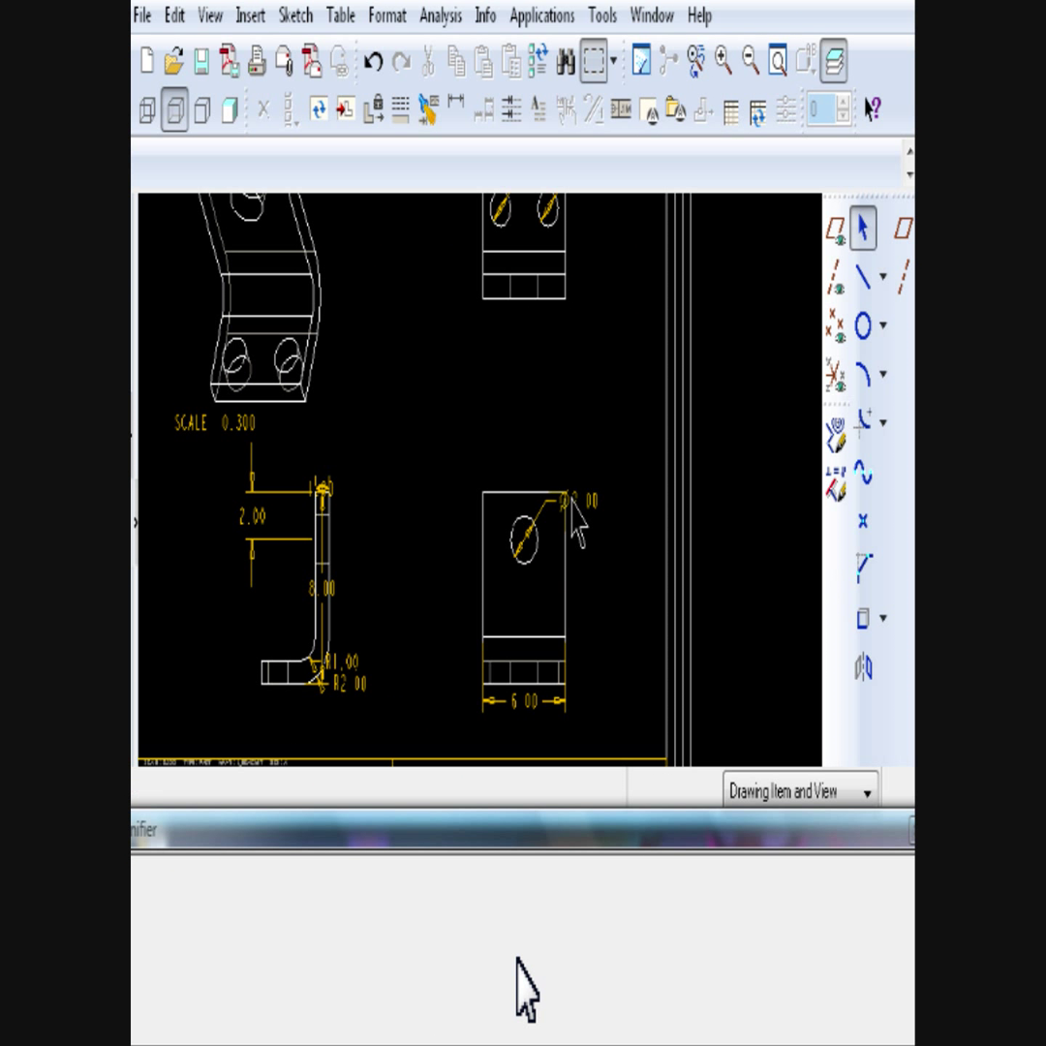
pyautogui.click(566, 499)
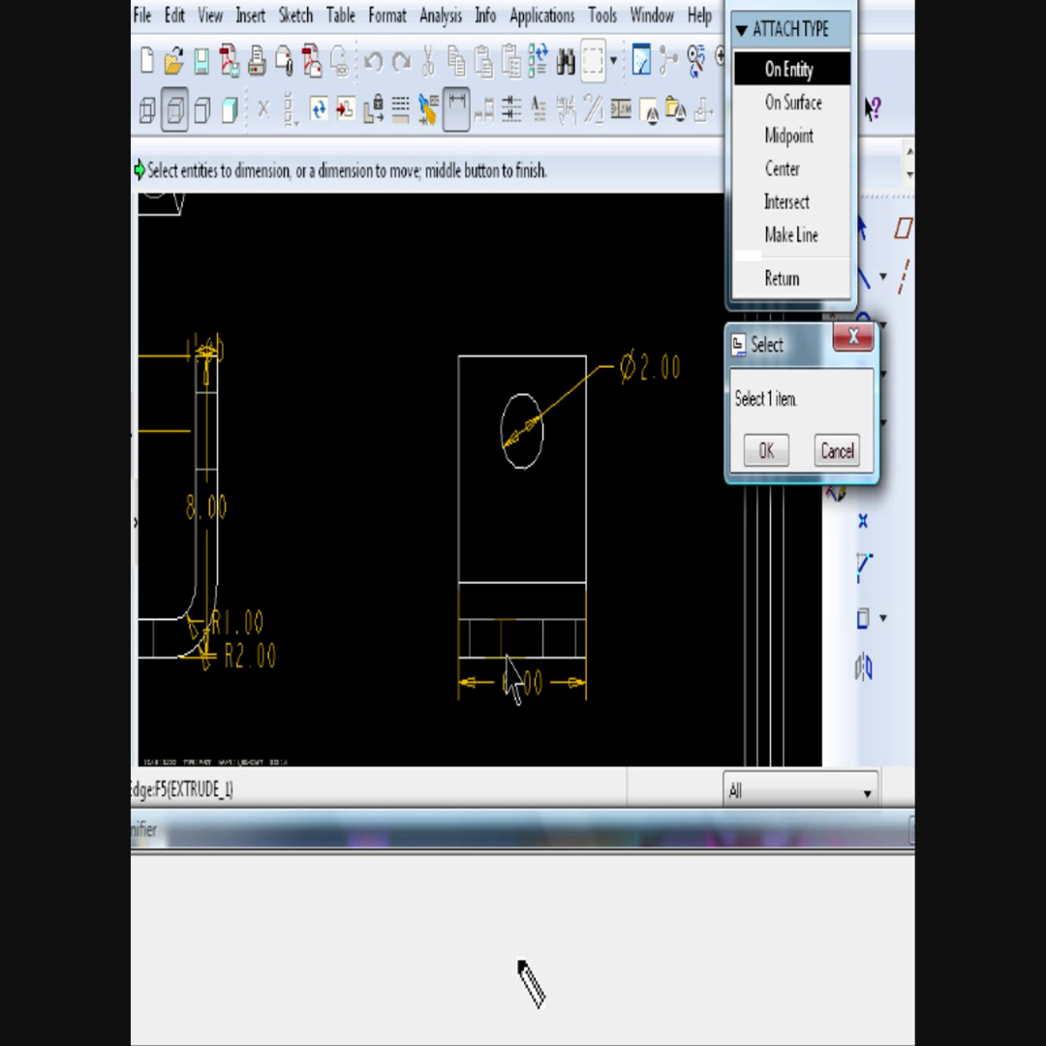
# - Add the 8.00 height and the 3.00 and 2.00 hole-center dimensions
pyautogui.click(766, 449)
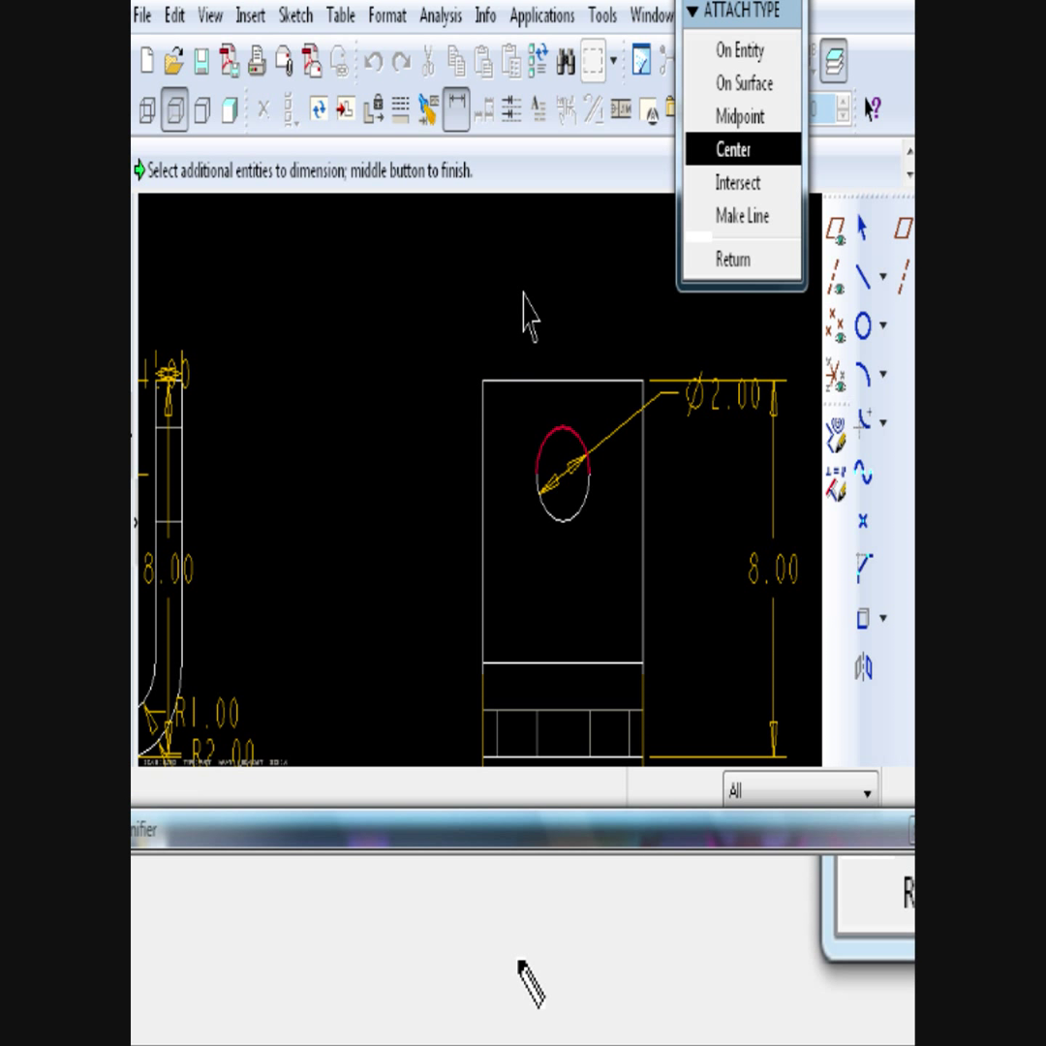
pyautogui.click(733, 148)
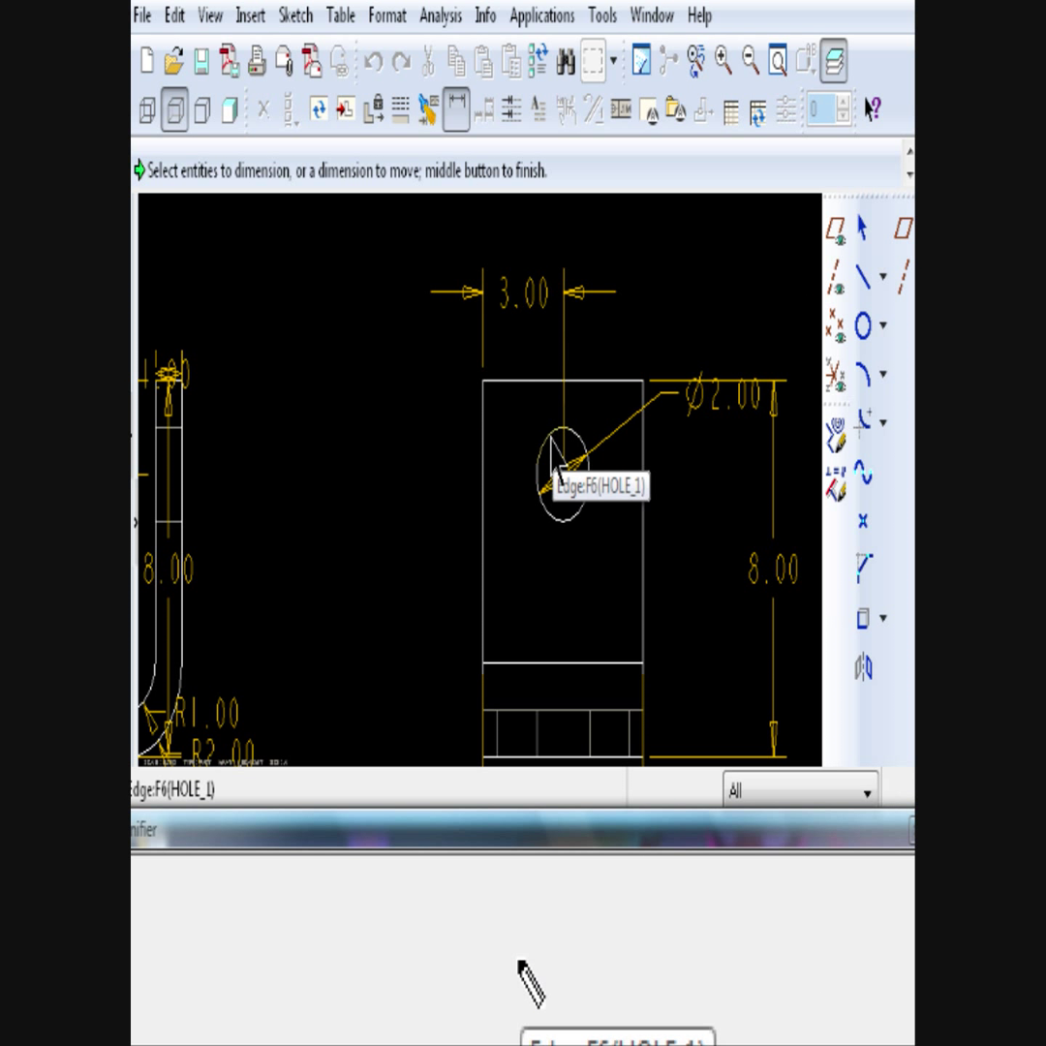
pyautogui.click(556, 455)
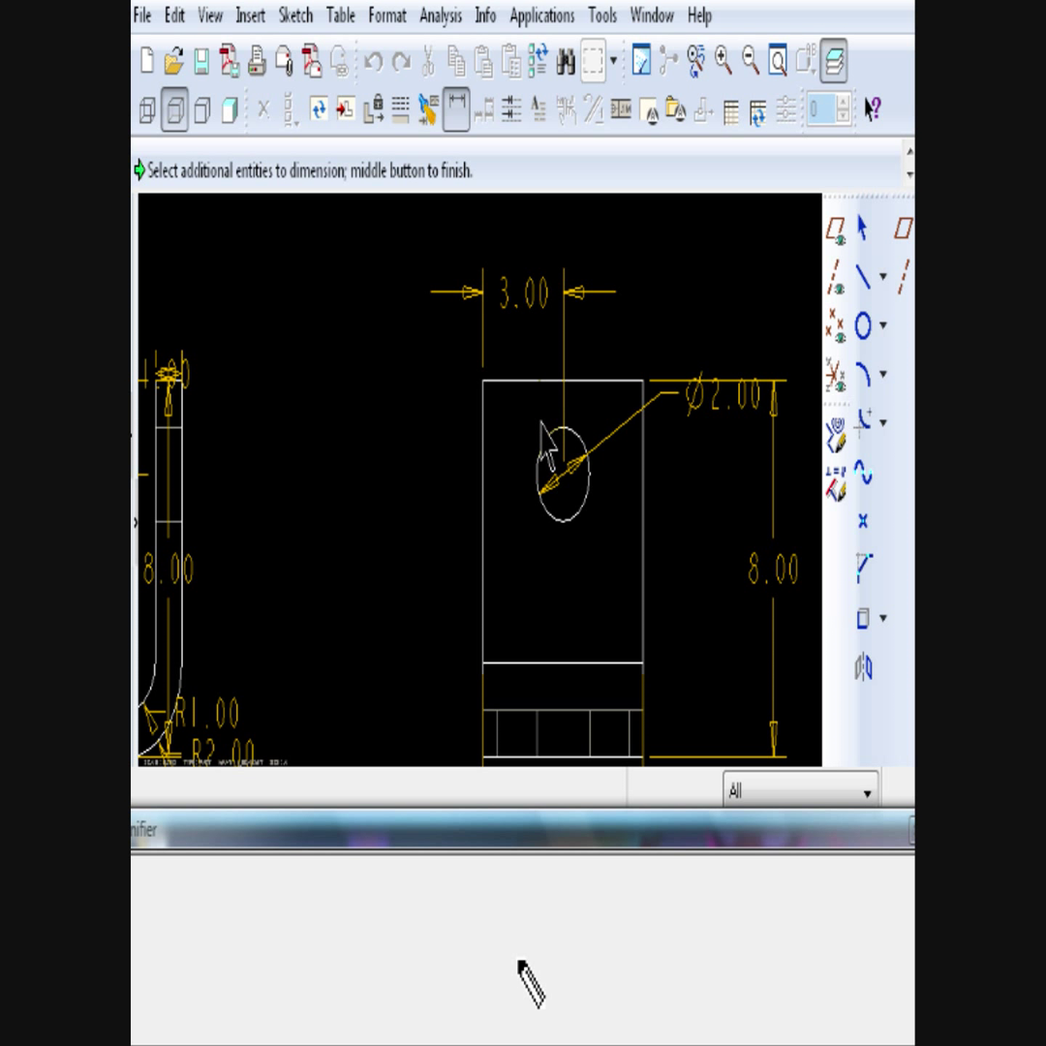
pyautogui.moveTo(547, 397)
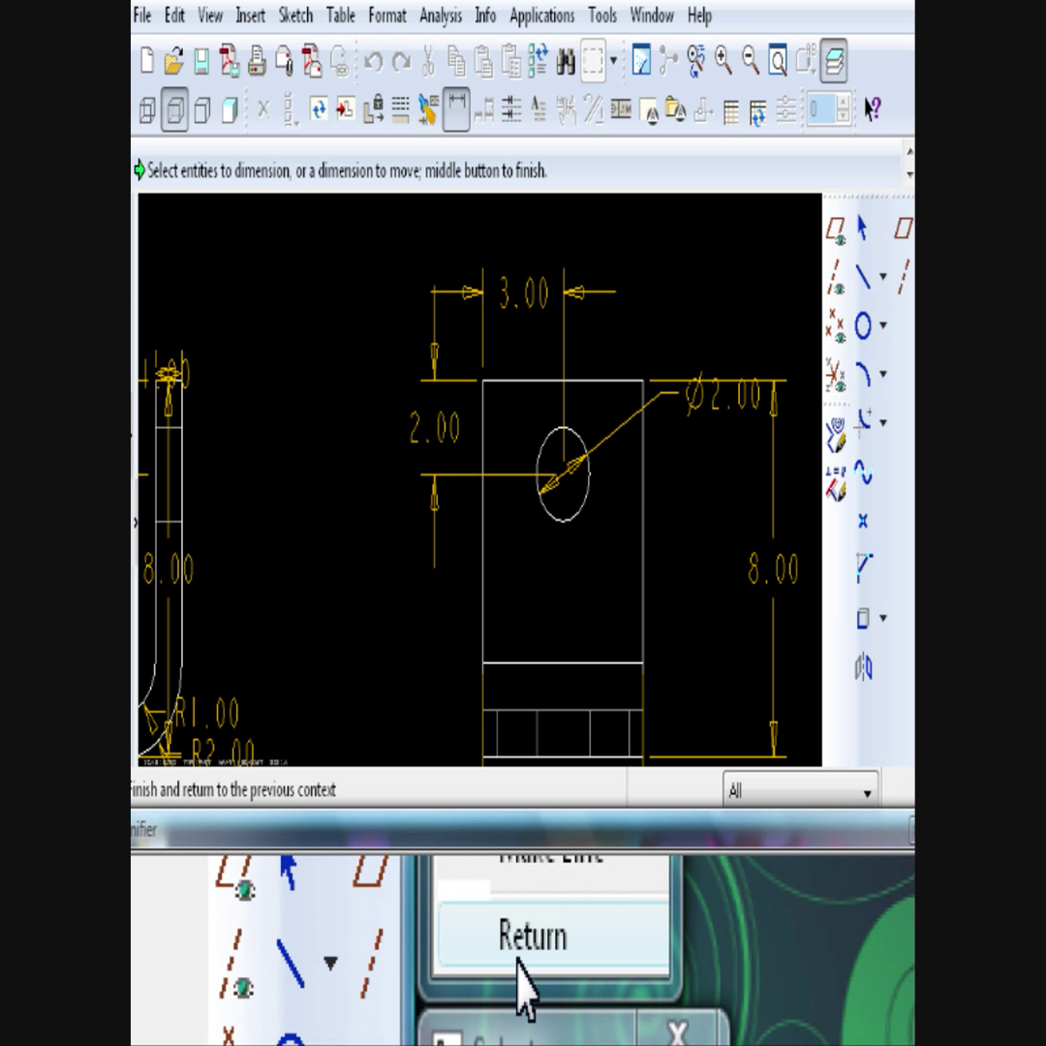
pyautogui.click(527, 935)
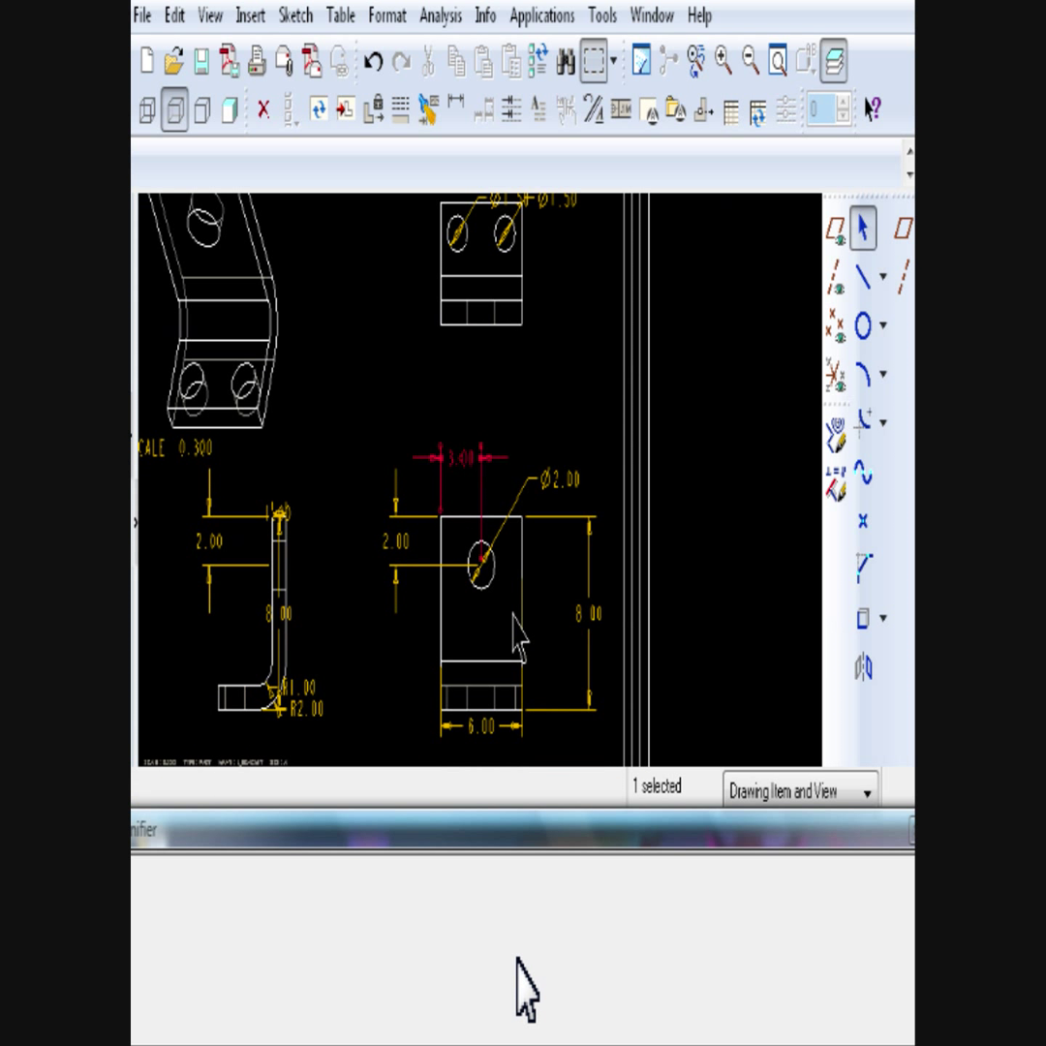
# - Show the hole axes on the bracket views, excluding the unwanted previewed axes
pyautogui.click(339, 15)
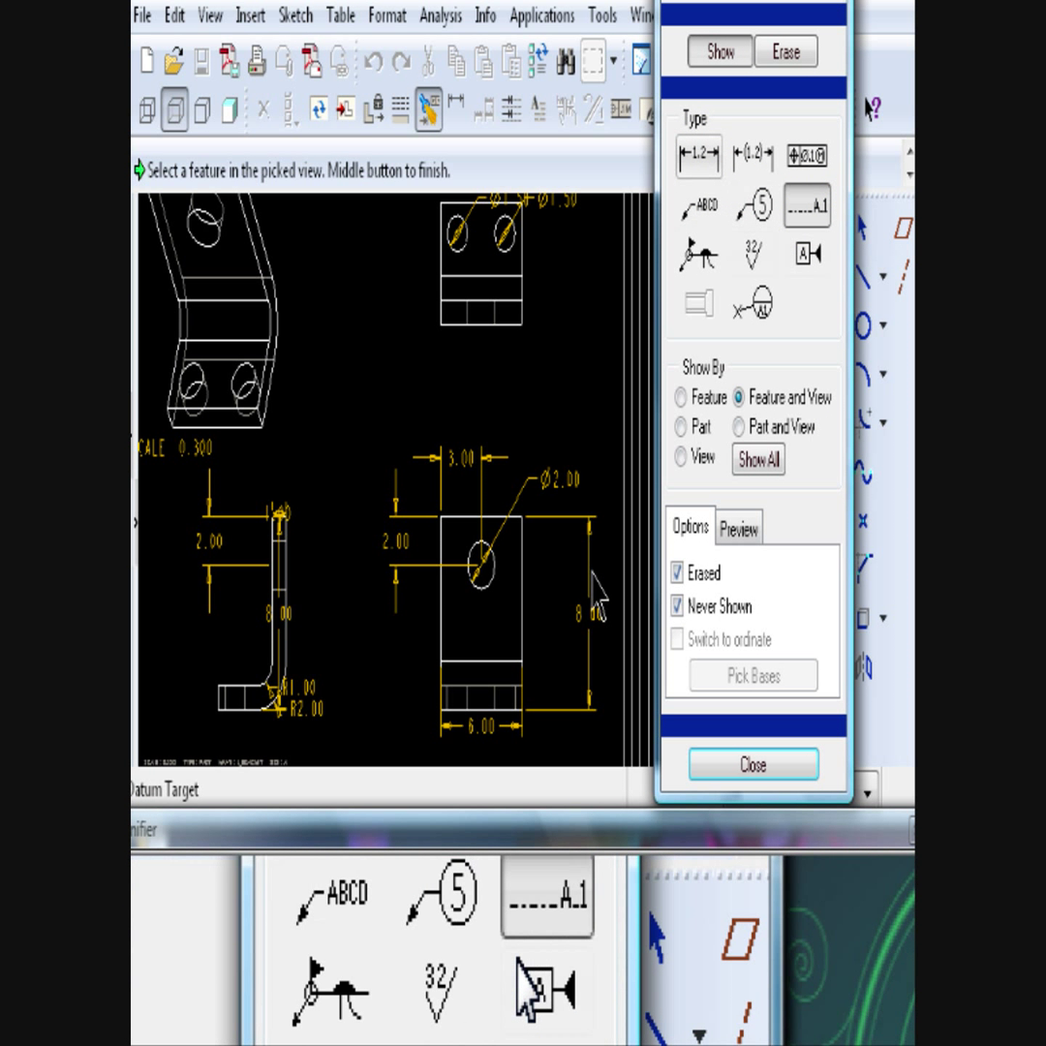
pyautogui.click(485, 566)
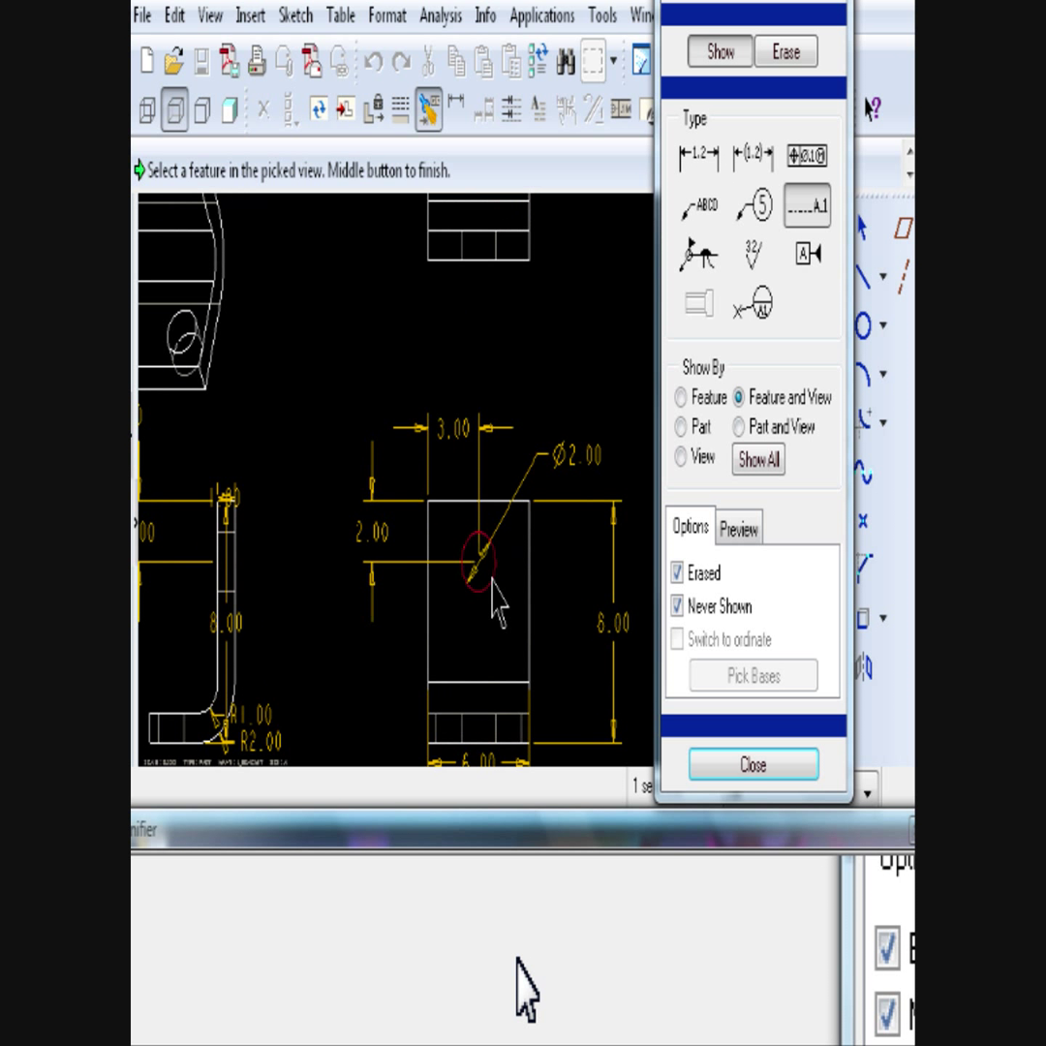
pyautogui.click(757, 459)
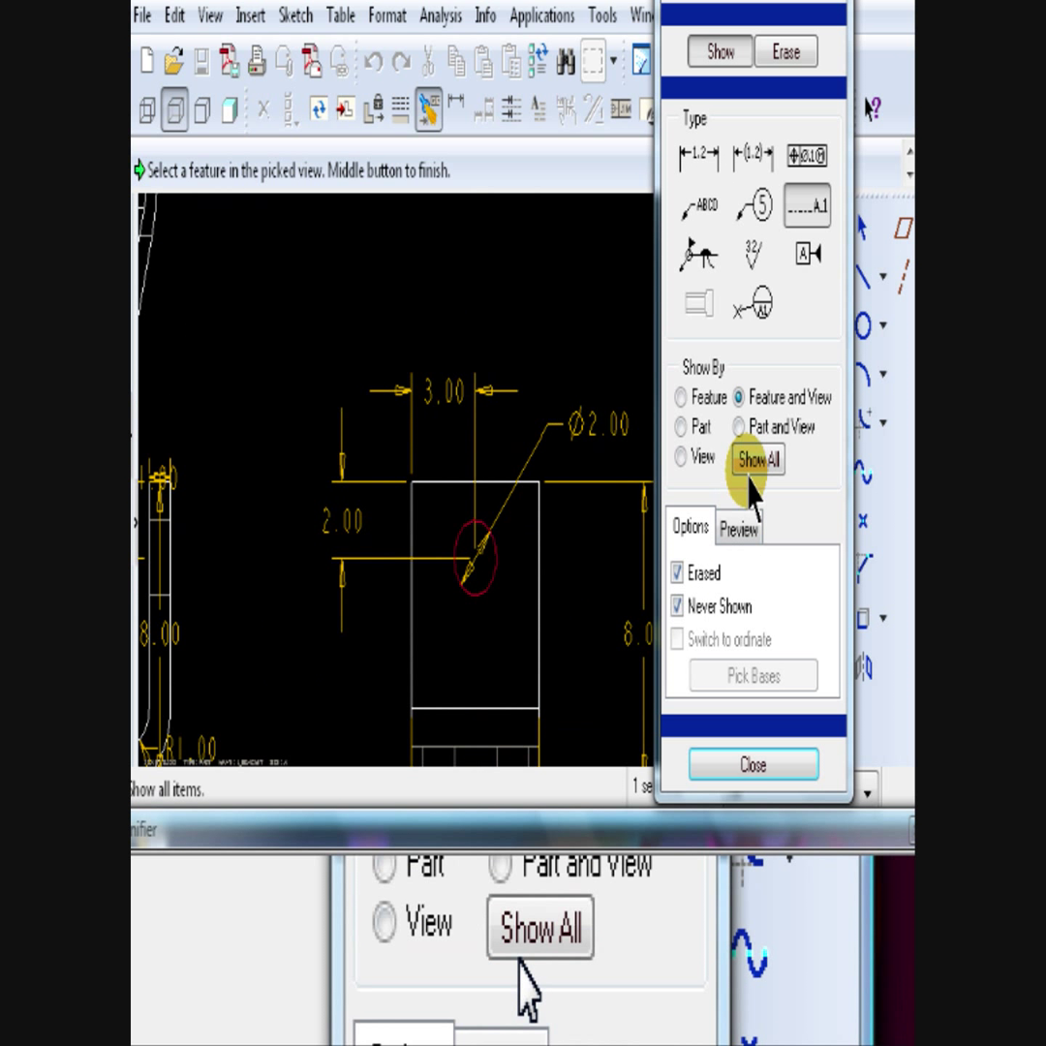
pyautogui.click(758, 459)
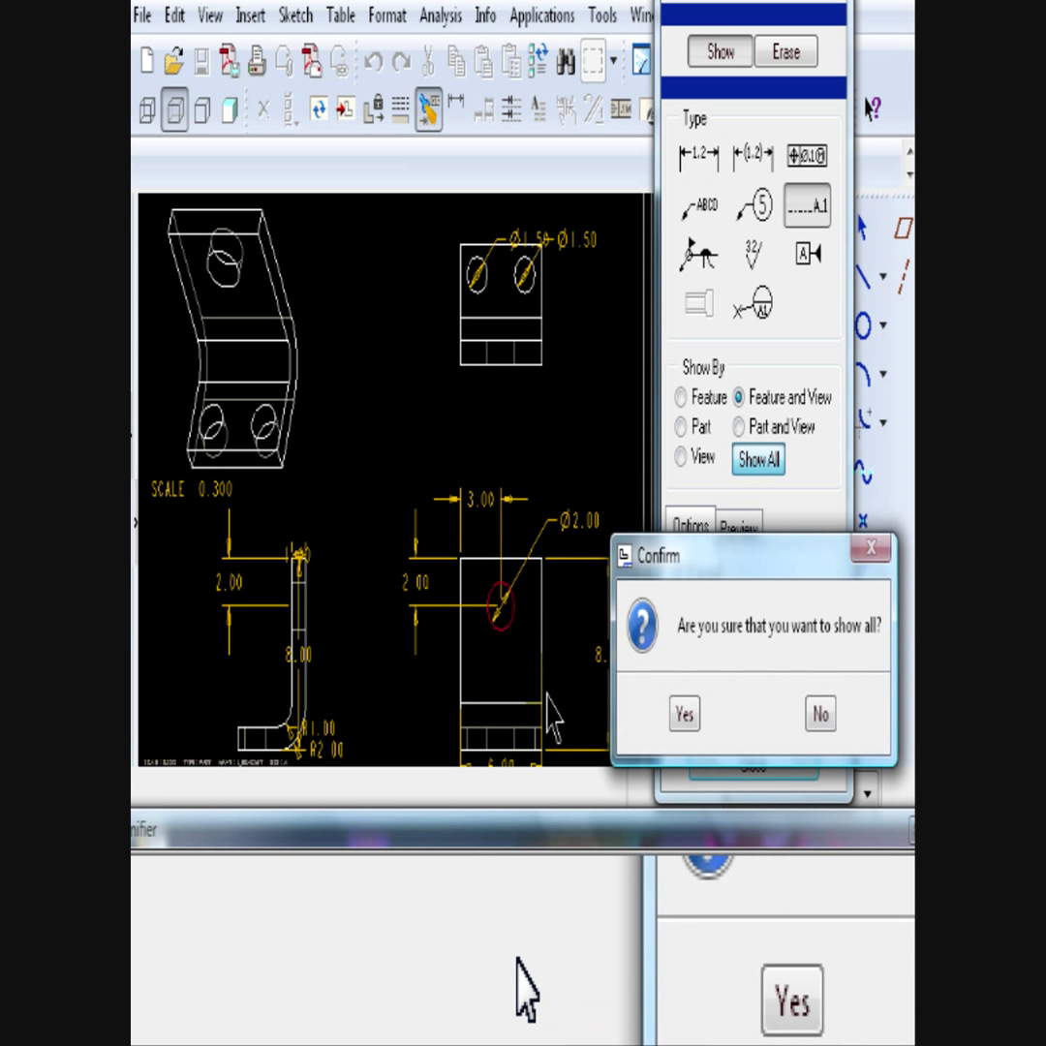
pyautogui.click(684, 714)
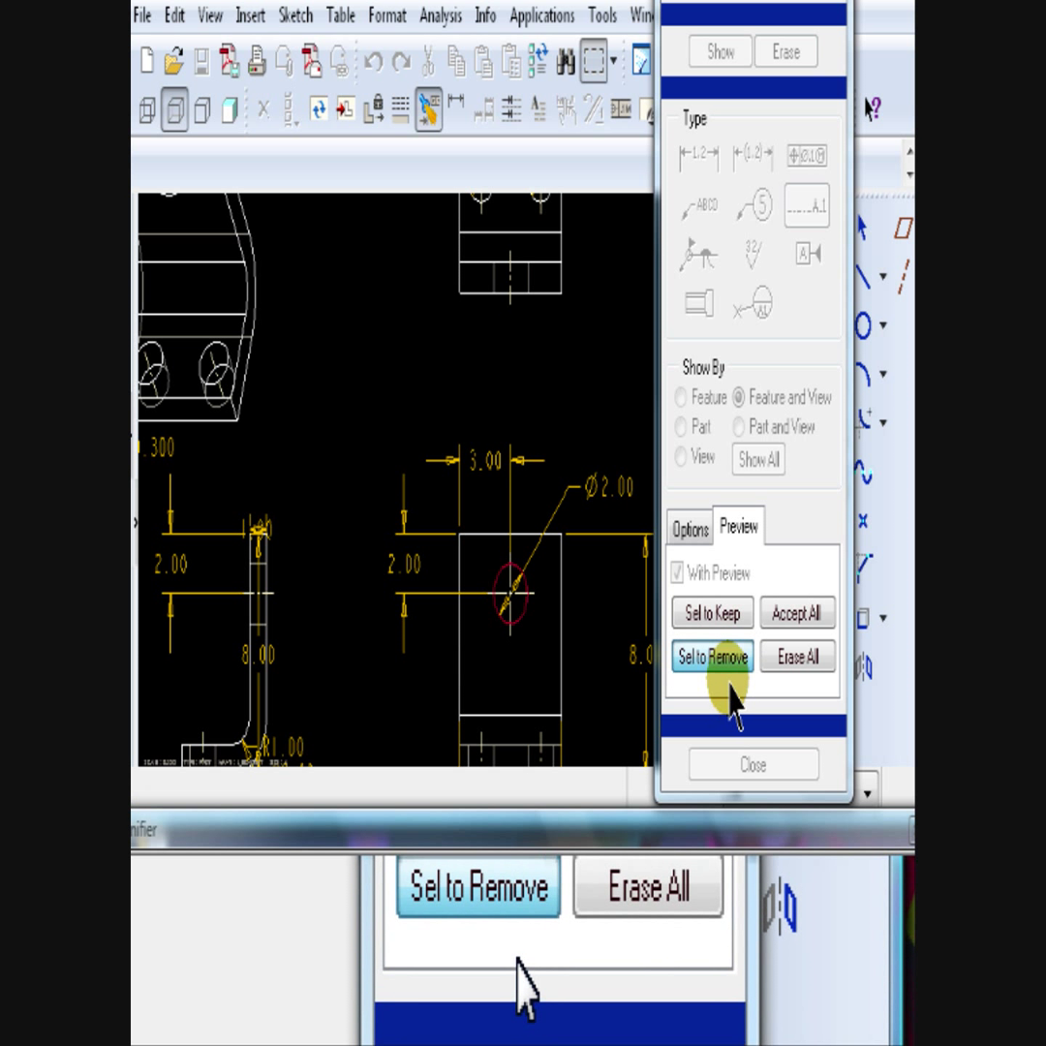
pyautogui.click(712, 655)
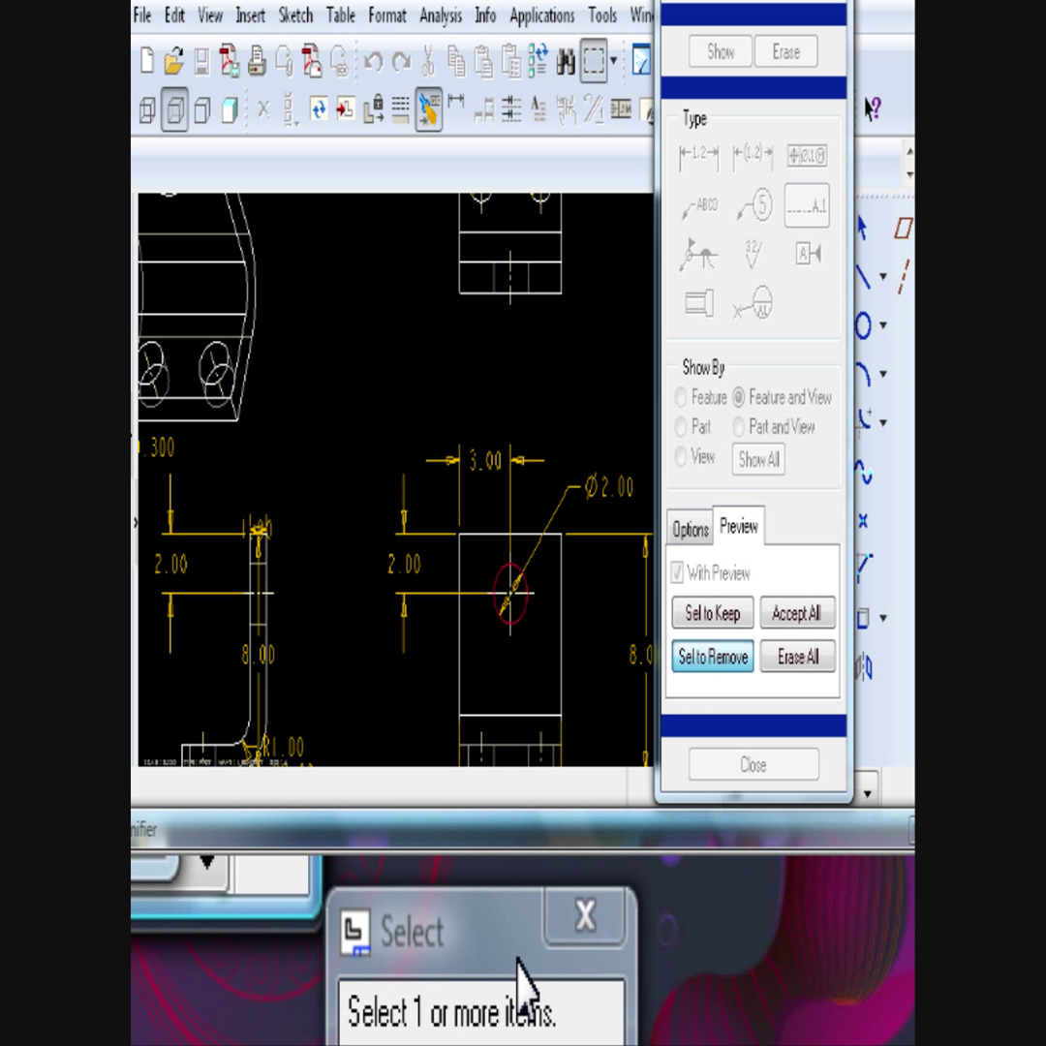
pyautogui.click(745, 396)
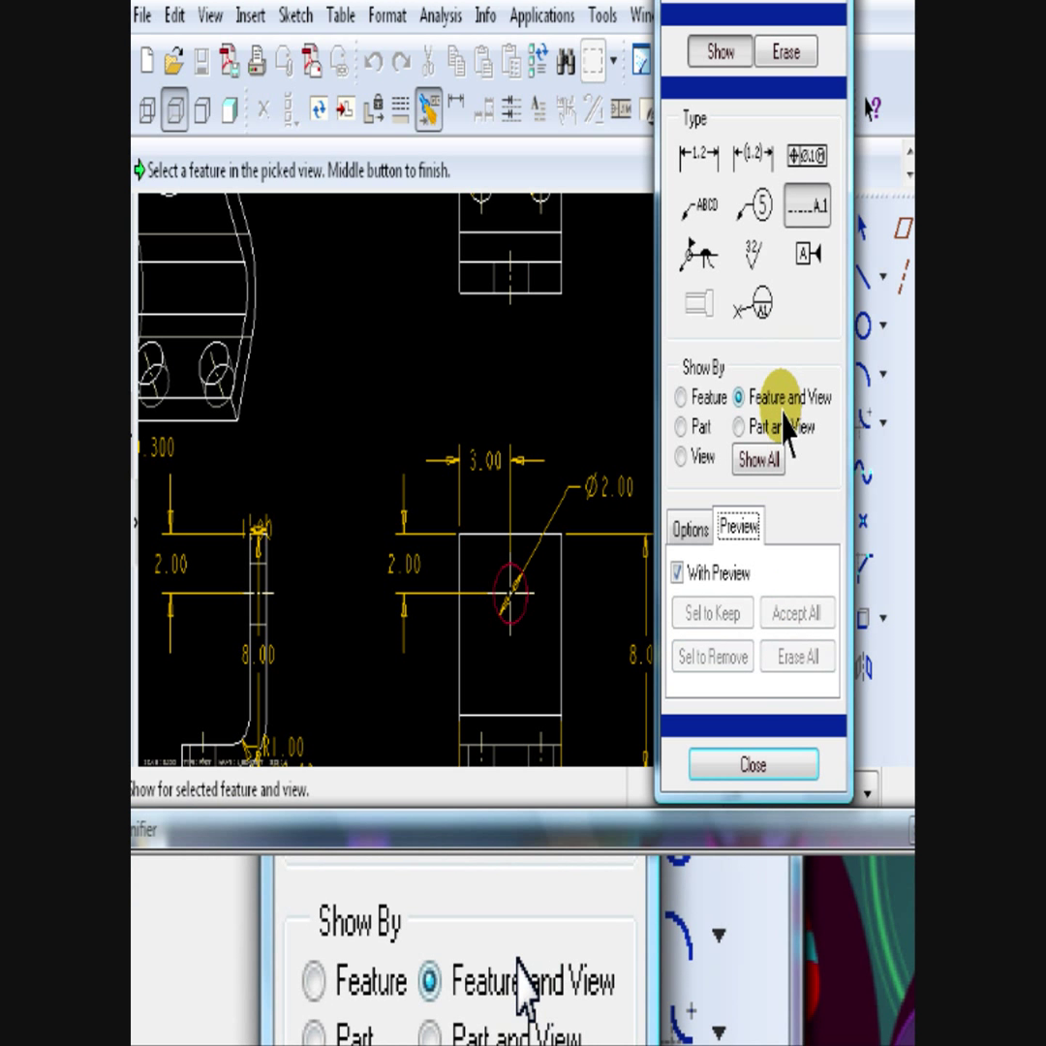
pyautogui.click(752, 764)
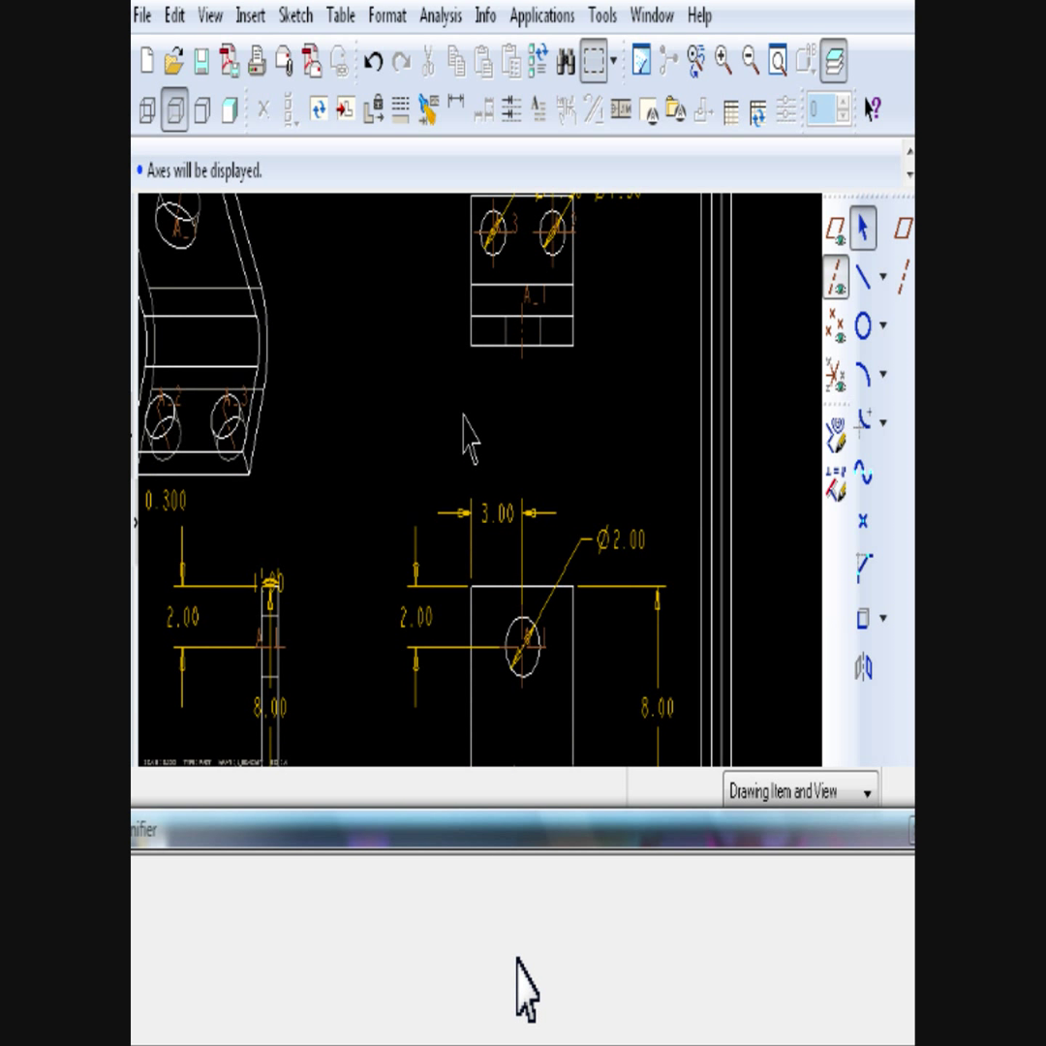
pyautogui.moveTo(485, 421)
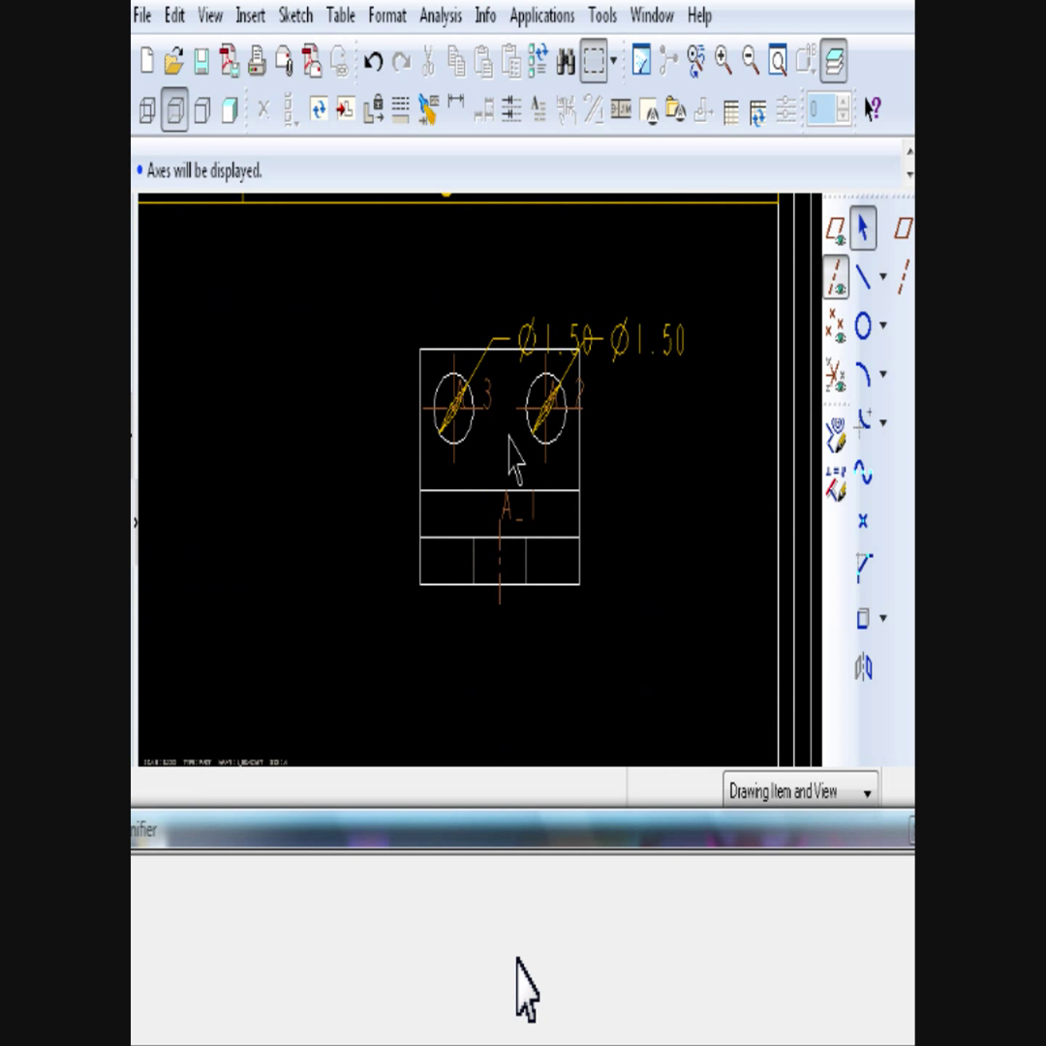
# - Prefix one Ø1.50 hole dimension with '2x' and erase the duplicate Ø1.50 dimension
pyautogui.click(528, 348)
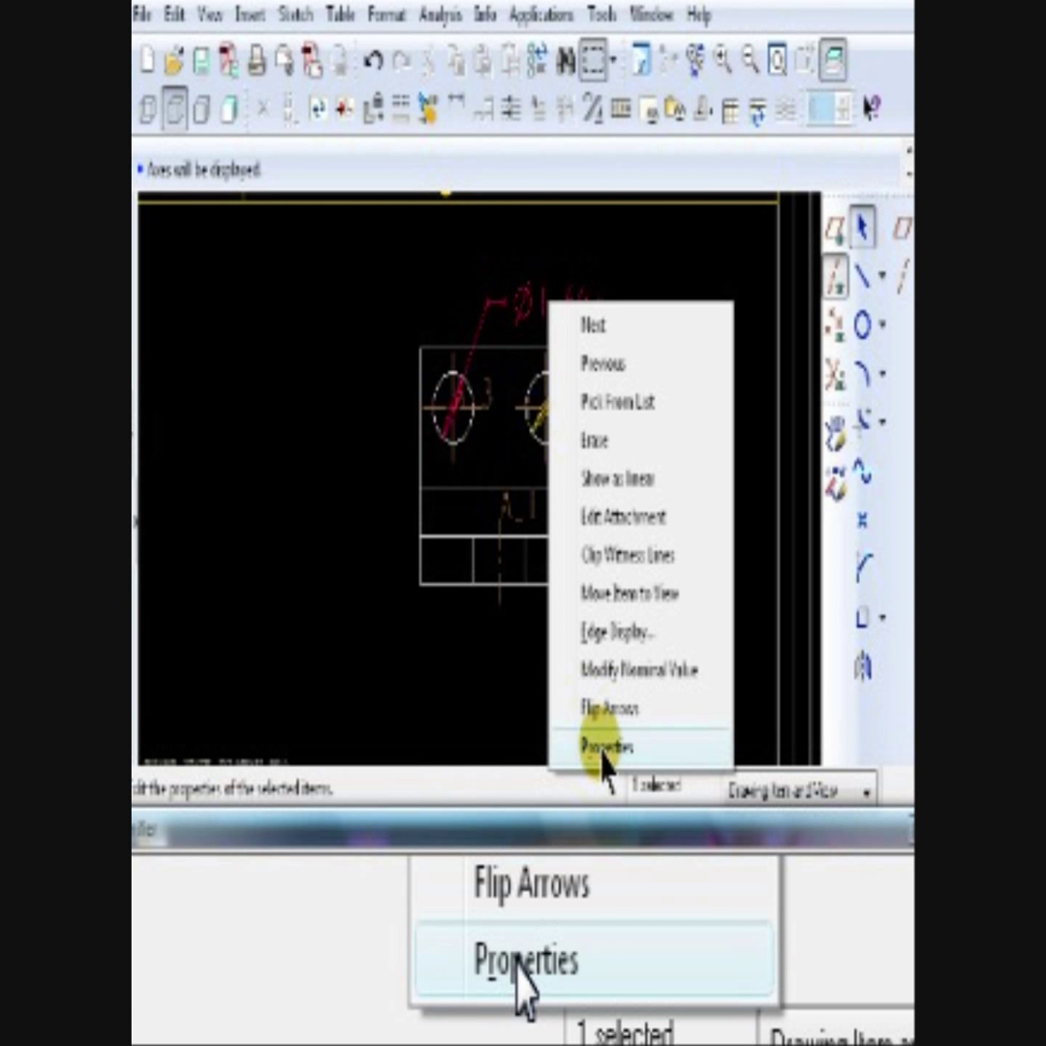
pyautogui.click(606, 746)
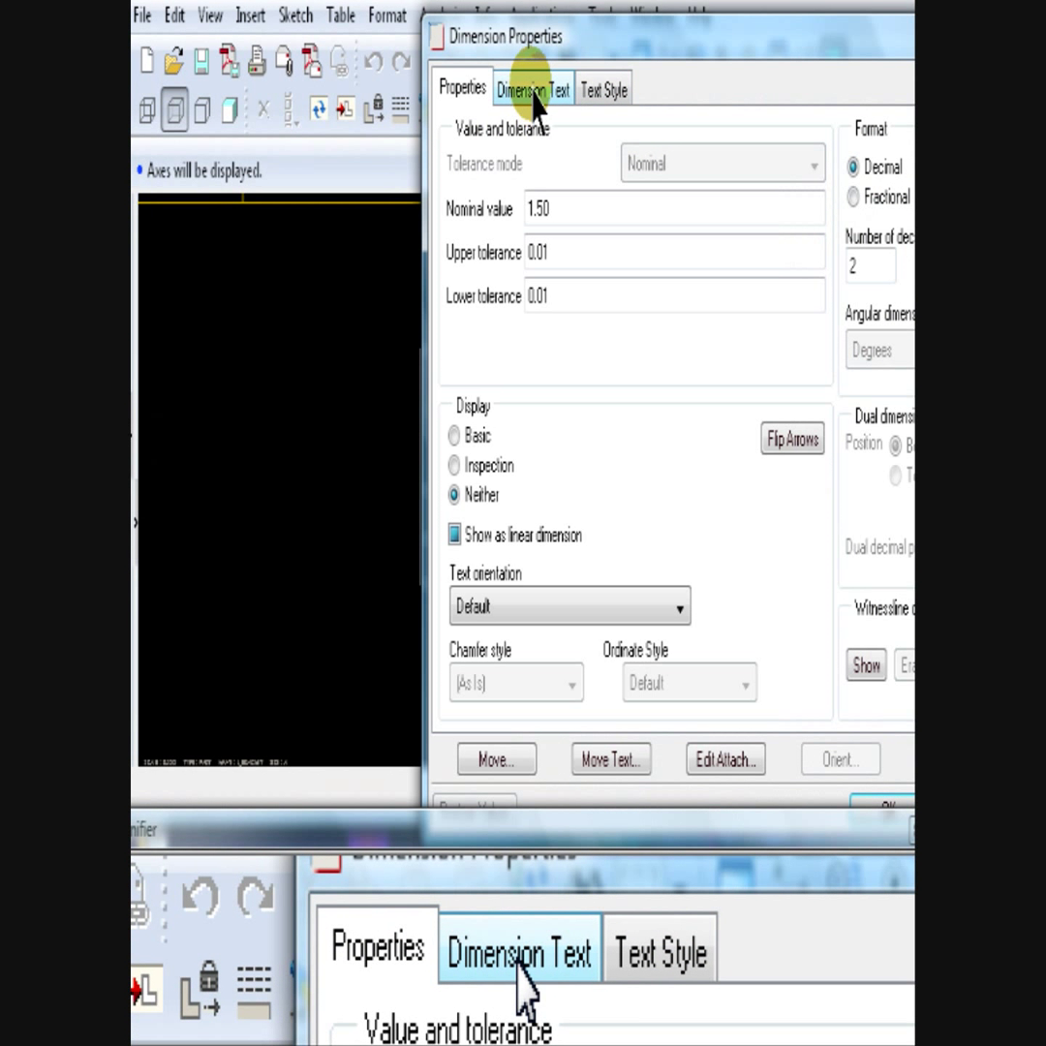
pyautogui.click(532, 88)
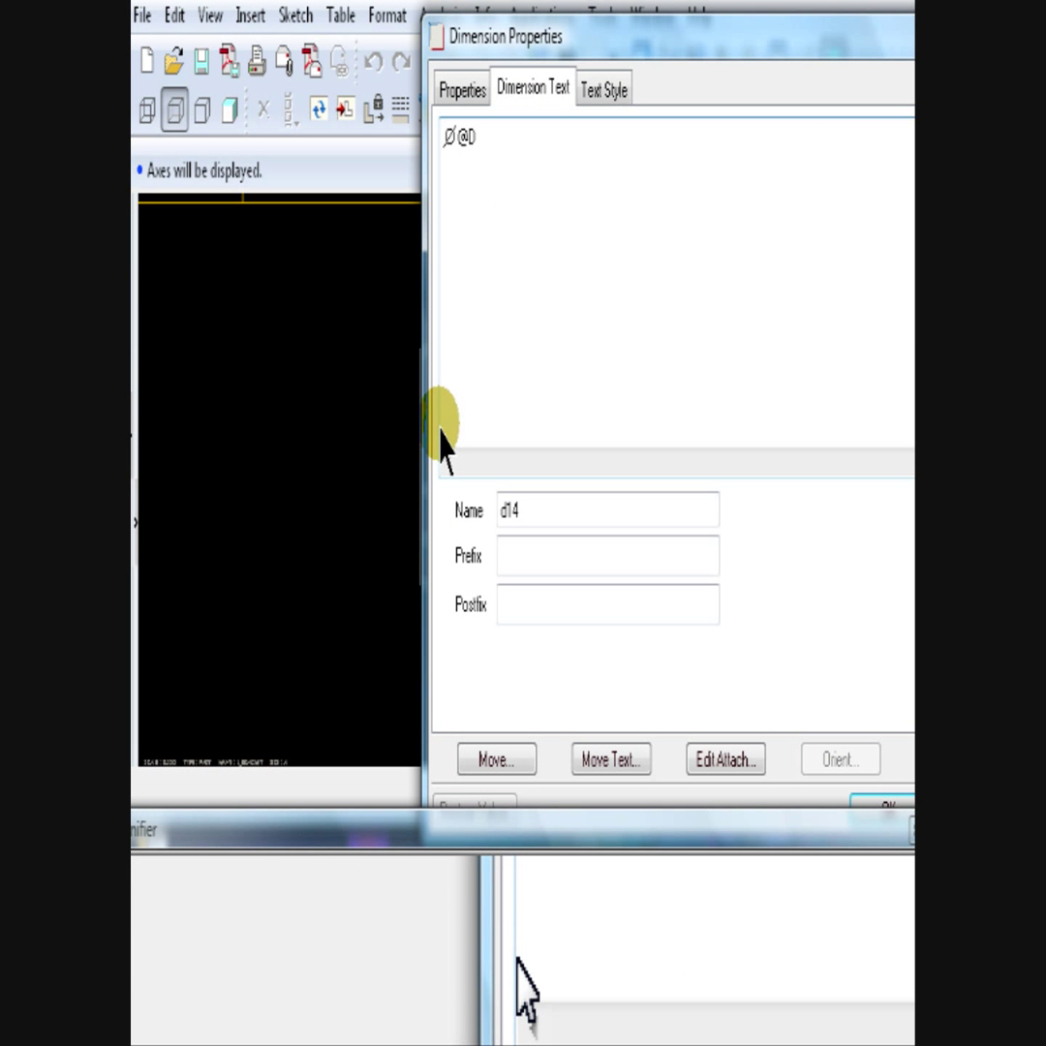
pyautogui.write('2x')
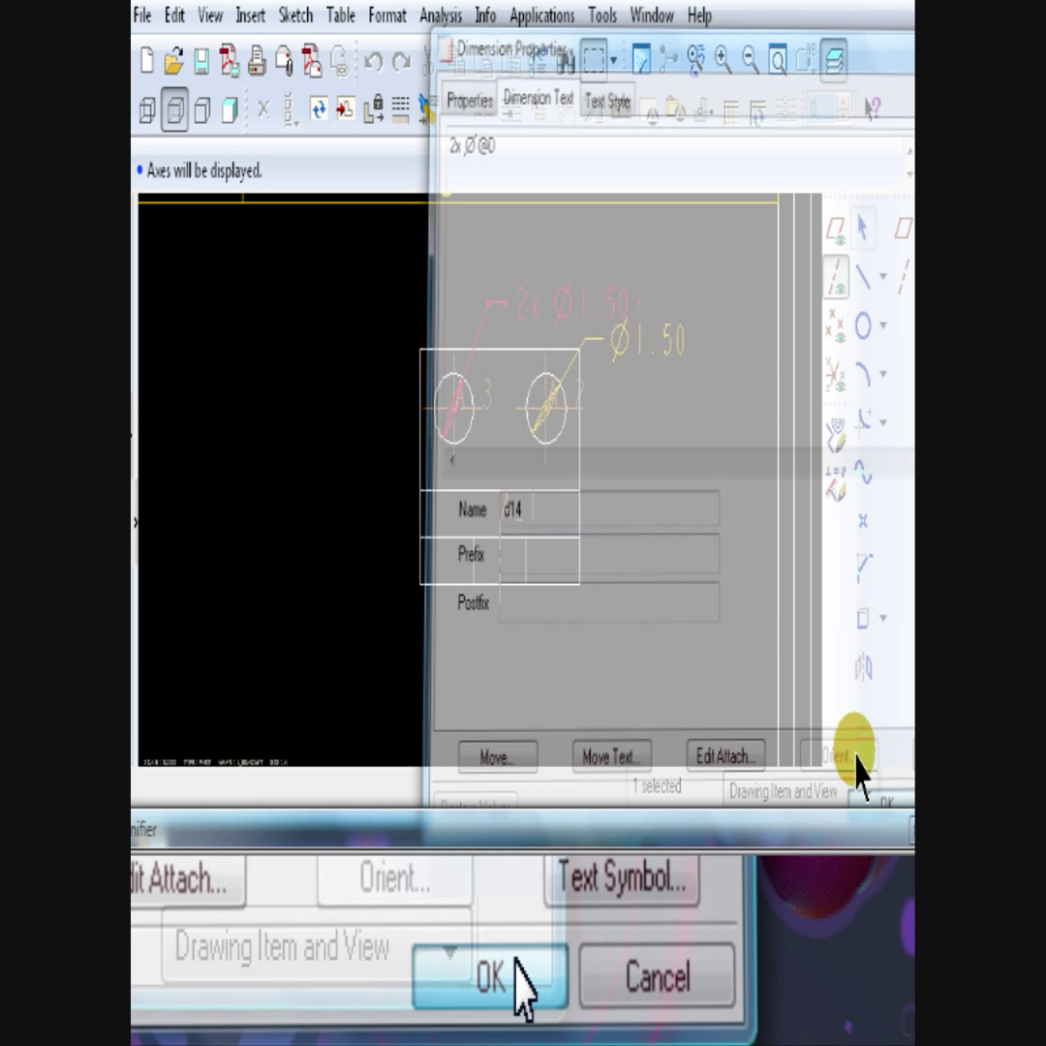
pyautogui.click(489, 977)
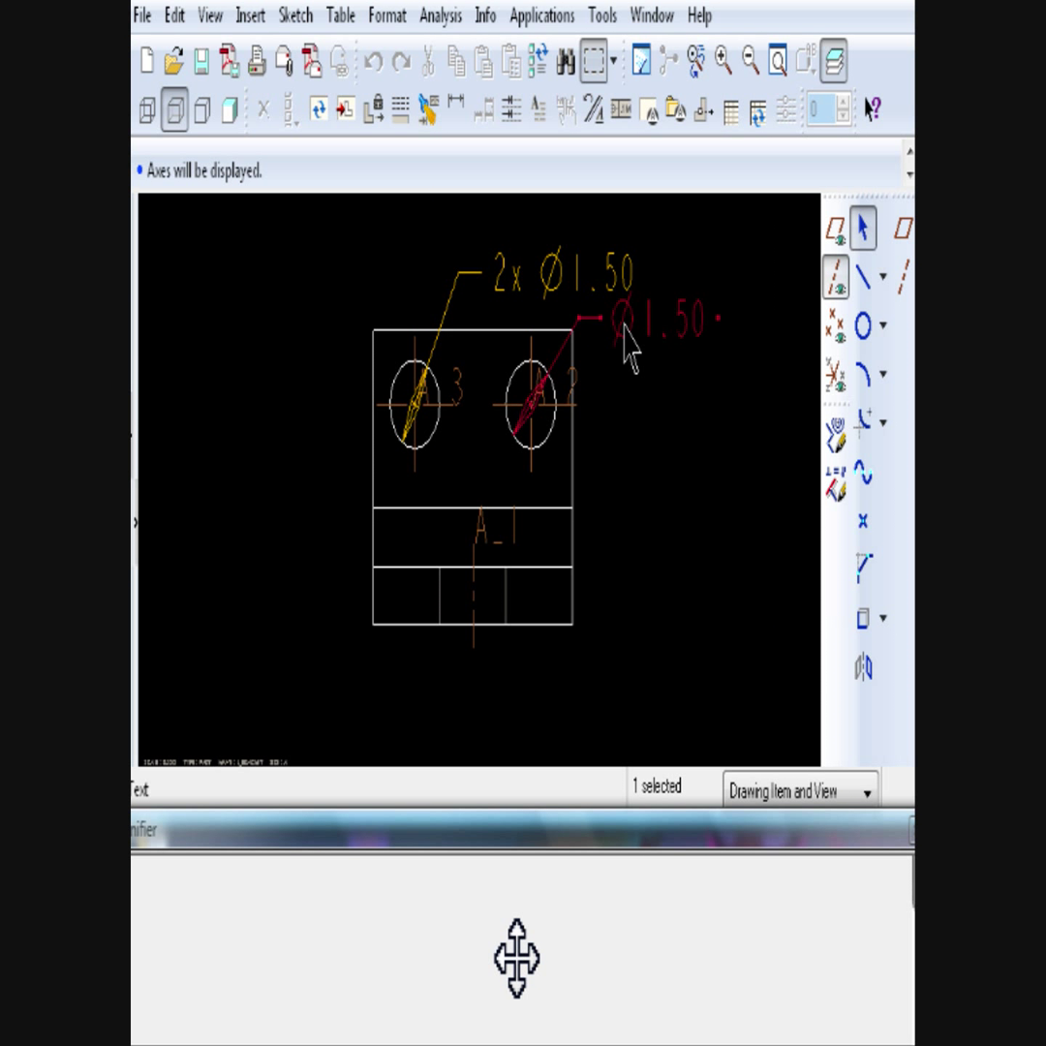
pyautogui.rightClick(630, 349)
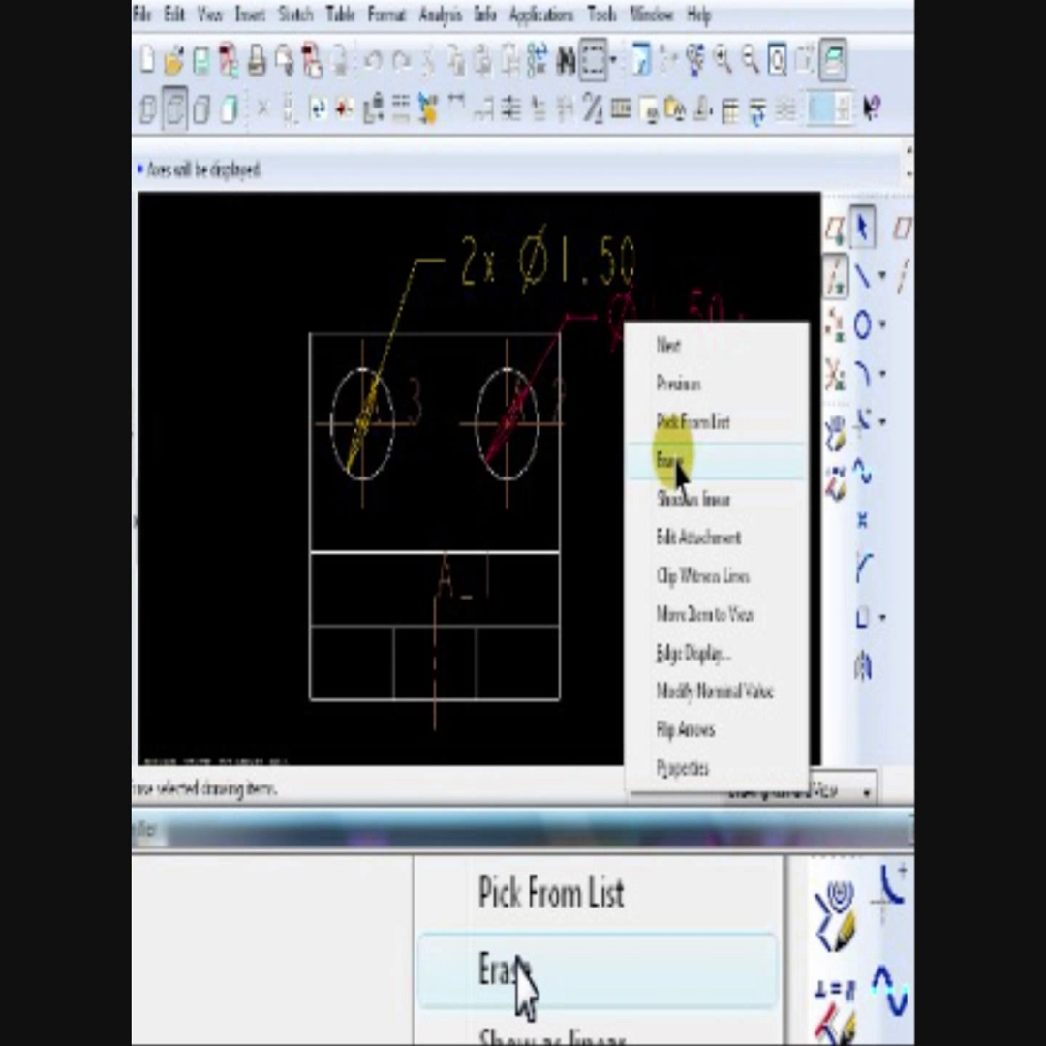
pyautogui.click(679, 460)
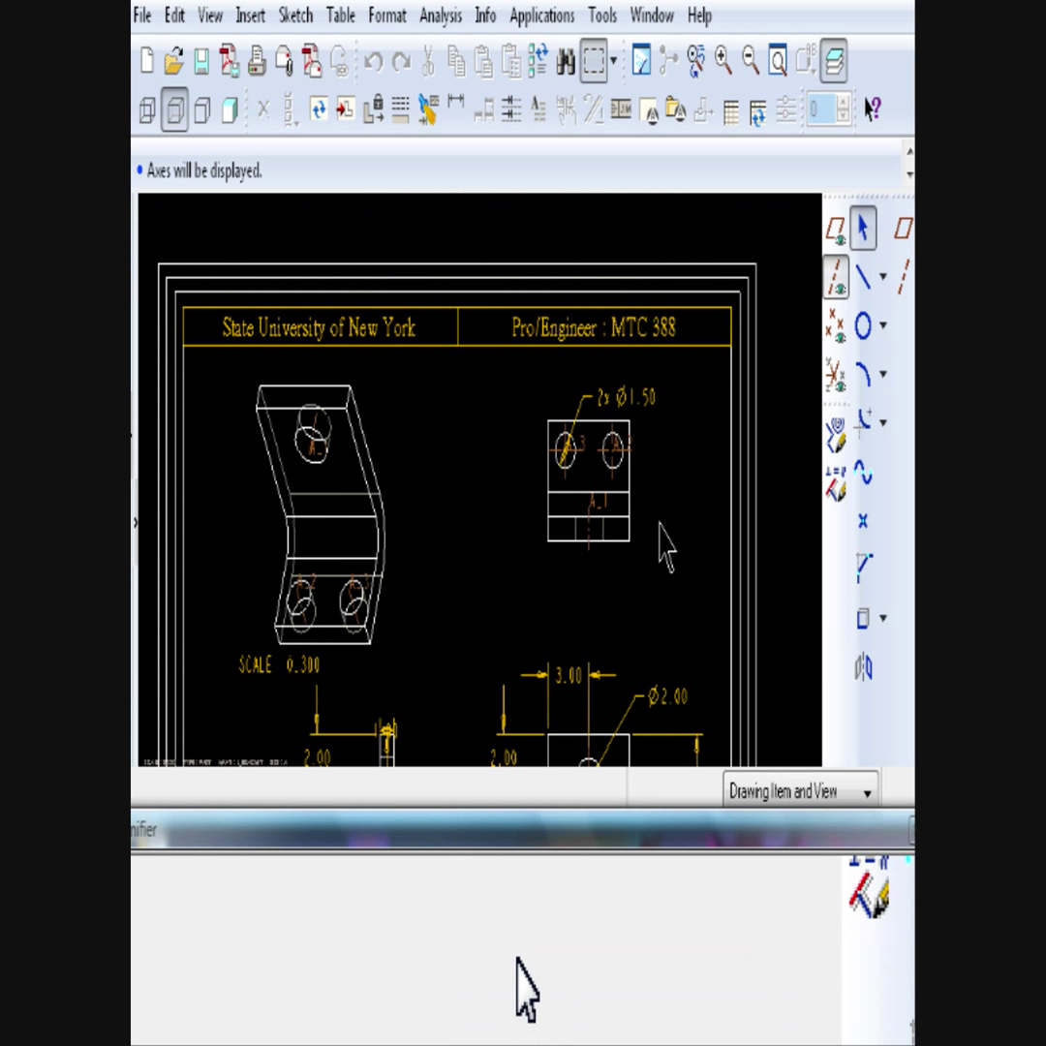
# - Dimension the left hole centre 1.25 from the top and left edges of the top view
pyautogui.click(147, 60)
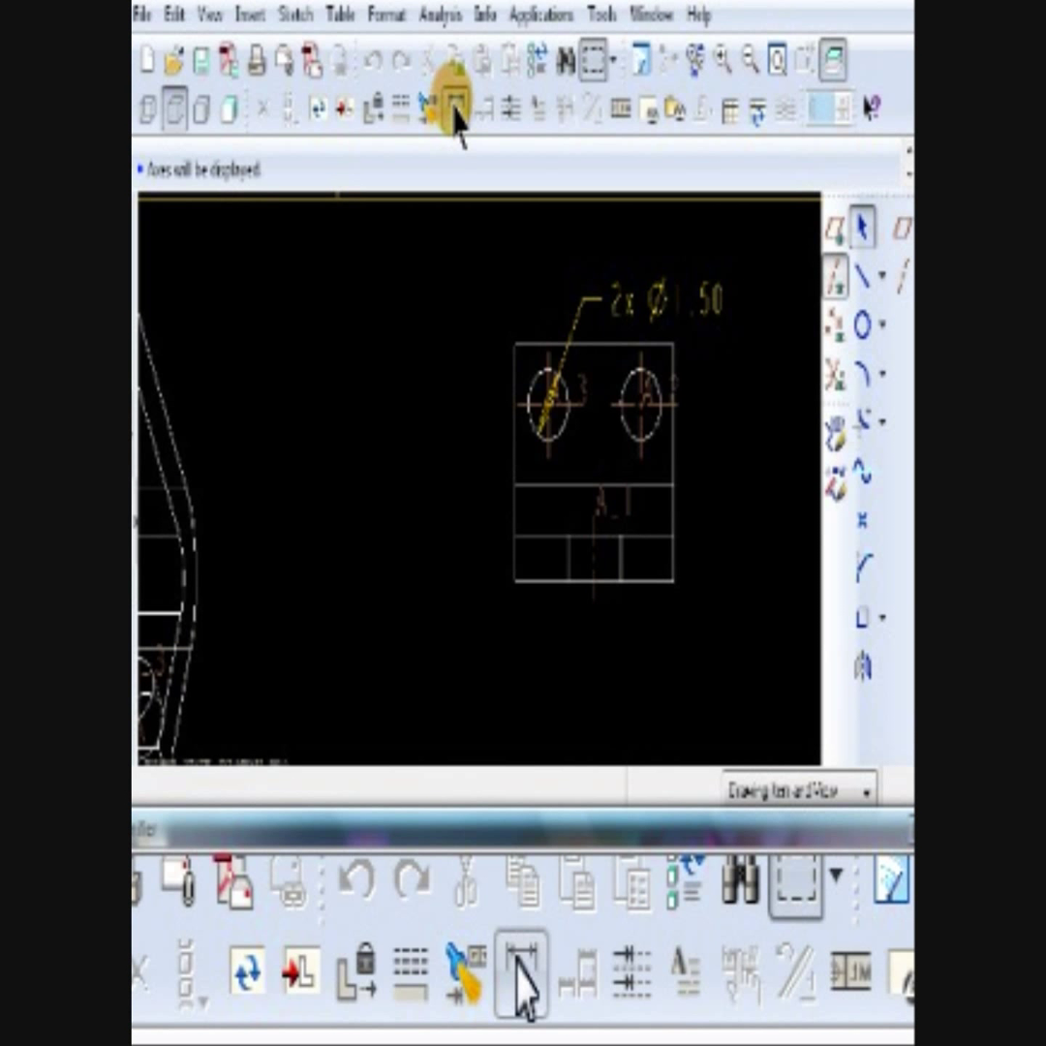
pyautogui.click(455, 109)
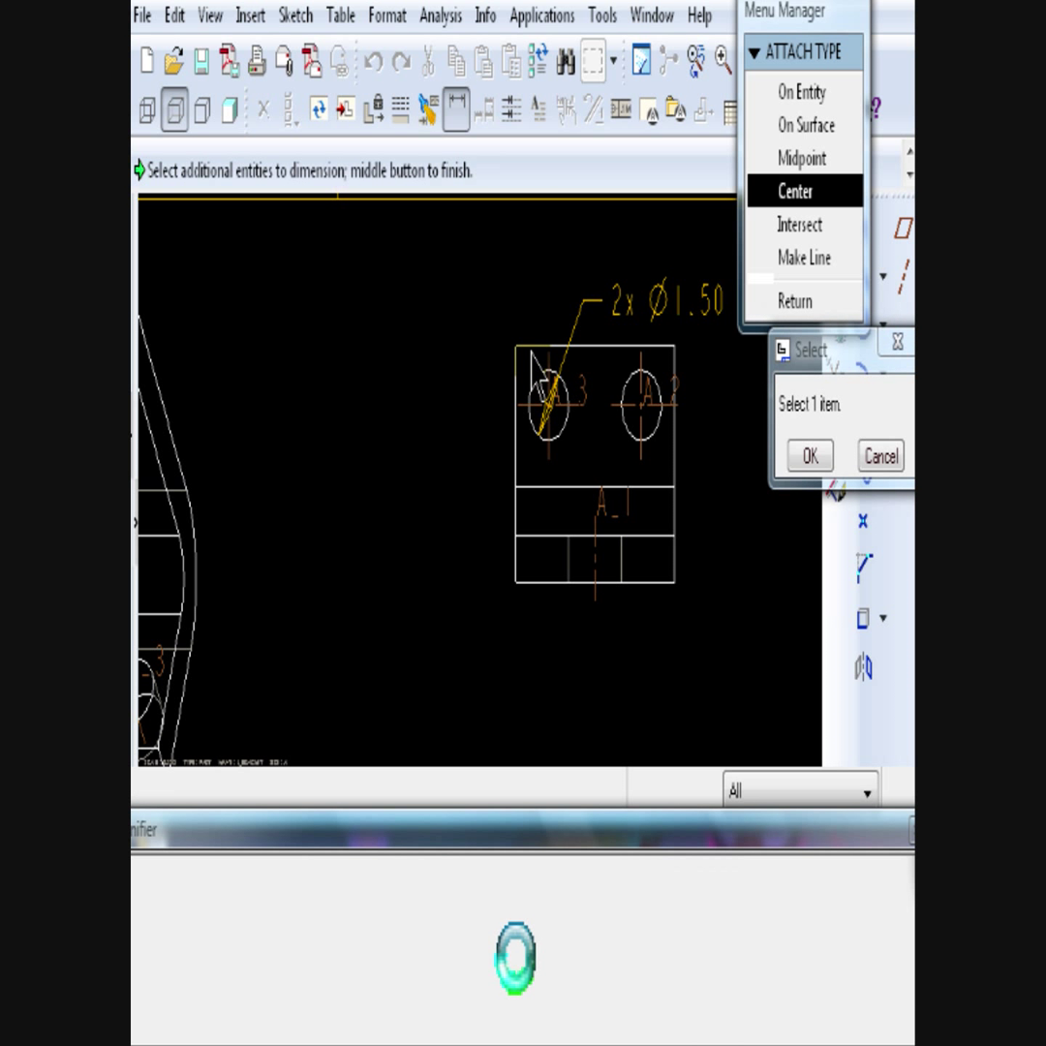
pyautogui.click(810, 455)
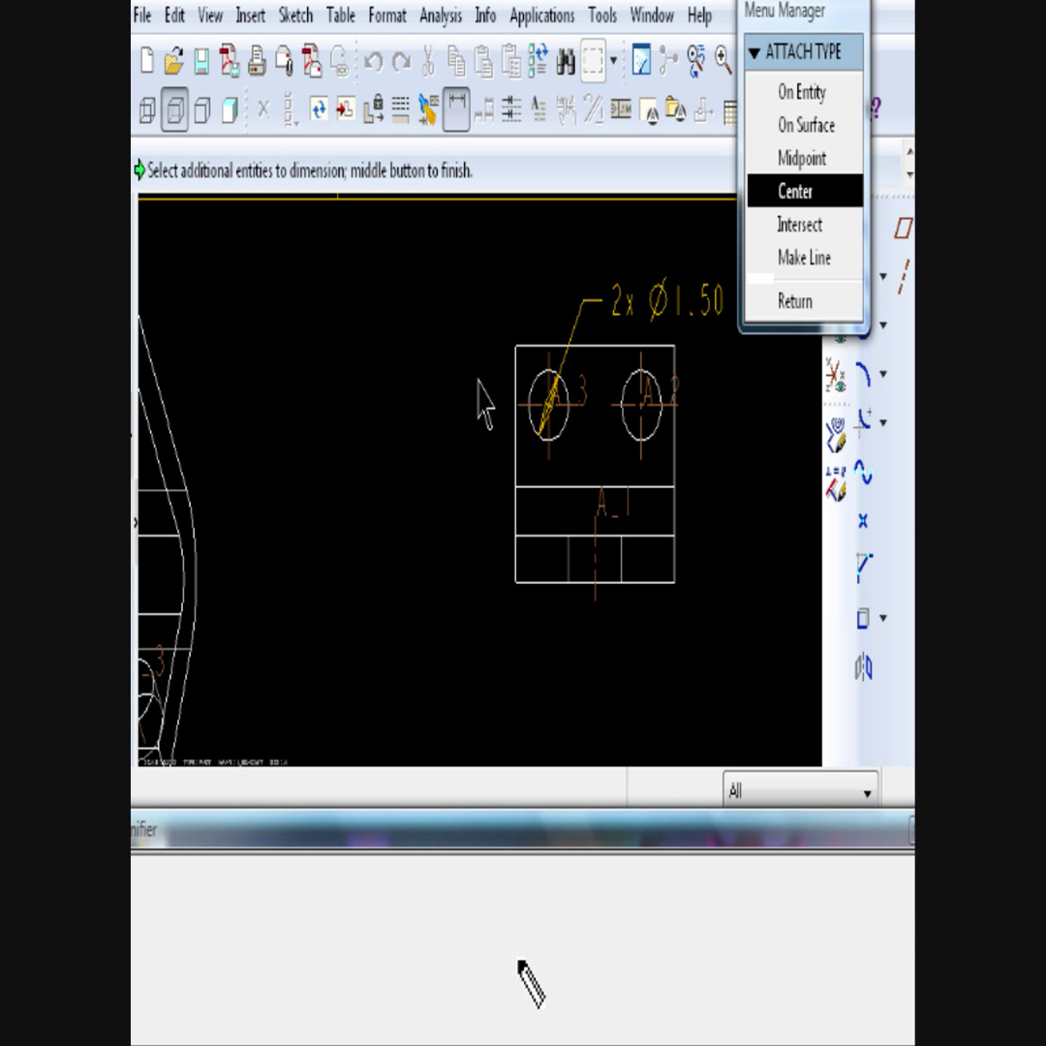
pyautogui.click(795, 190)
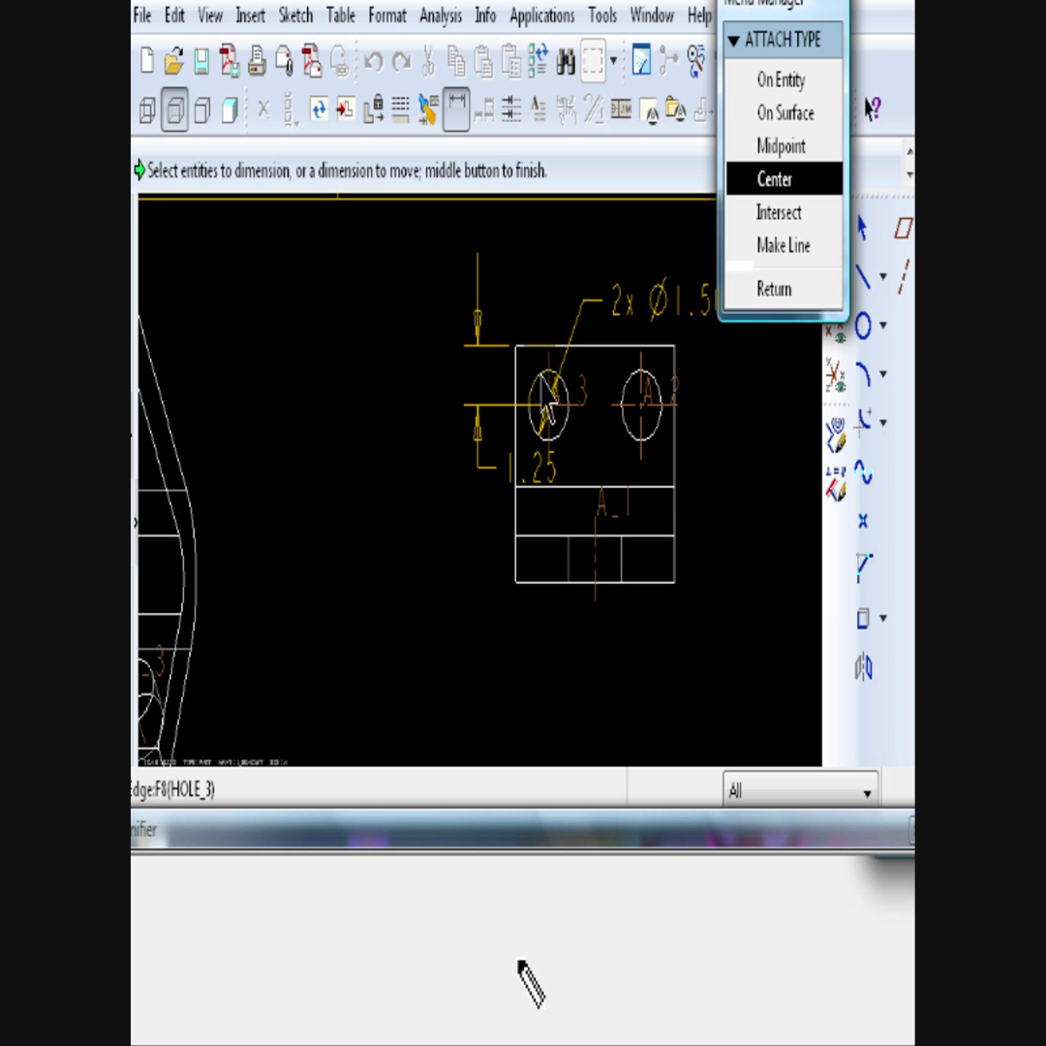
pyautogui.click(538, 397)
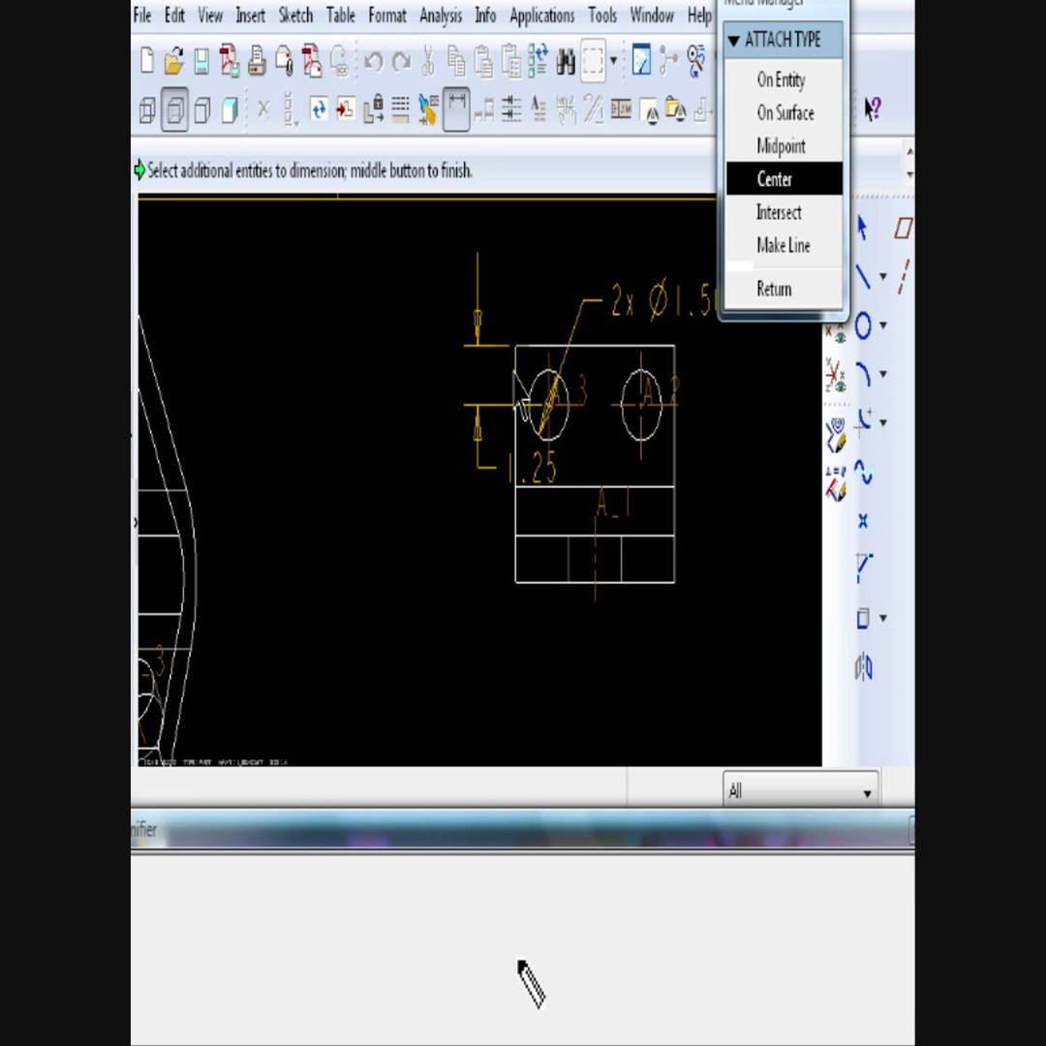
pyautogui.click(773, 178)
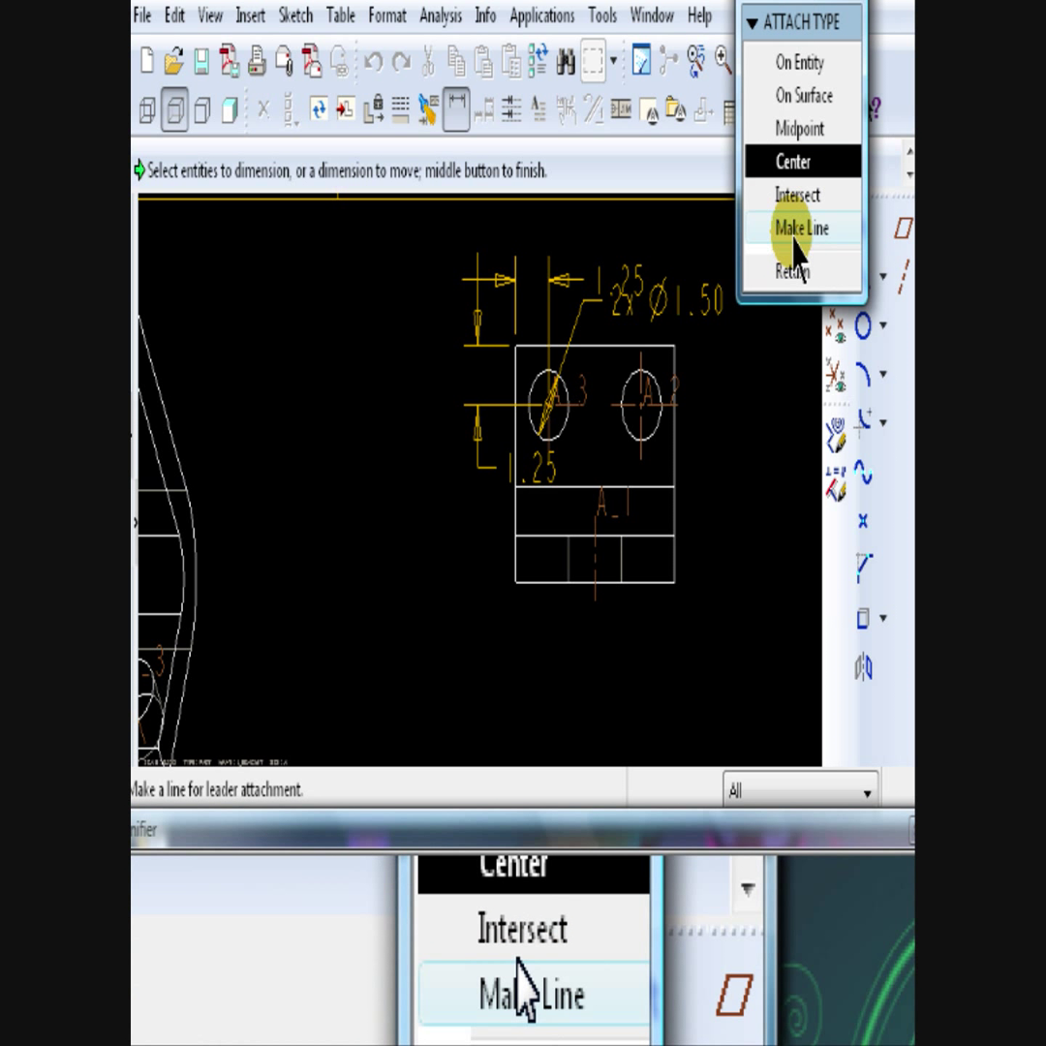
pyautogui.click(800, 227)
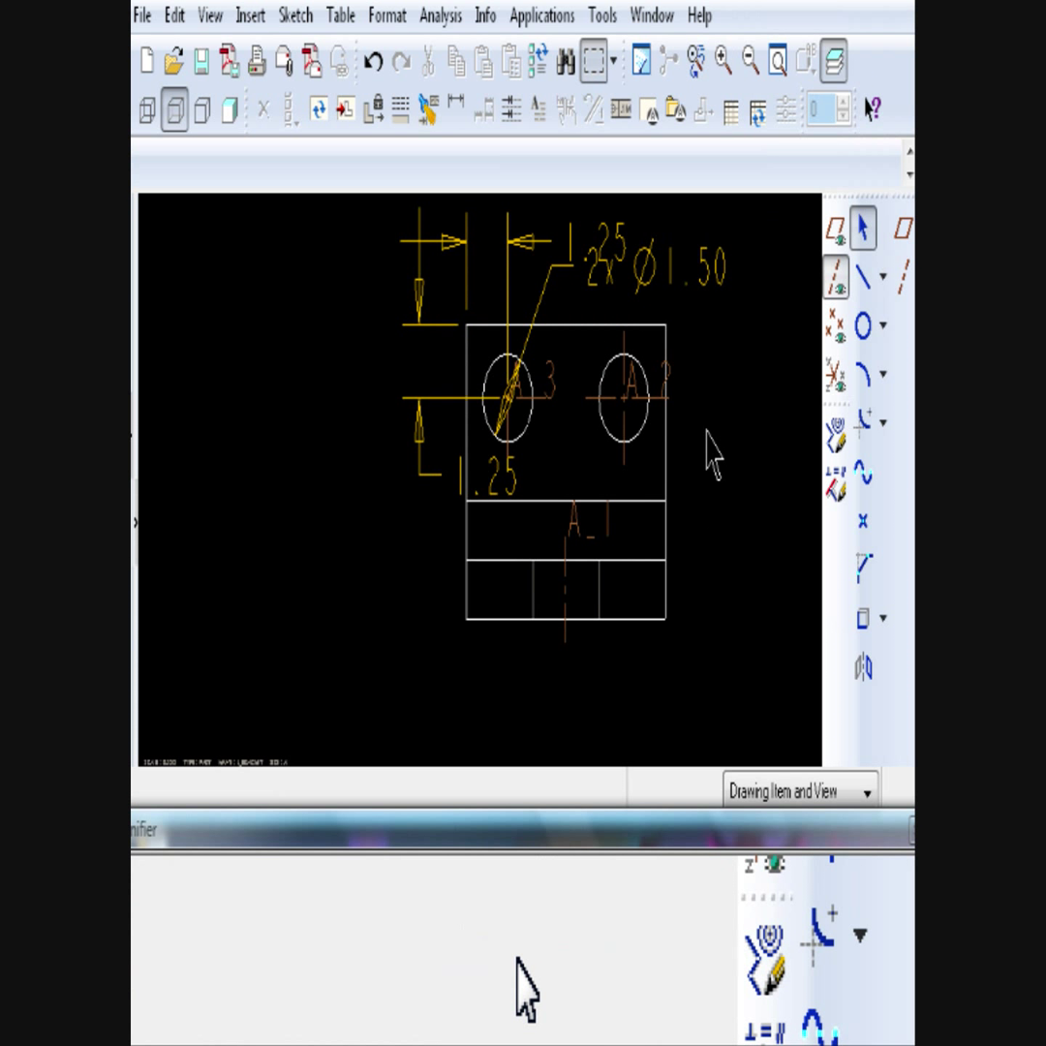
pyautogui.click(502, 499)
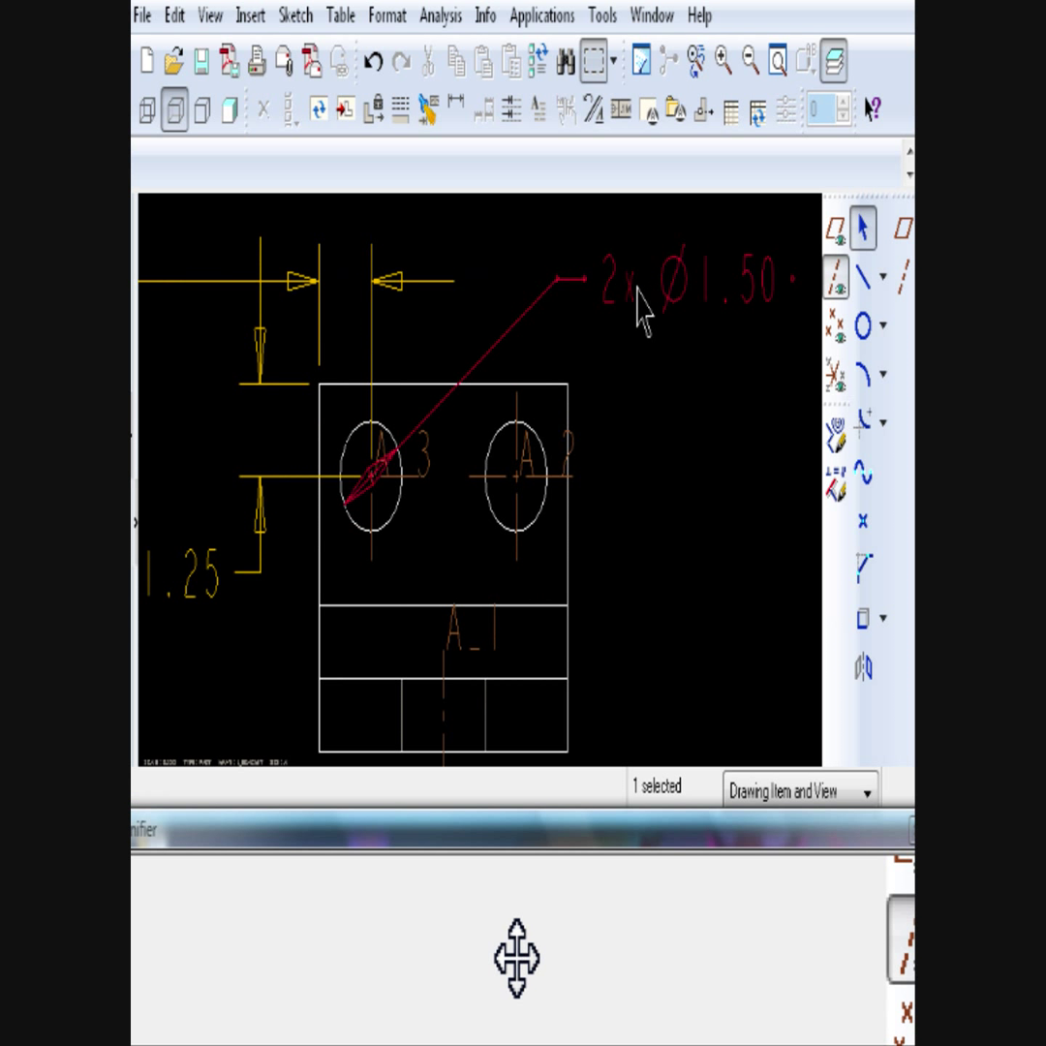
# - Move the 1.00 thickness dimension outside the part, flip its arrows, and shift R2.00 clear
pyautogui.rightClick(639, 310)
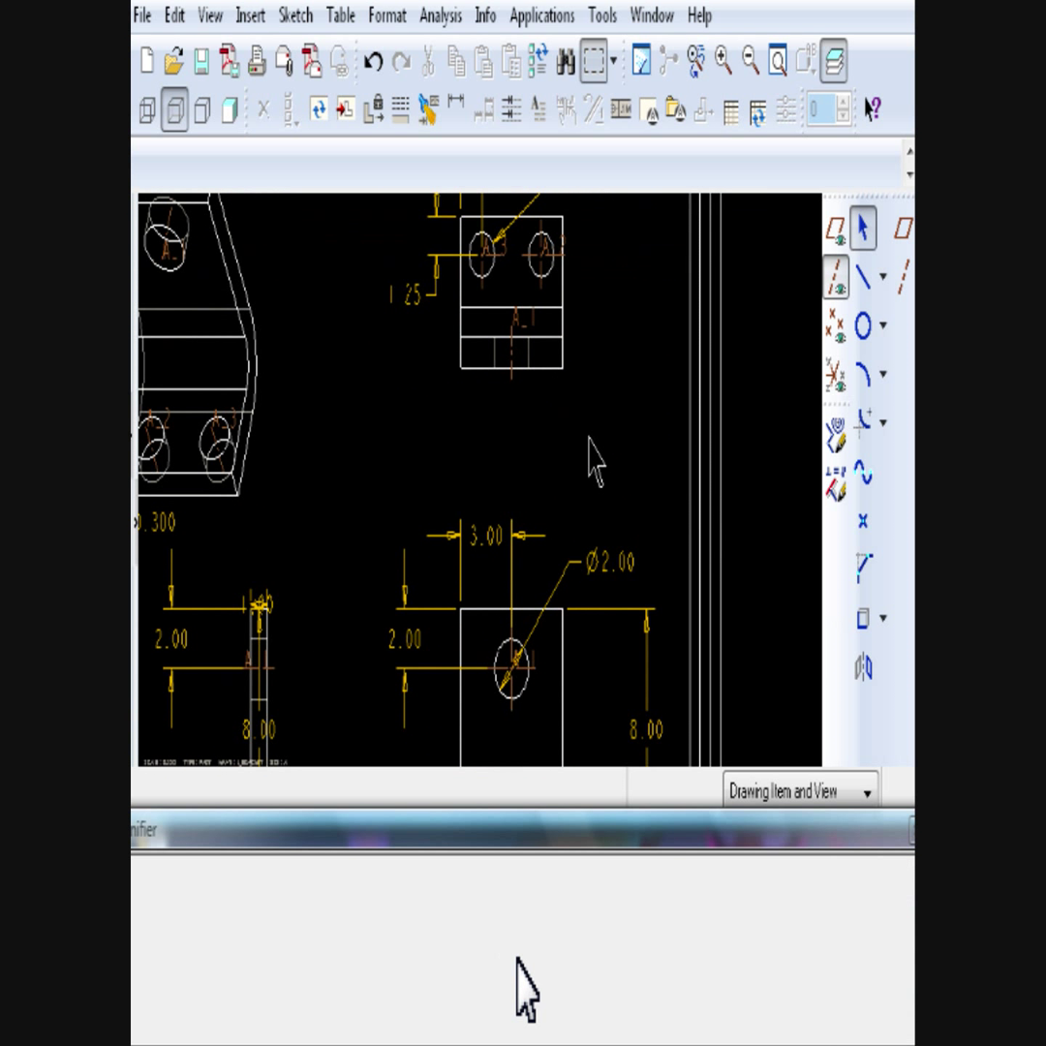
pyautogui.moveTo(581, 514)
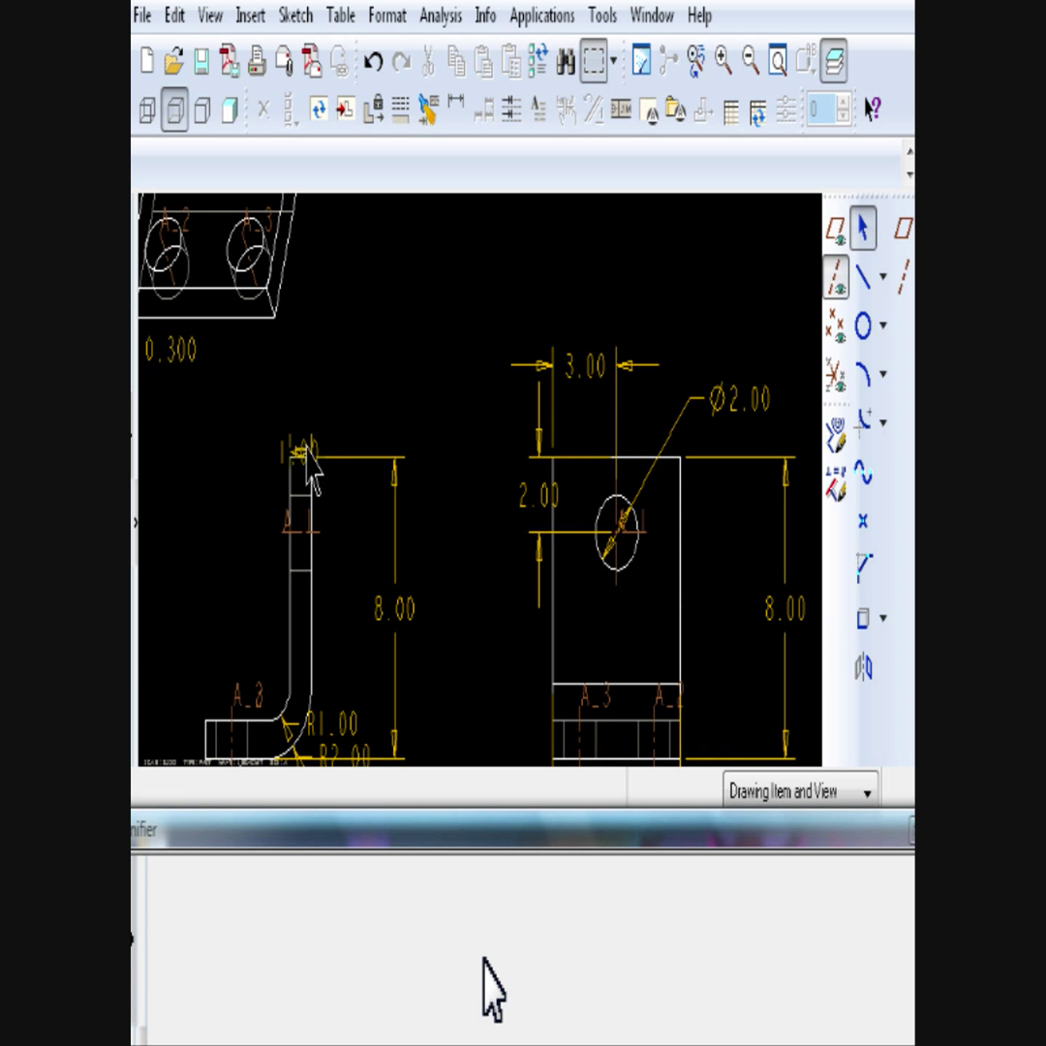
pyautogui.click(300, 431)
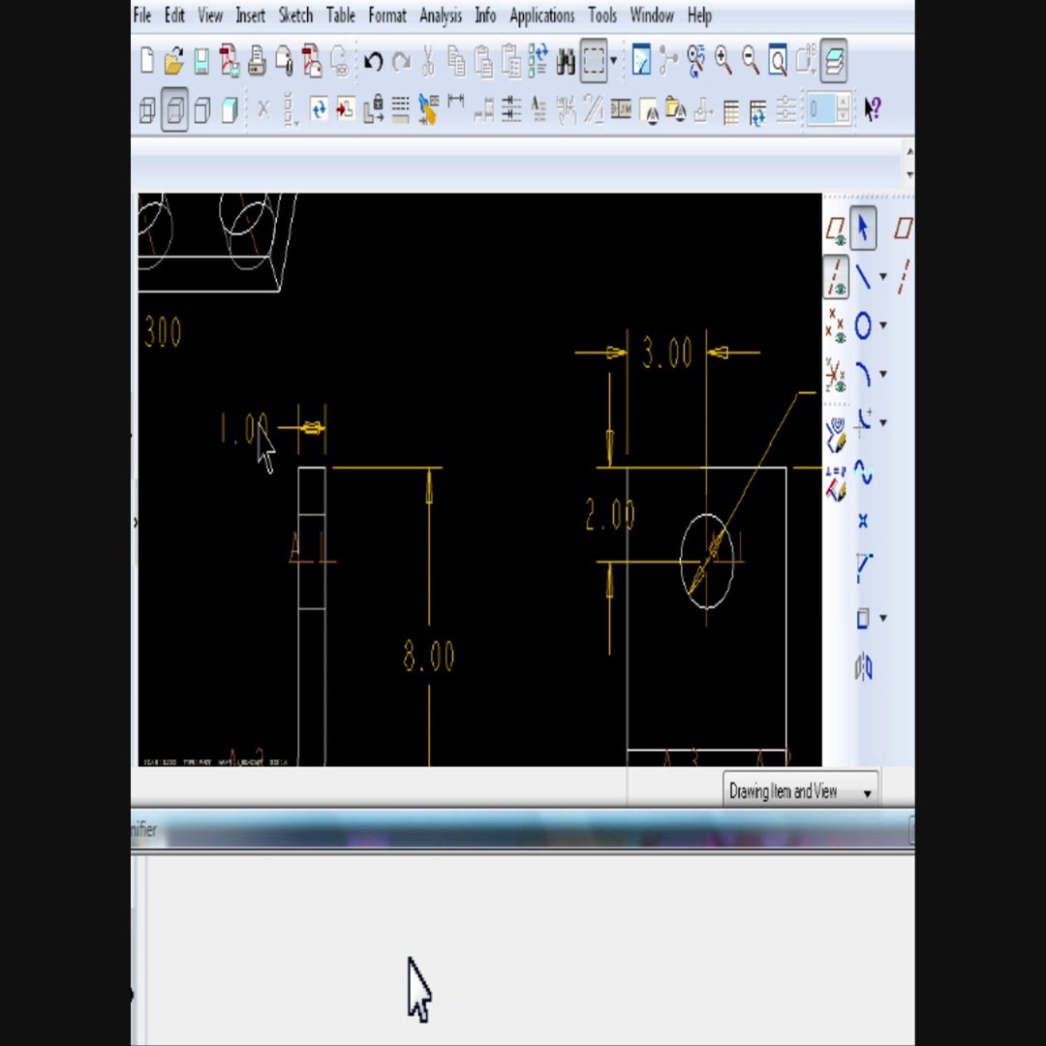
pyautogui.rightClick(271, 431)
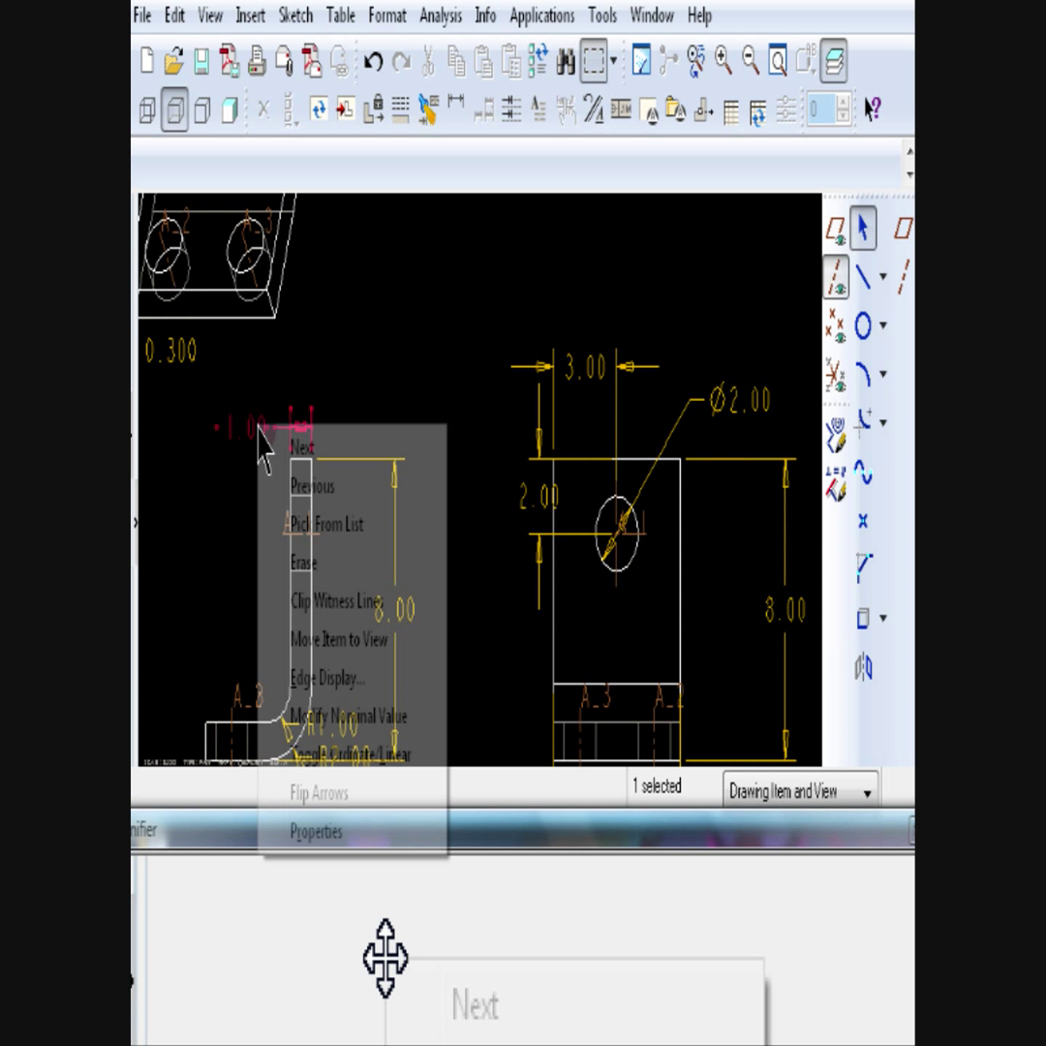
pyautogui.moveTo(317, 793)
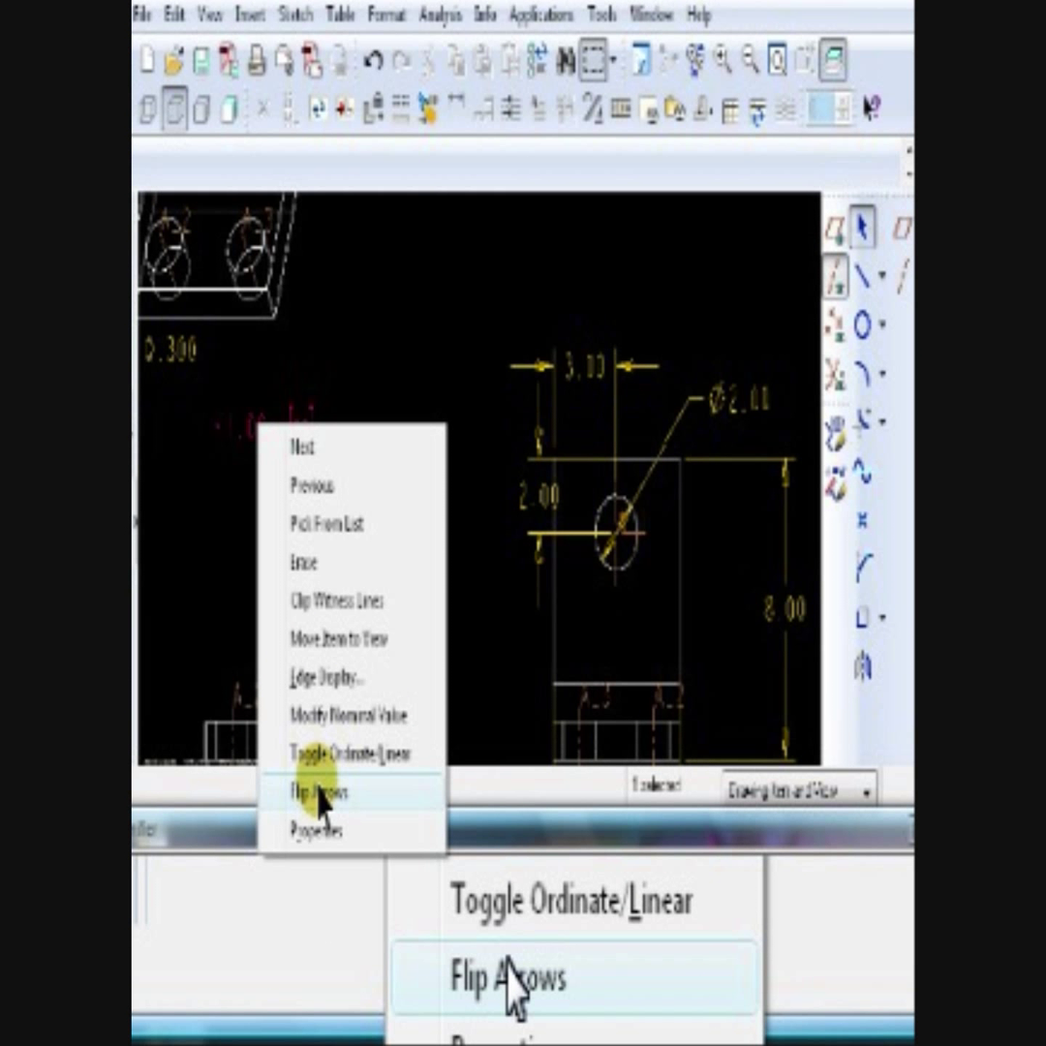
pyautogui.click(318, 793)
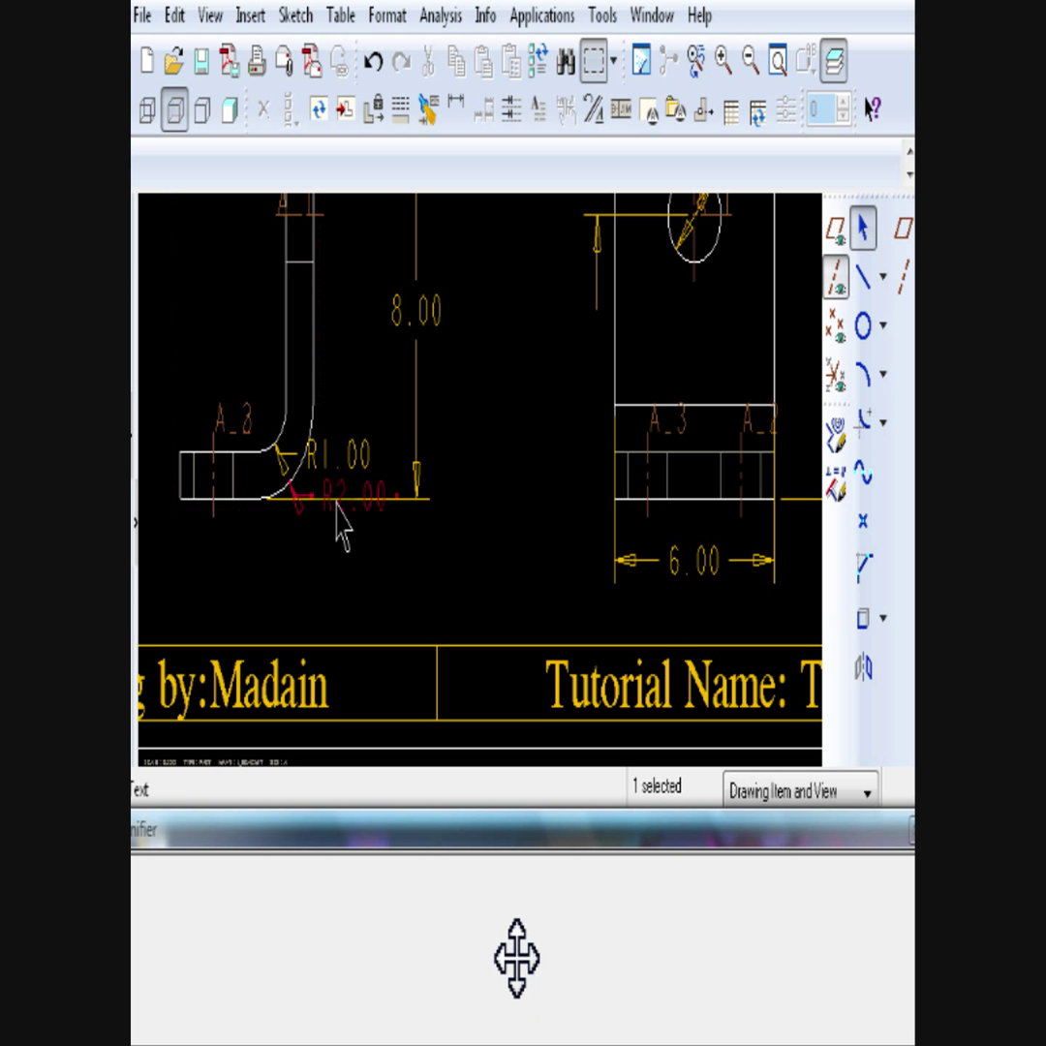
pyautogui.moveTo(339, 490); pyautogui.dragTo(397, 560)
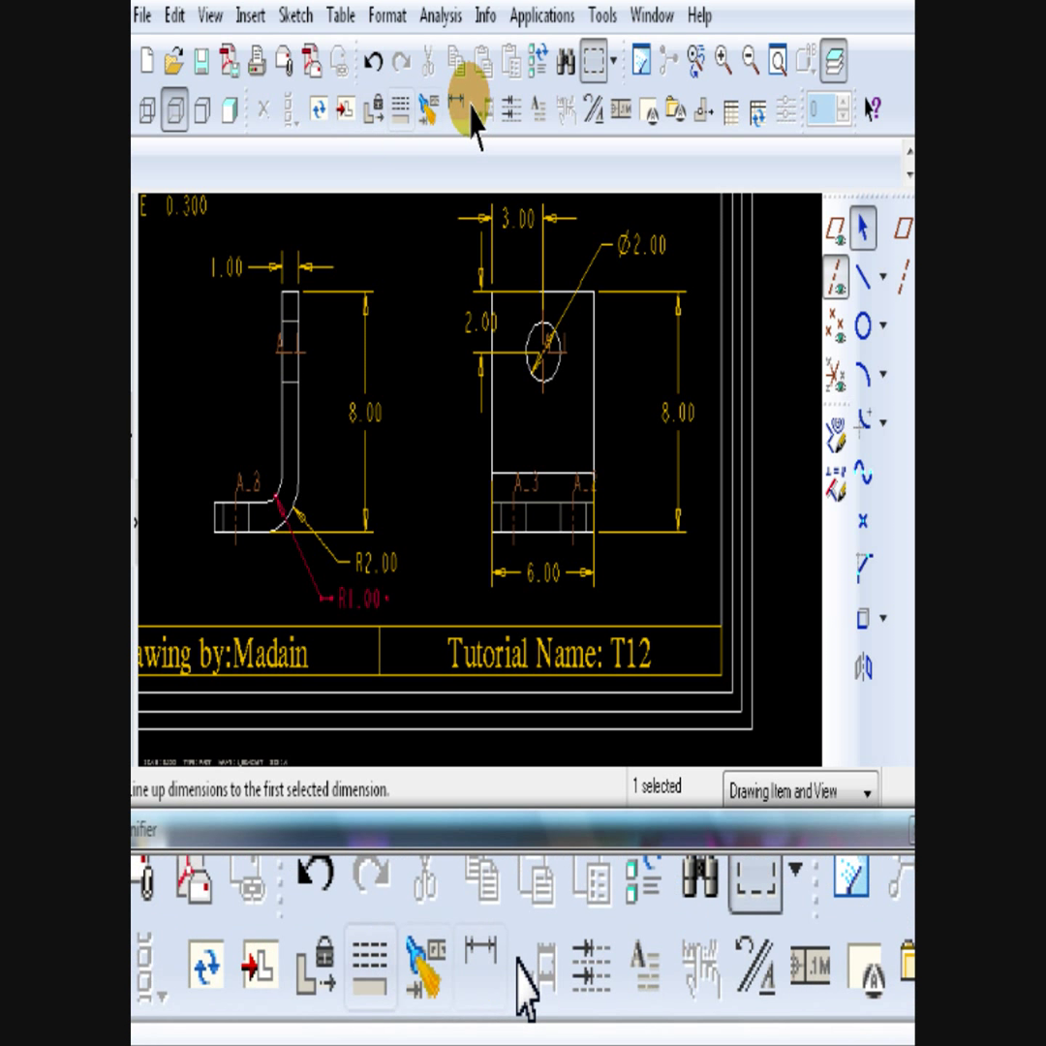
pyautogui.click(463, 110)
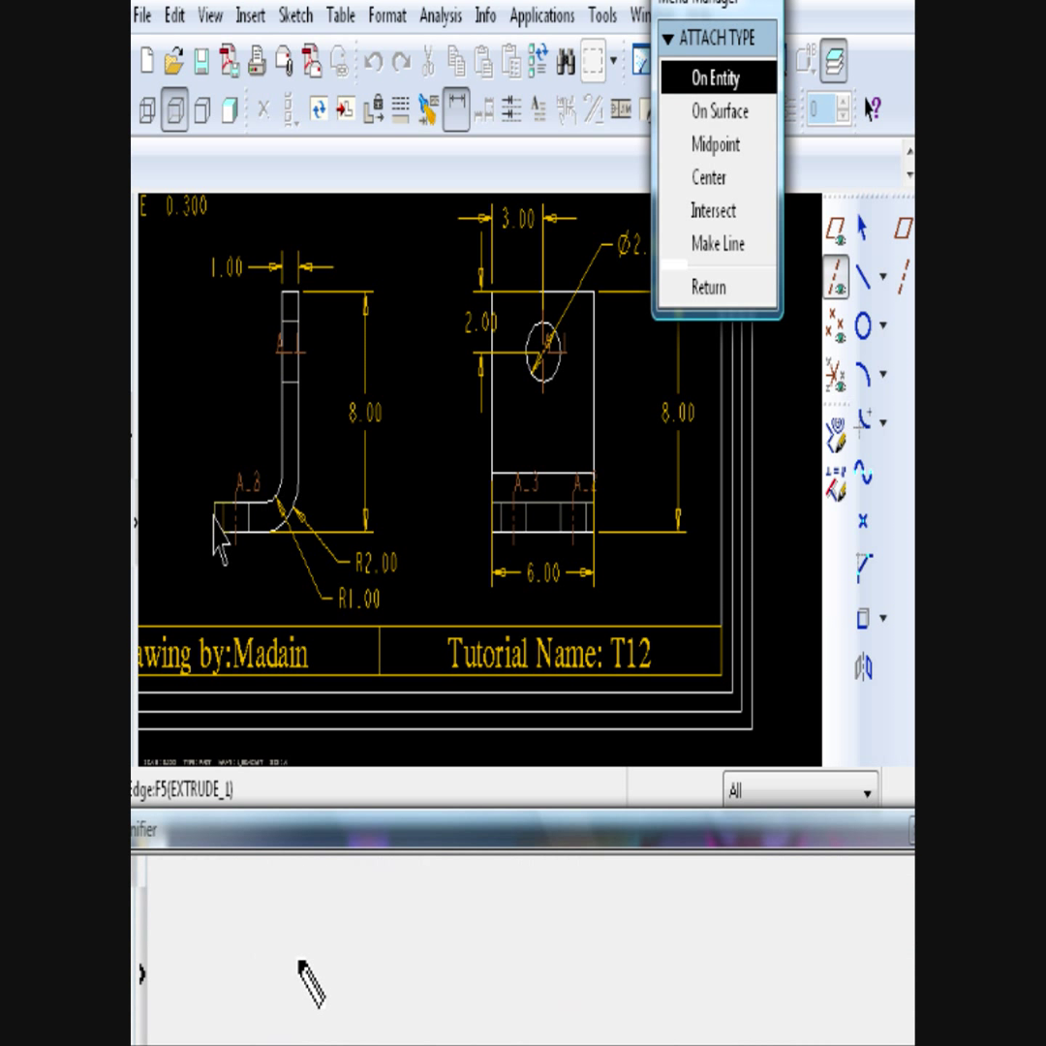
pyautogui.click(717, 78)
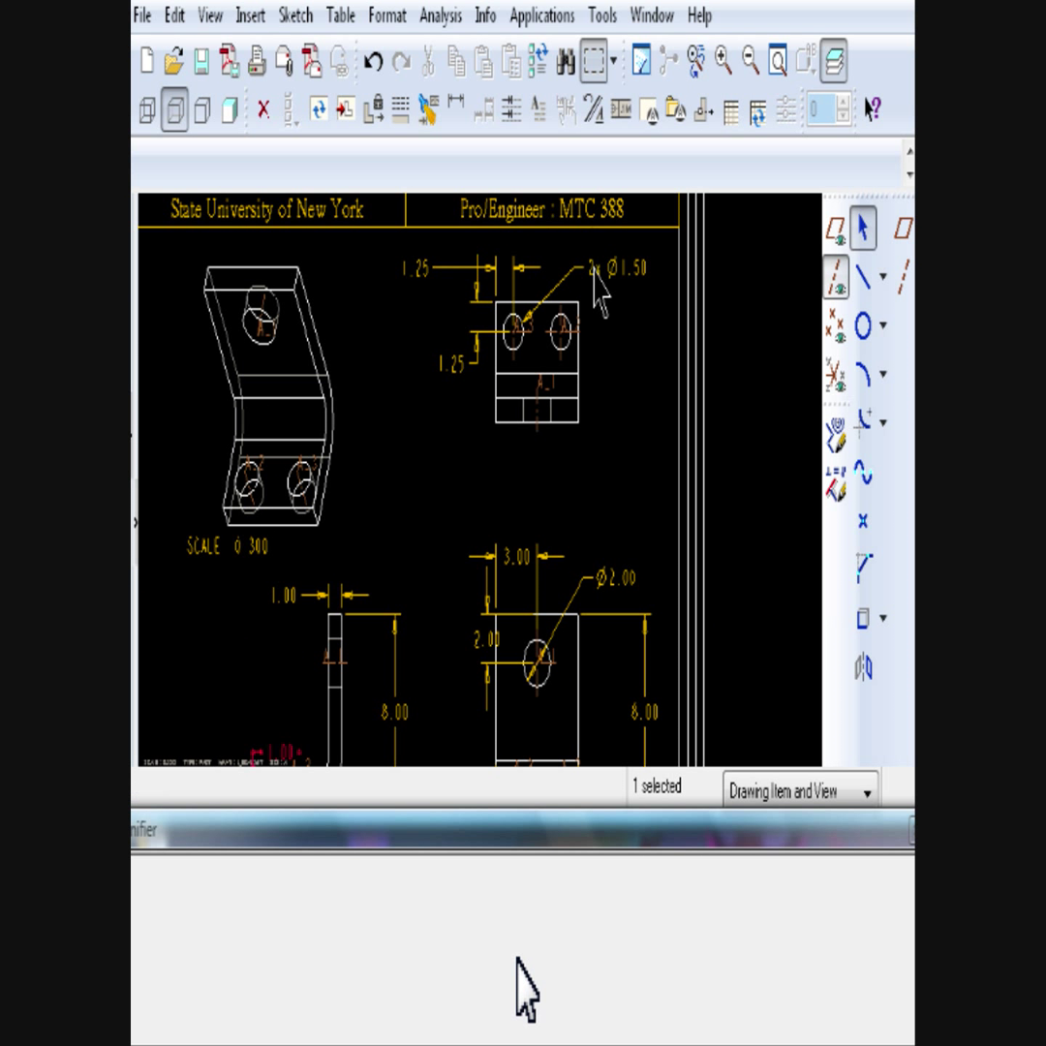
pyautogui.click(609, 281)
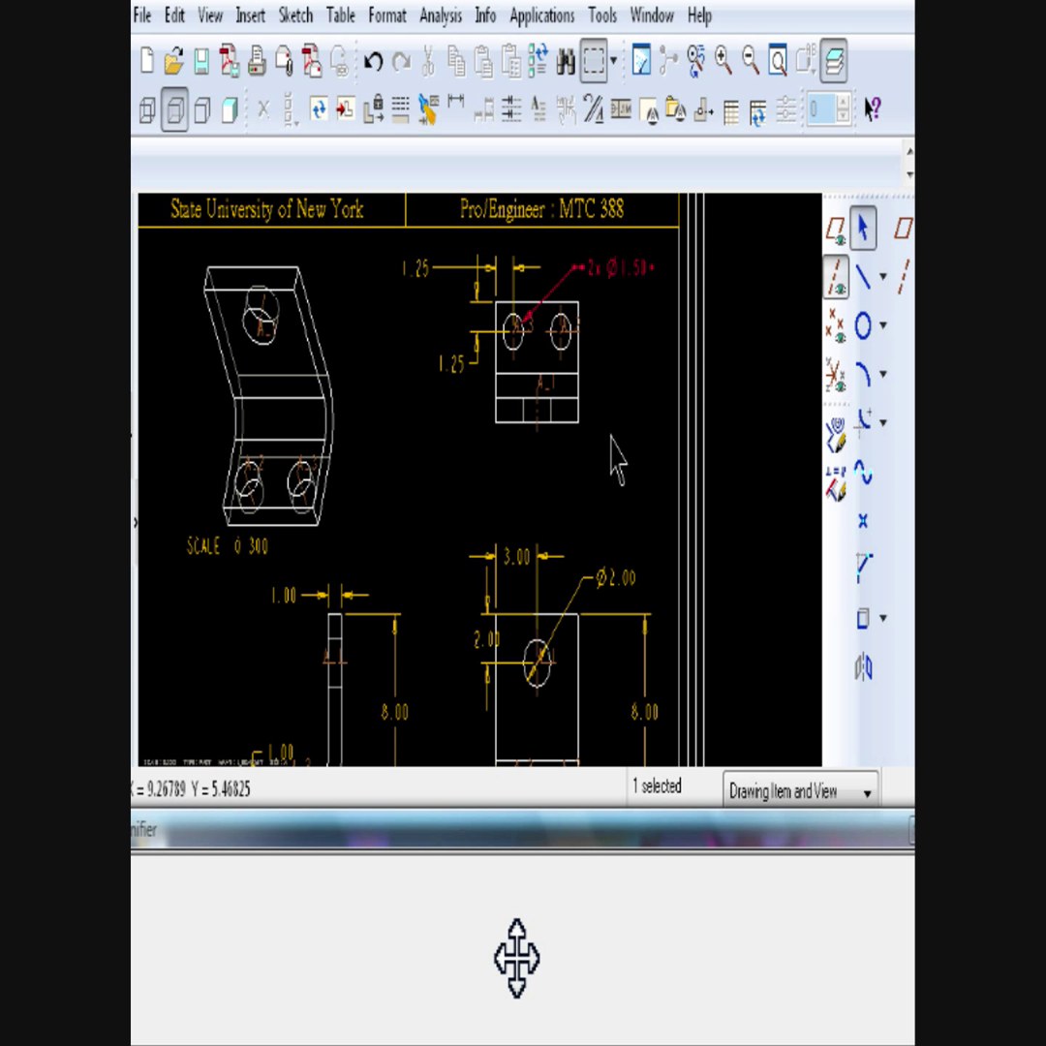